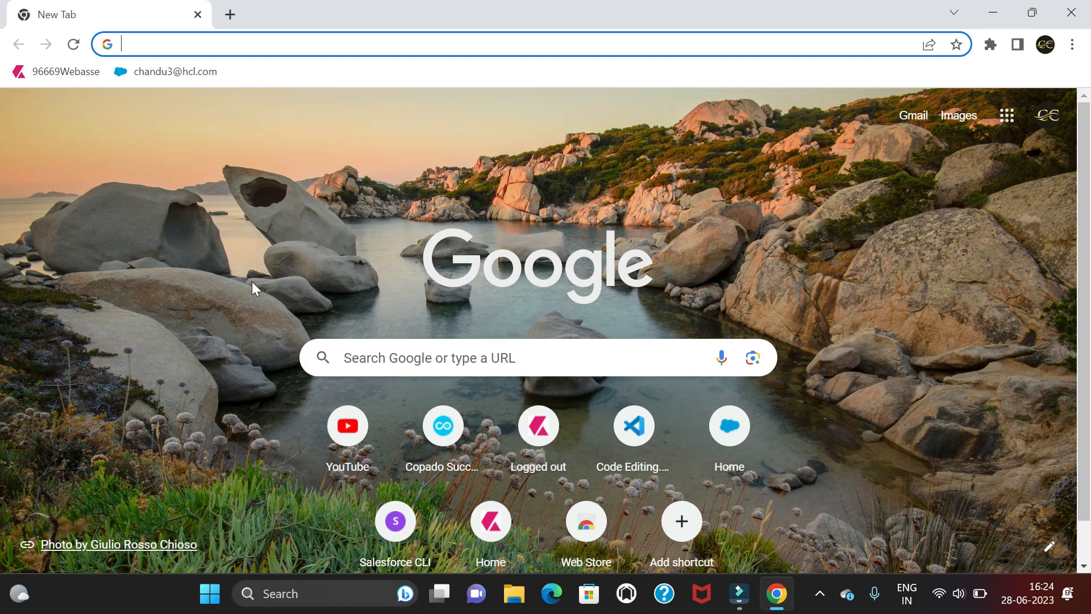
{"action": "mouse_move", "coordinate": [137, 226]}
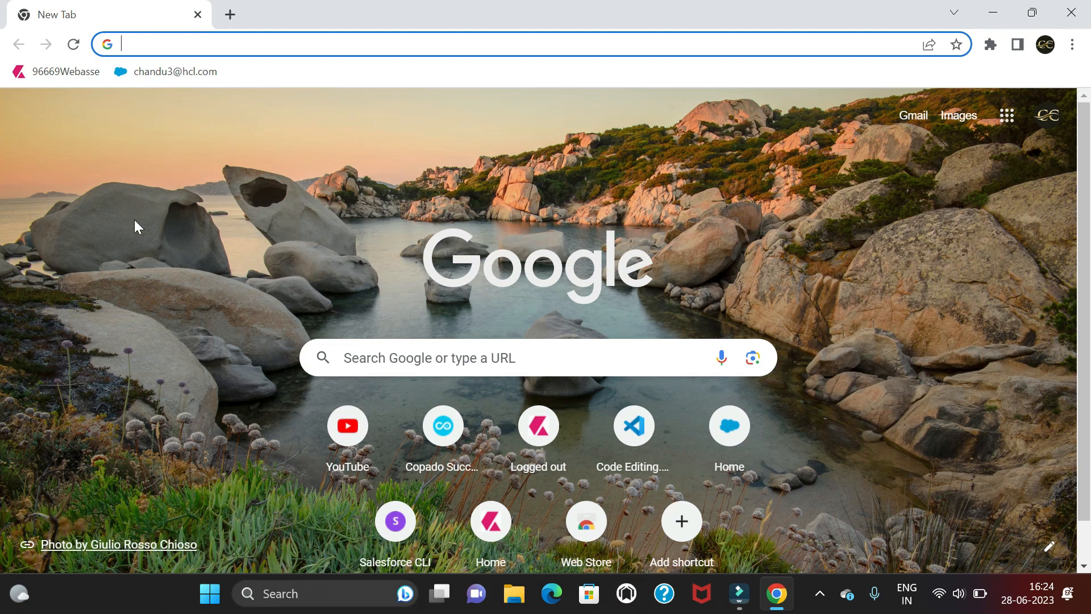
{"action": "mouse_move", "coordinate": [55, 72]}
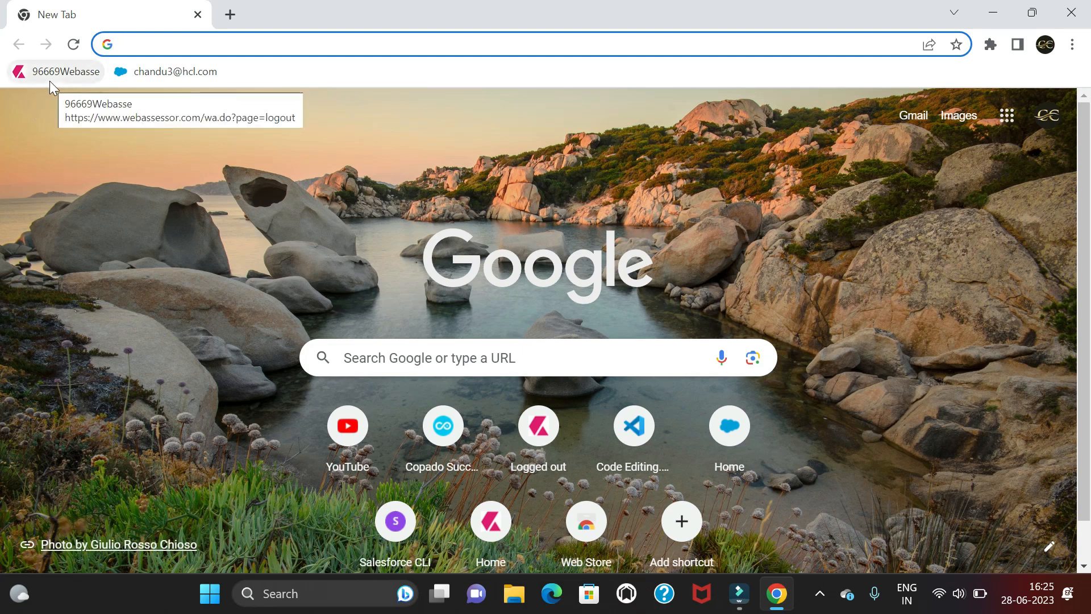
{"action": "mouse_move", "coordinate": [54, 83]}
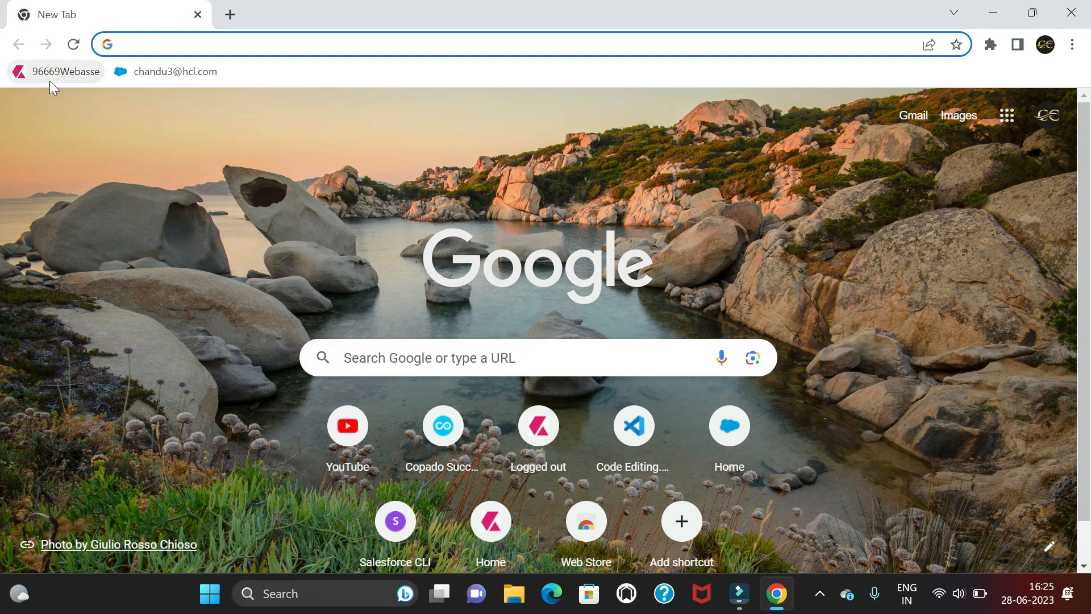
- Load the saved Webassessor page showing the logged-out notice
{"action": "left_click", "coordinate": [538, 425]}
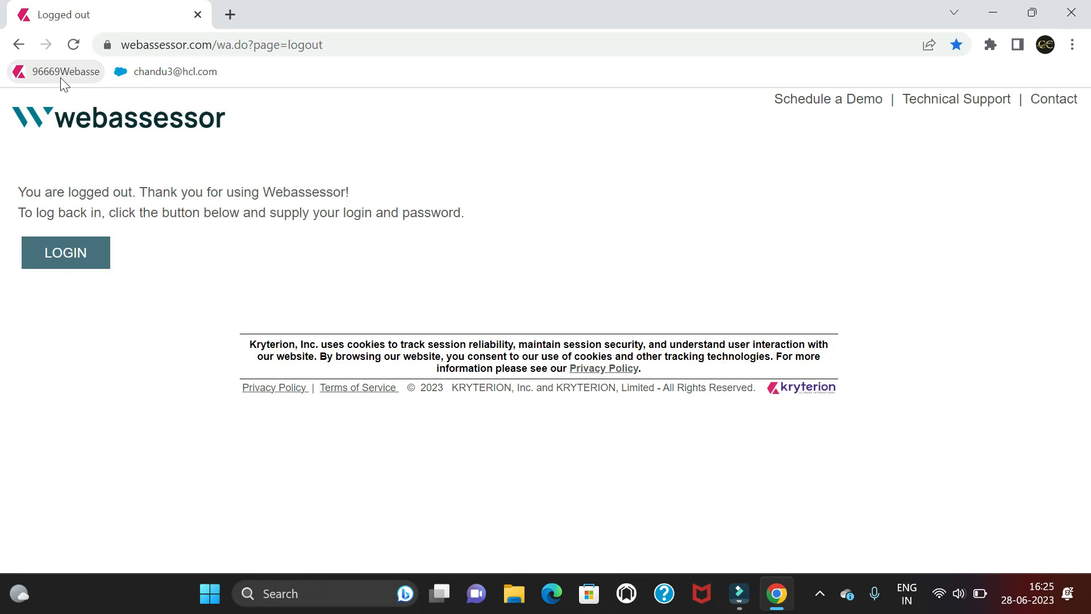
{"action": "mouse_move", "coordinate": [183, 156]}
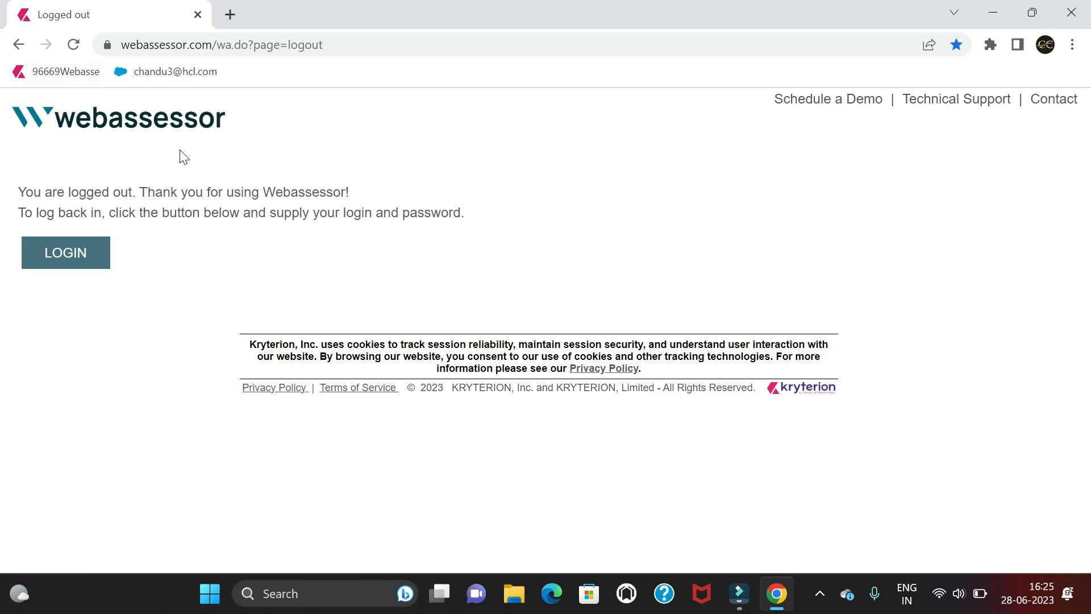
{"action": "mouse_move", "coordinate": [181, 229]}
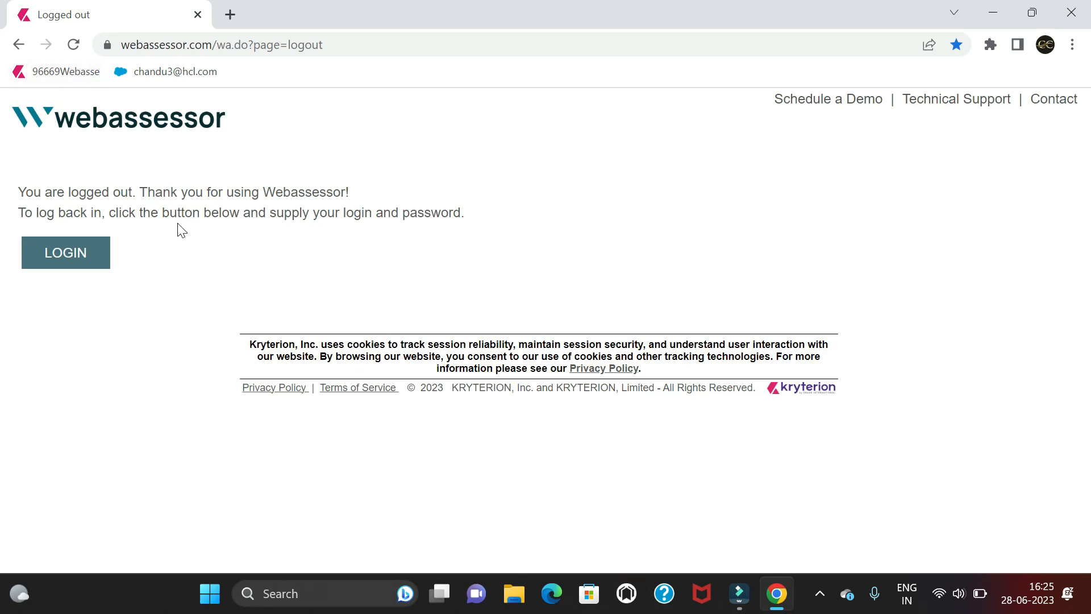
{"action": "mouse_move", "coordinate": [103, 130]}
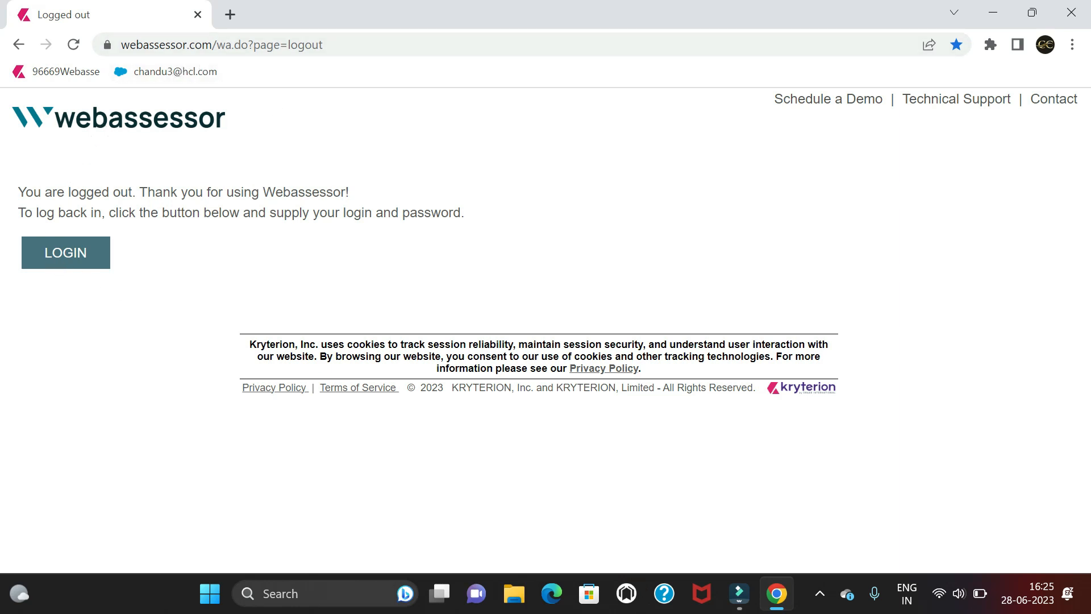
{"action": "mouse_move", "coordinate": [223, 154]}
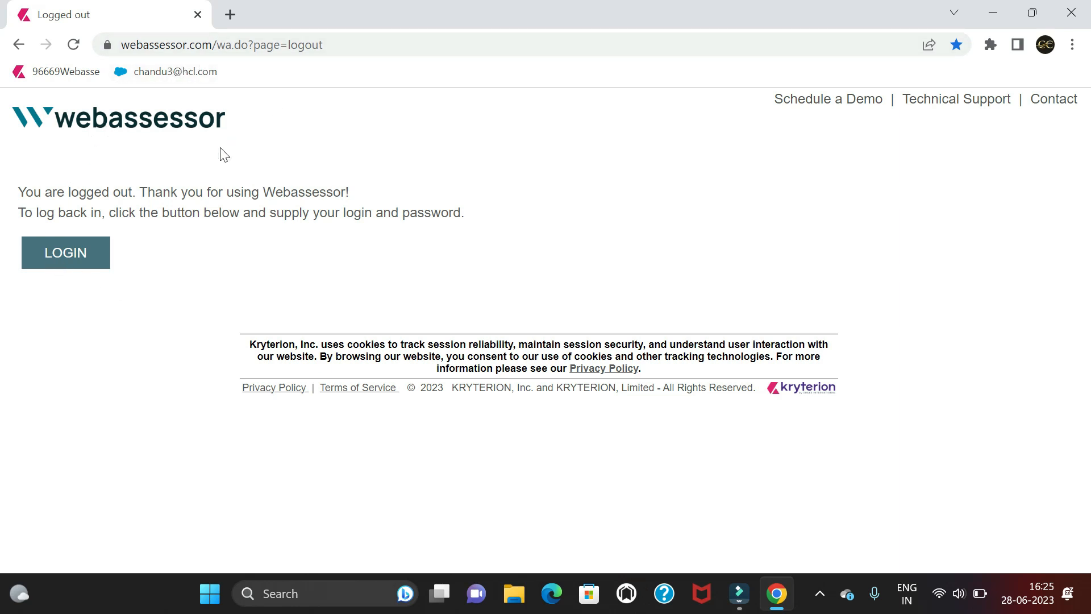
{"action": "mouse_move", "coordinate": [102, 252]}
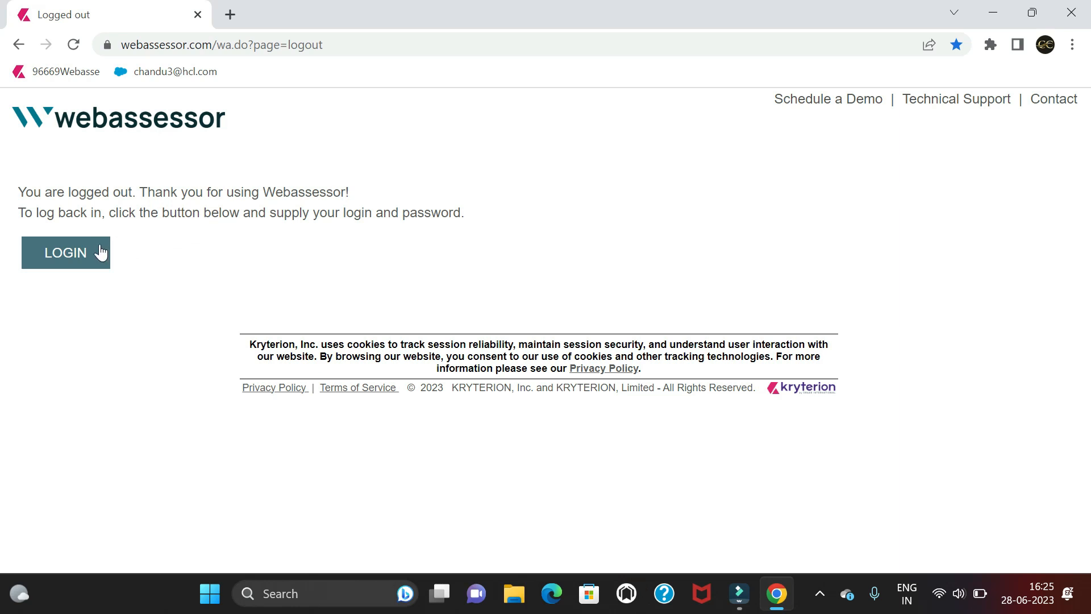
{"action": "mouse_move", "coordinate": [77, 265]}
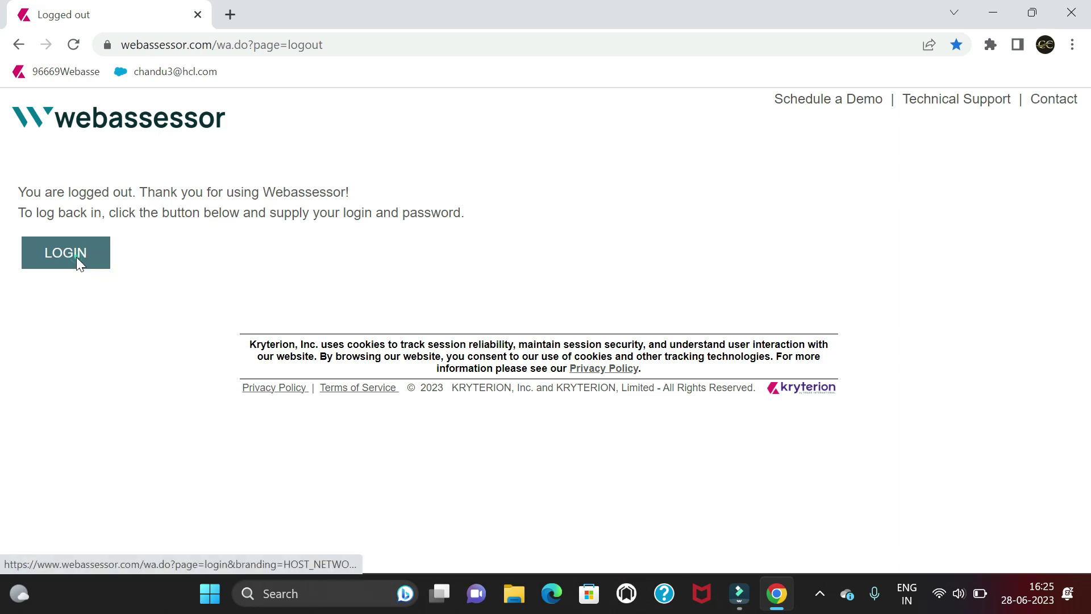
- Log in to the Salesforce candidate account with username and password and reach the Home page
{"action": "left_click", "coordinate": [66, 252]}
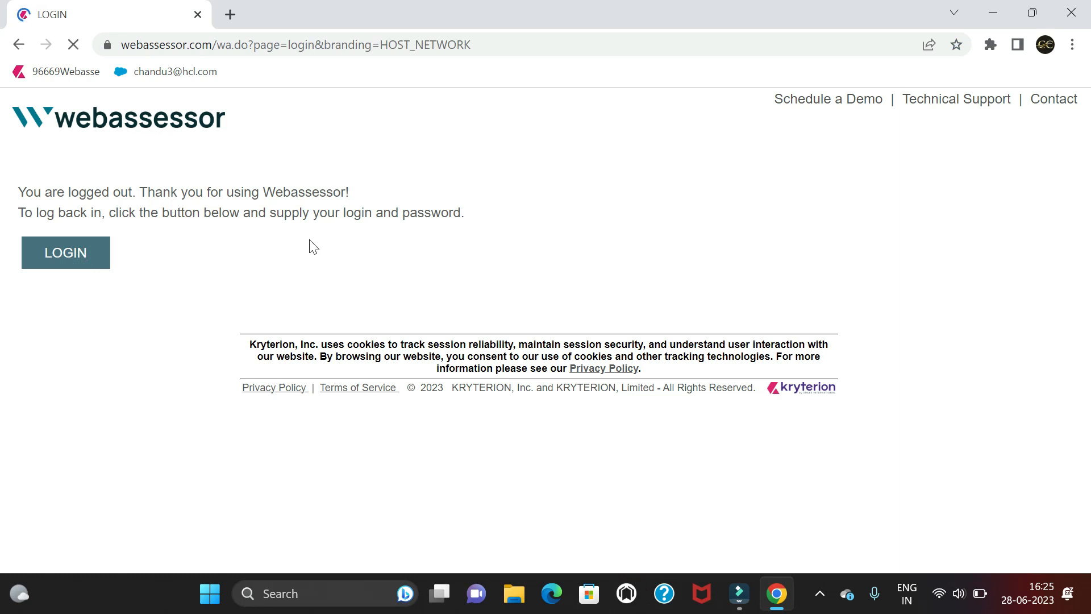
{"action": "left_click", "coordinate": [66, 252]}
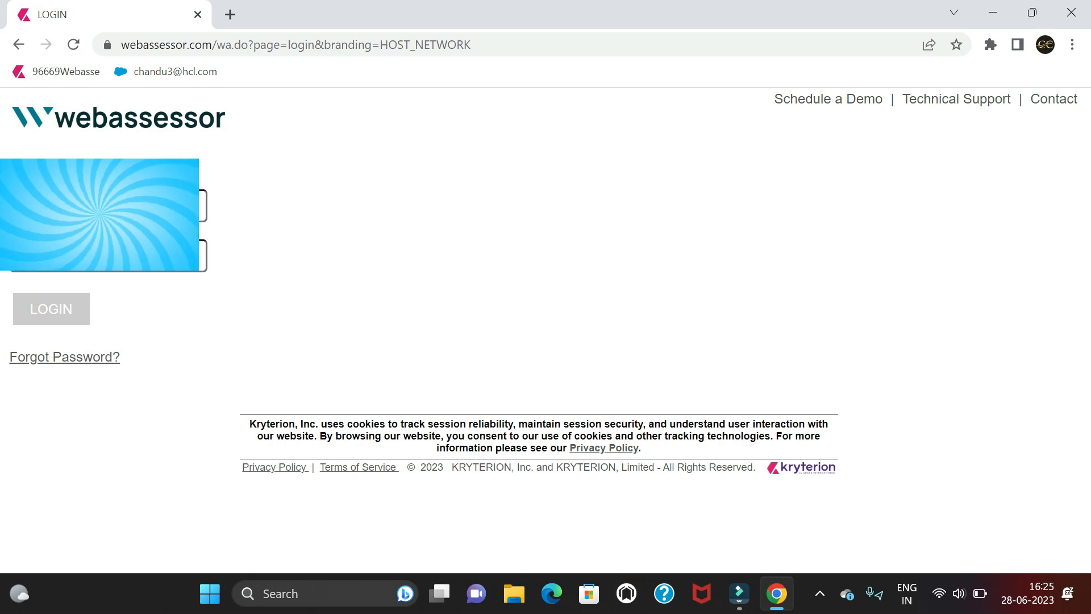
{"action": "left_click", "coordinate": [51, 308]}
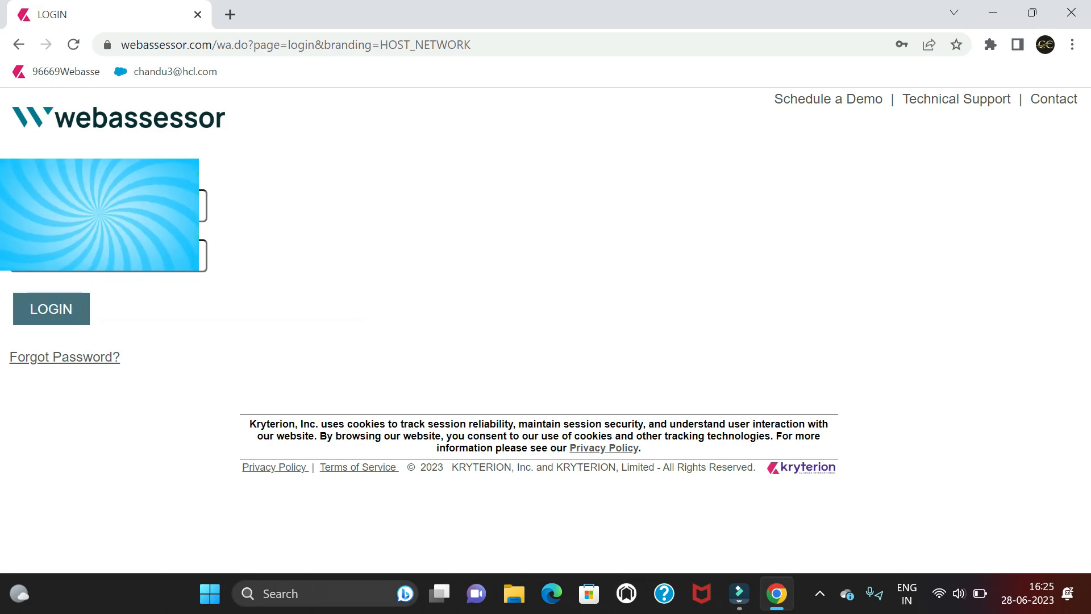
{"action": "left_click", "coordinate": [51, 308]}
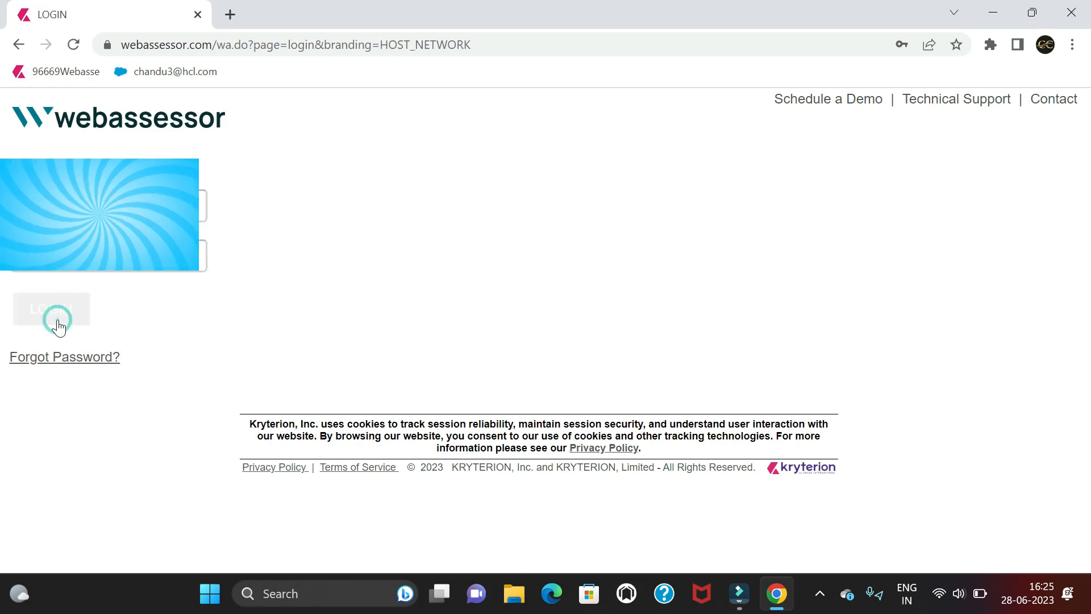
{"action": "left_click", "coordinate": [51, 309]}
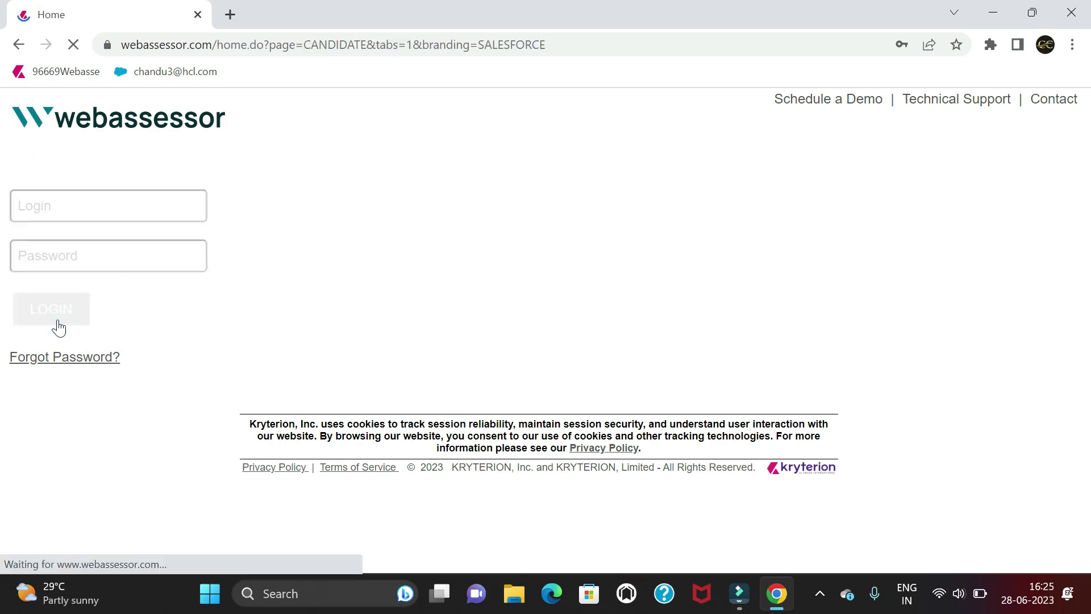
{"action": "left_click", "coordinate": [50, 308]}
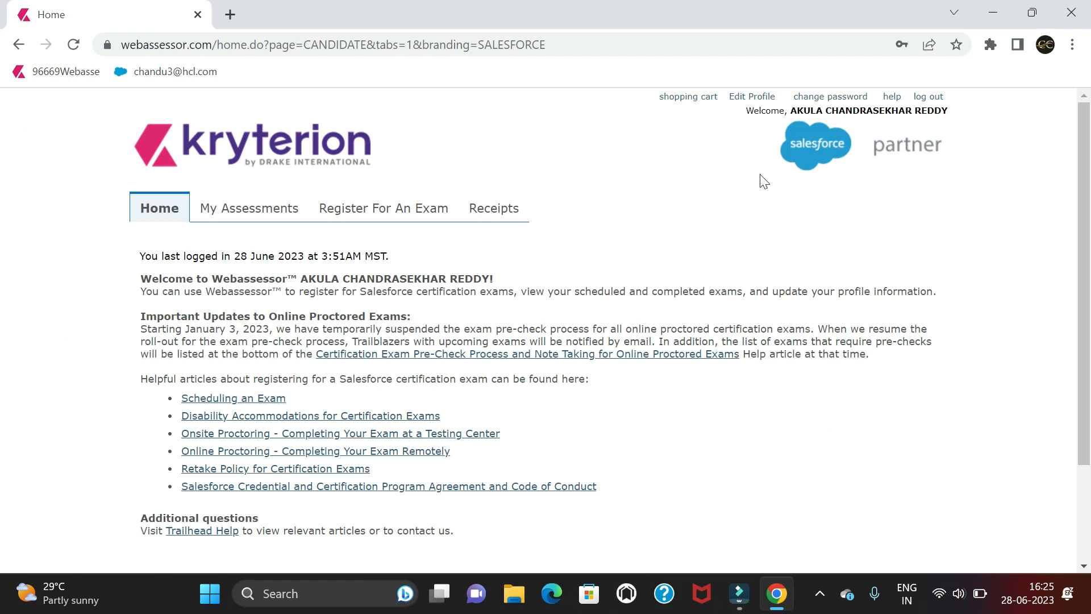
{"action": "mouse_move", "coordinate": [608, 305]}
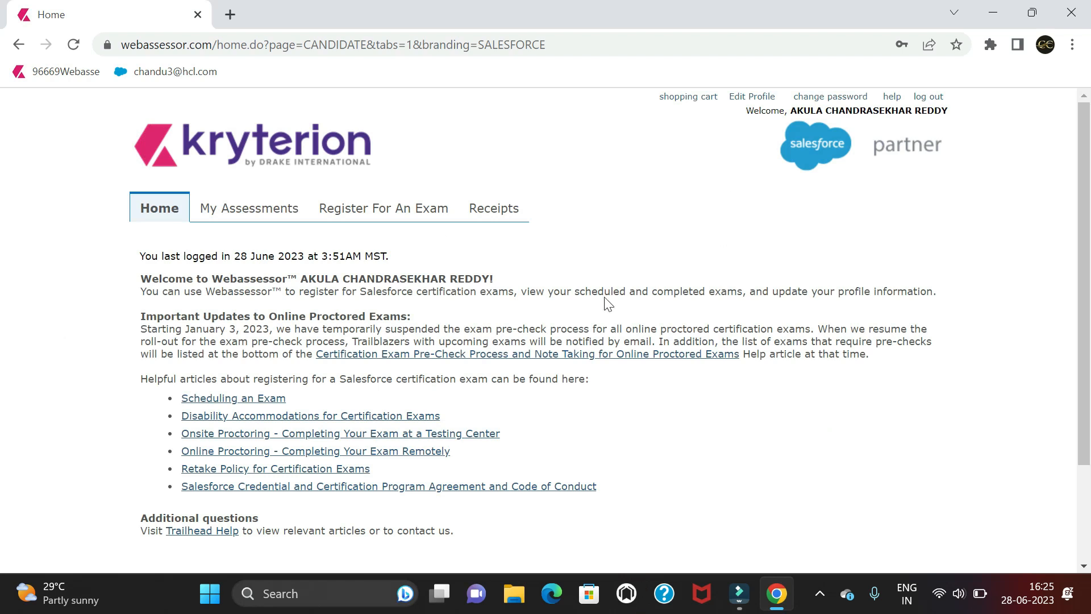
{"action": "mouse_move", "coordinate": [249, 208]}
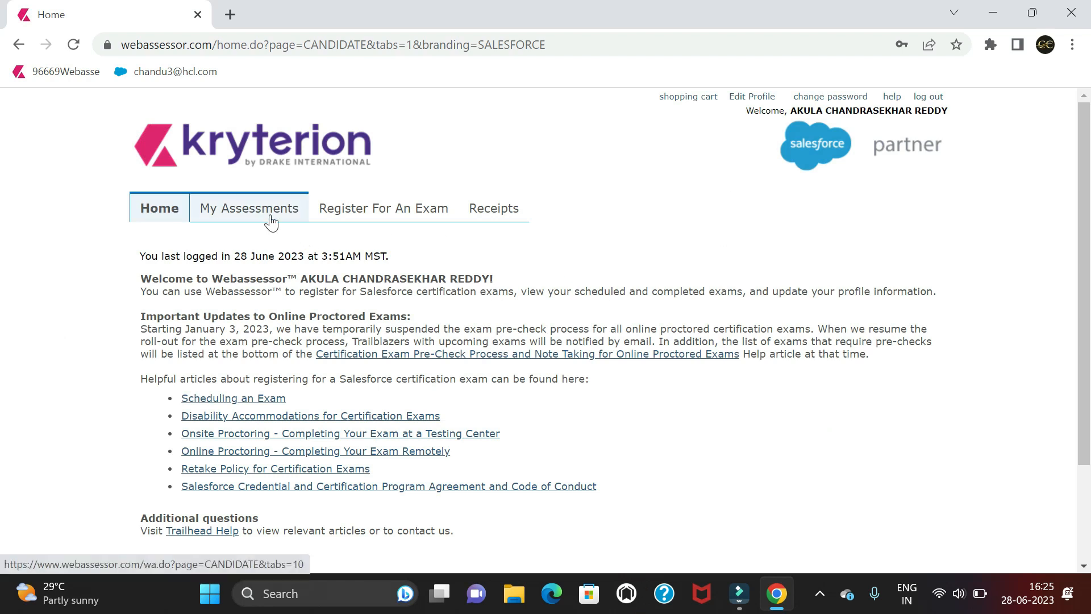
- View My Assessments: no scheduled exams, three completed Salesforce certifications passed
{"action": "left_click", "coordinate": [249, 208]}
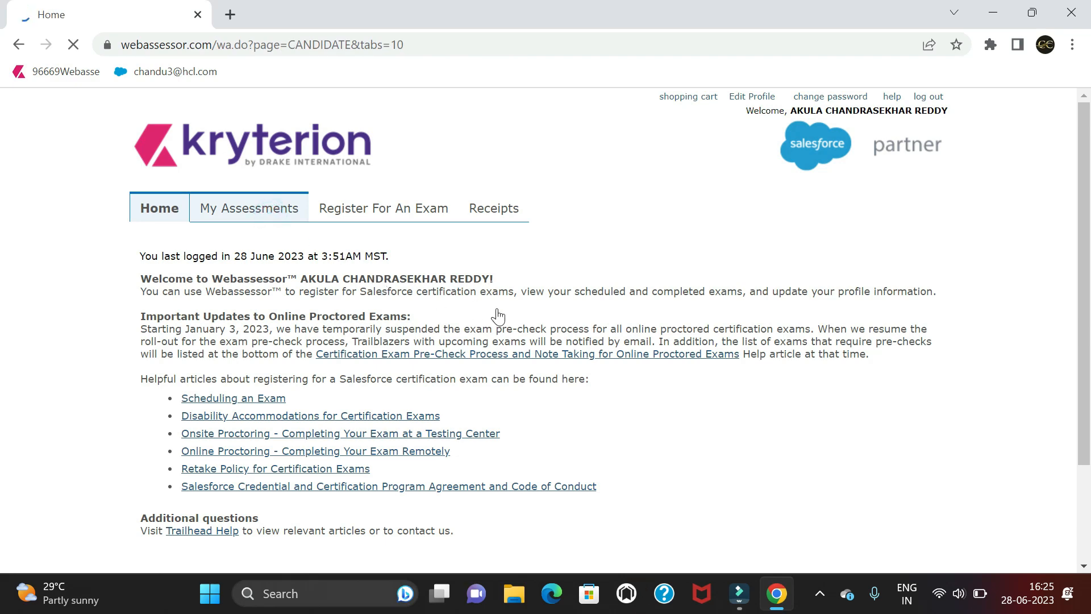
{"action": "left_click", "coordinate": [249, 208]}
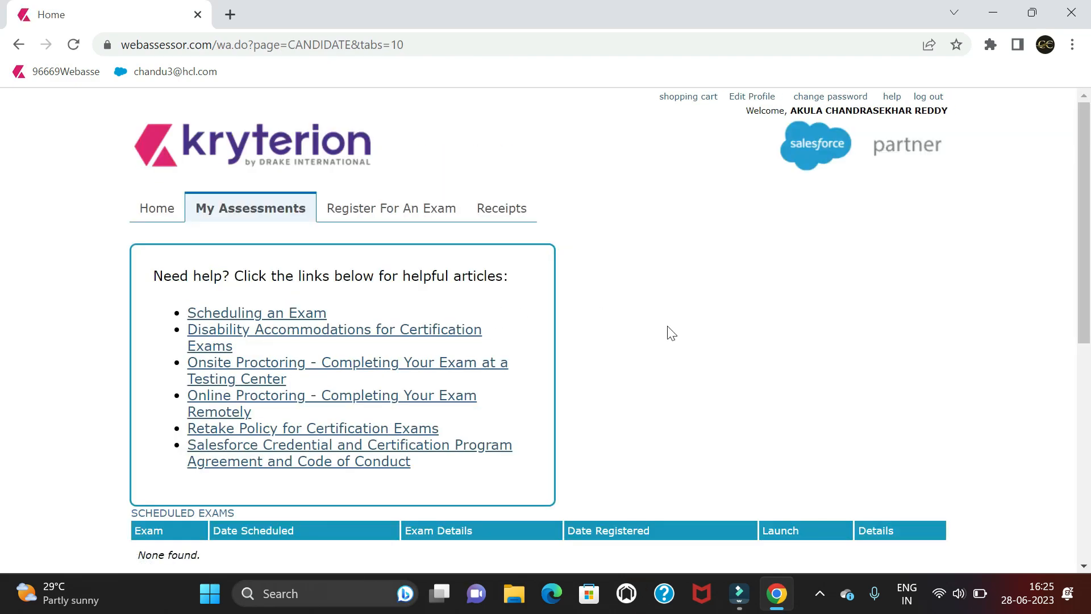
{"action": "scroll", "scroll_direction": "down", "scroll_amount": 3}
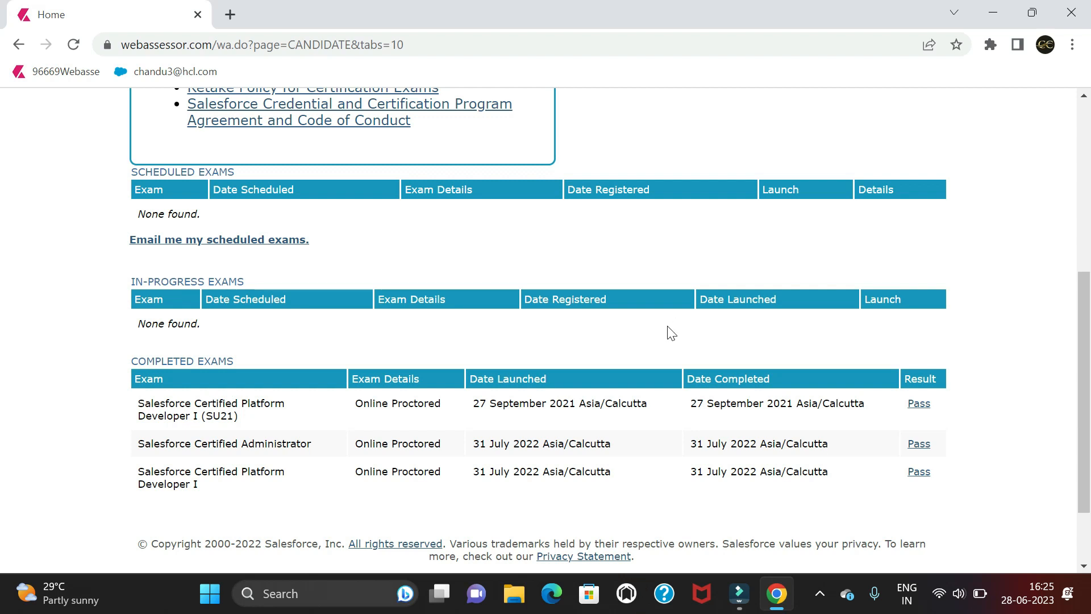
{"action": "mouse_move", "coordinate": [173, 194]}
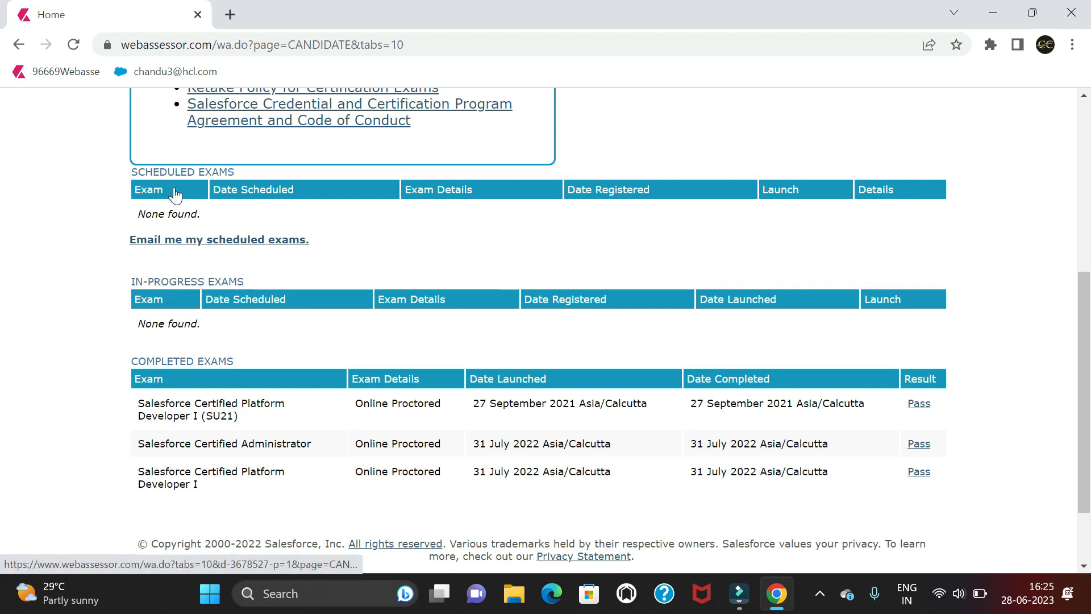
{"action": "mouse_move", "coordinate": [191, 209]}
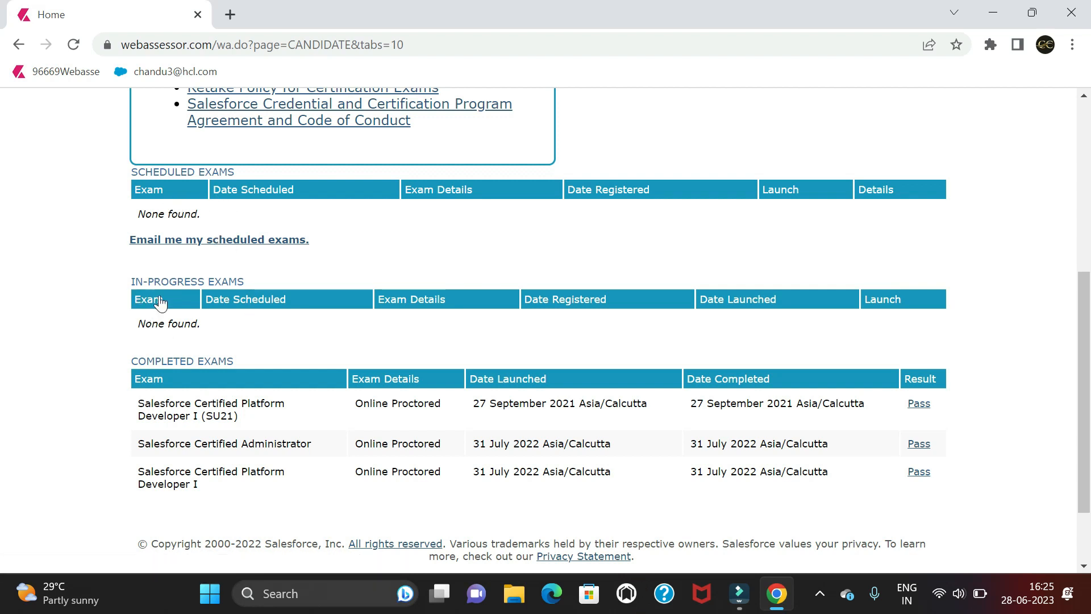
{"action": "mouse_move", "coordinate": [194, 360]}
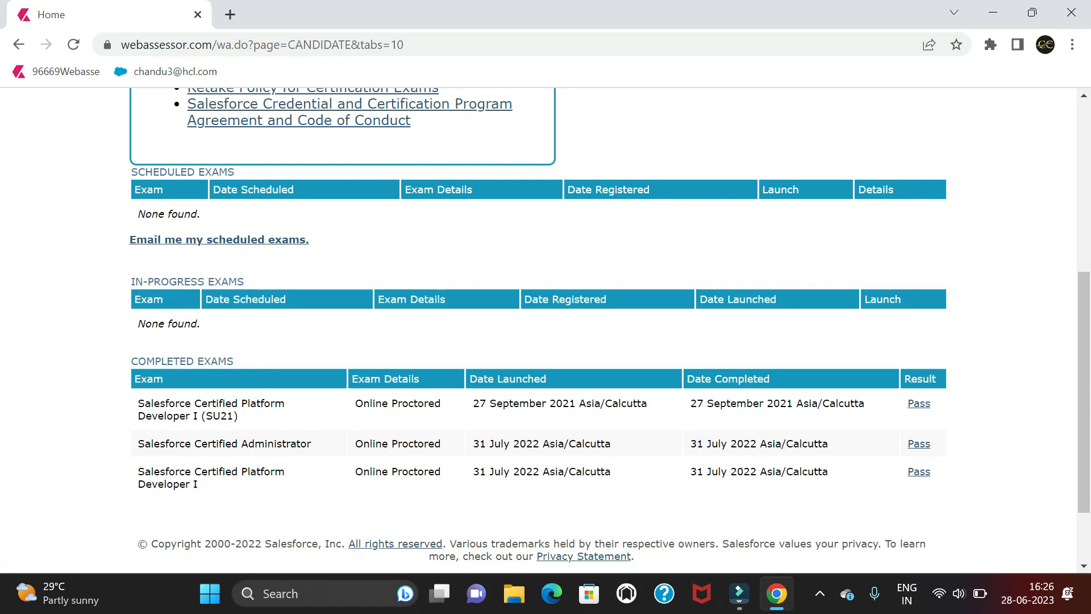
{"action": "scroll", "scroll_direction": "up", "scroll_amount": 3}
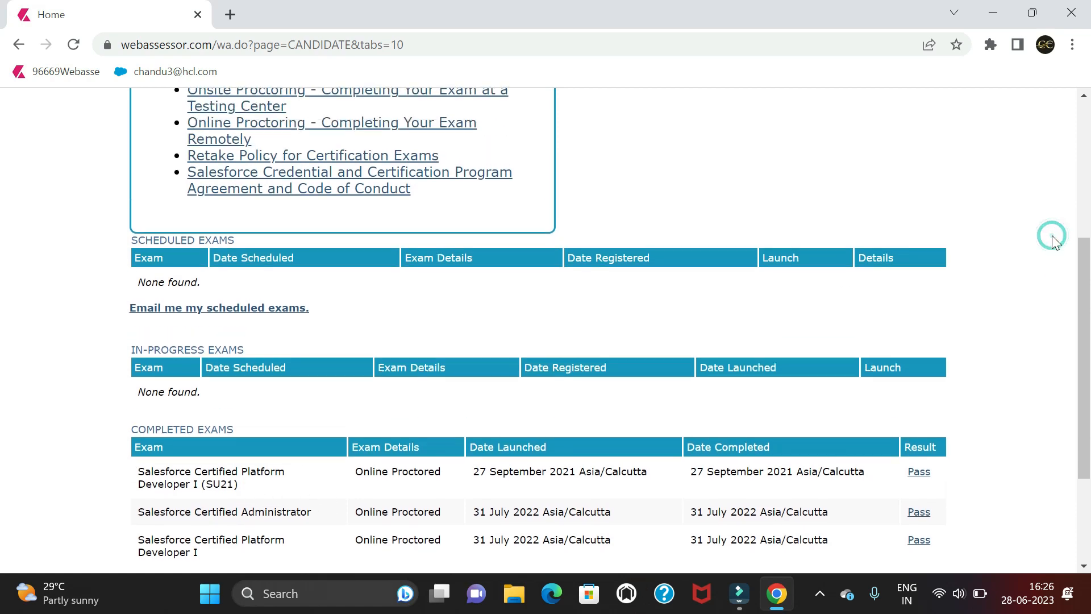
{"action": "scroll", "scroll_direction": "up", "scroll_amount": 3}
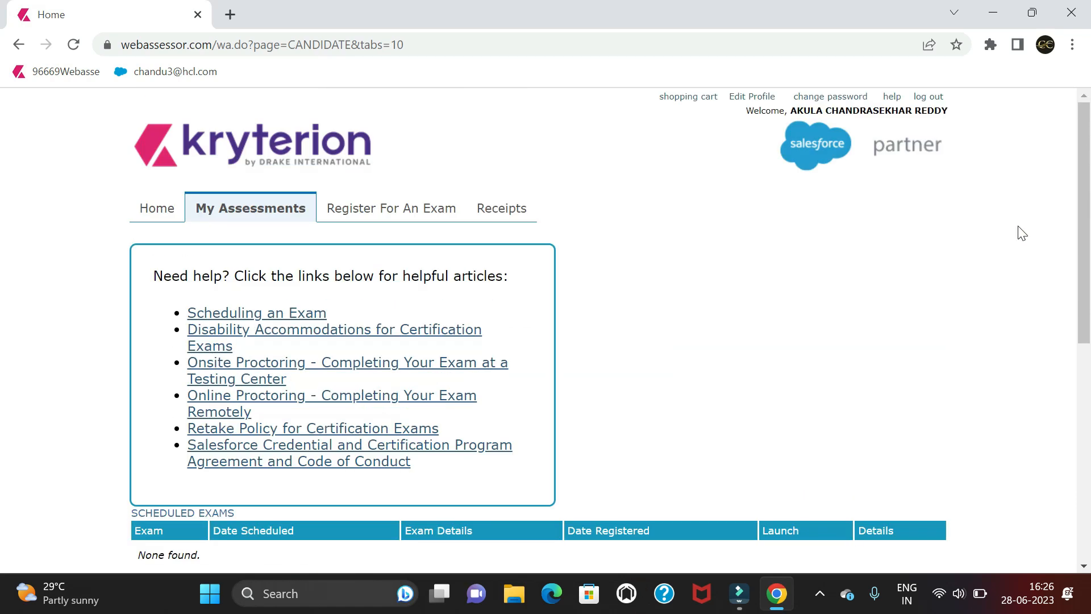
{"action": "mouse_move", "coordinate": [922, 119]}
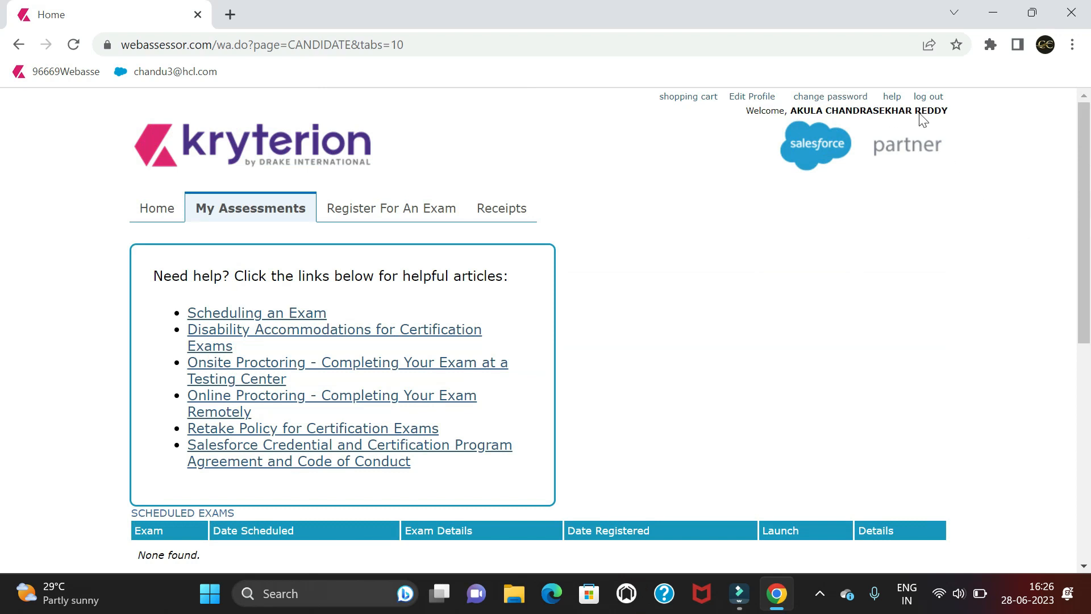
{"action": "mouse_move", "coordinate": [922, 198]}
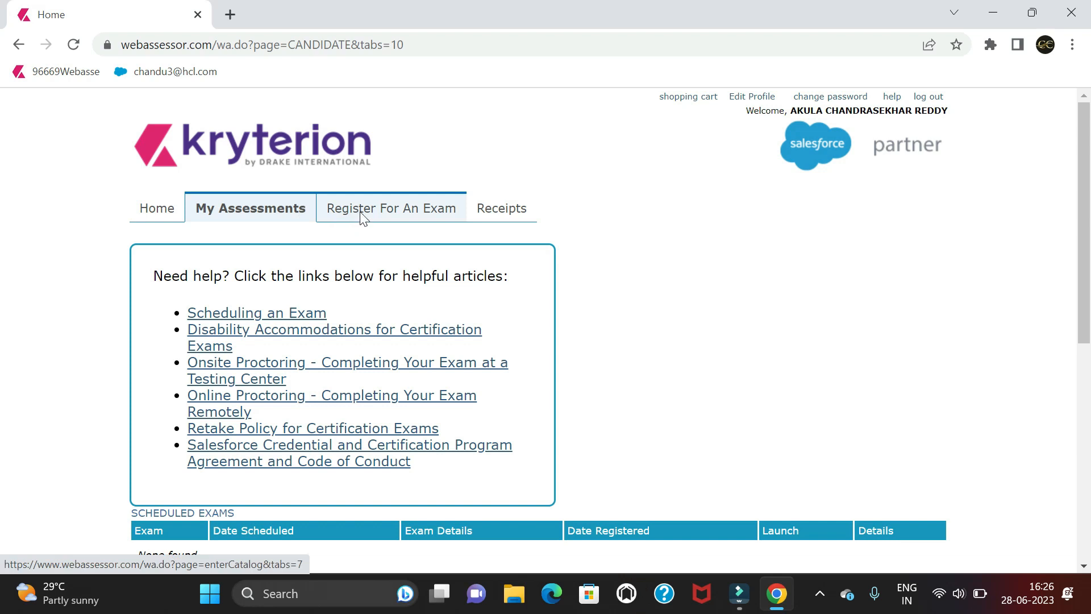
- Go to Register For An Exam and bring the Salesforce exam categories list into view
{"action": "left_click", "coordinate": [390, 208]}
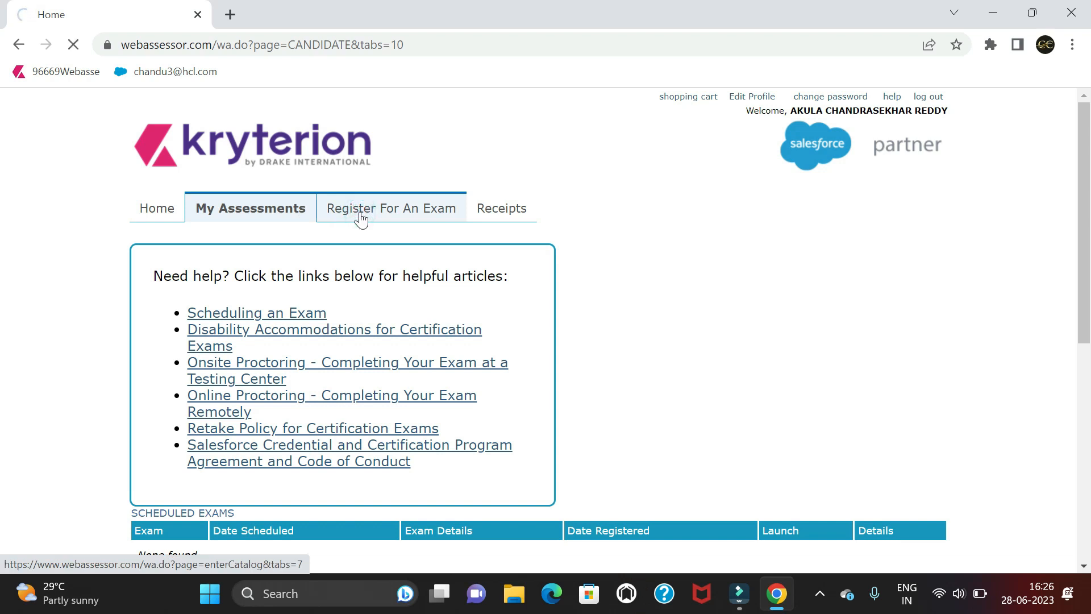
{"action": "left_click", "coordinate": [390, 208]}
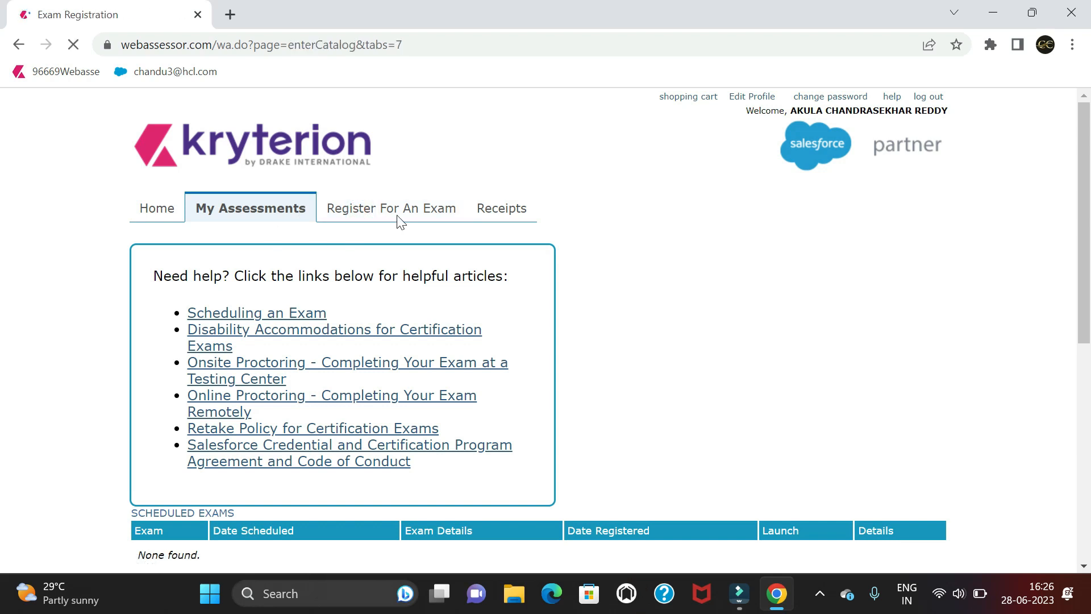
{"action": "left_click", "coordinate": [390, 208]}
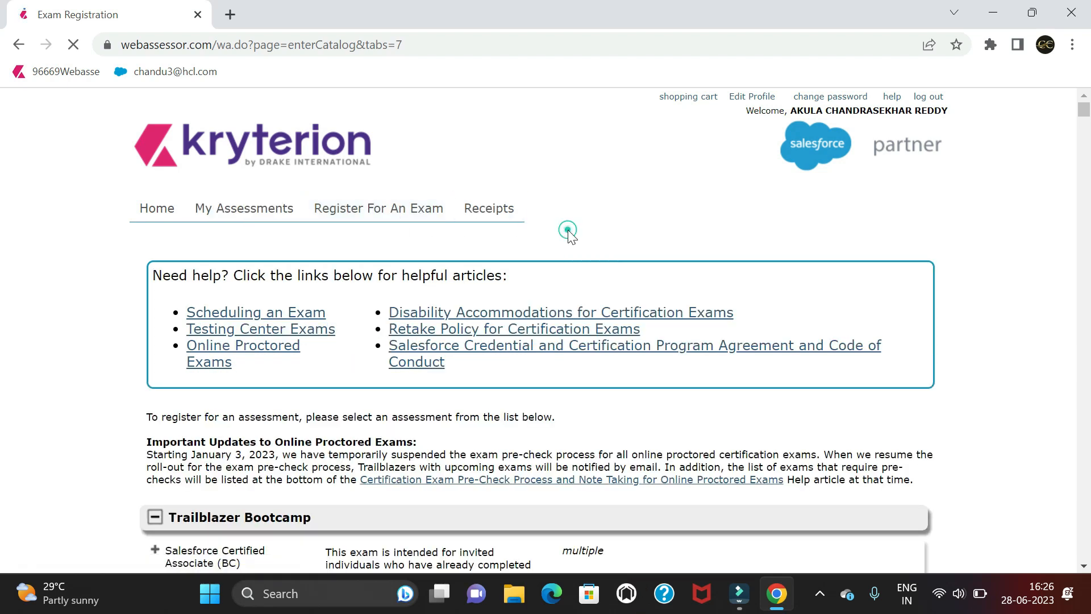
{"action": "scroll", "scroll_direction": "down", "scroll_amount": 3}
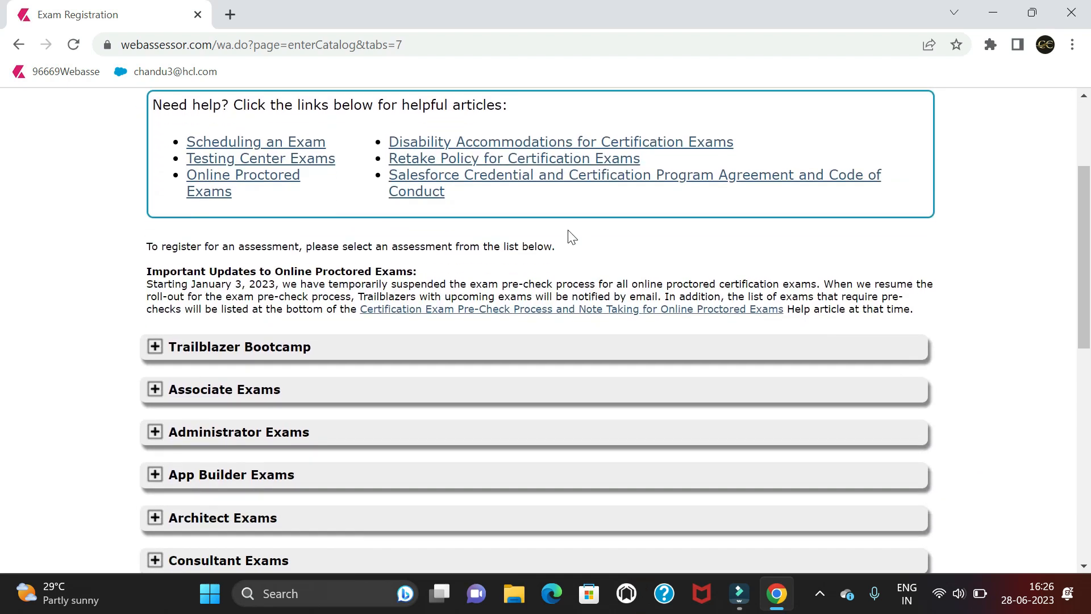
{"action": "scroll", "scroll_direction": "down", "scroll_amount": 3}
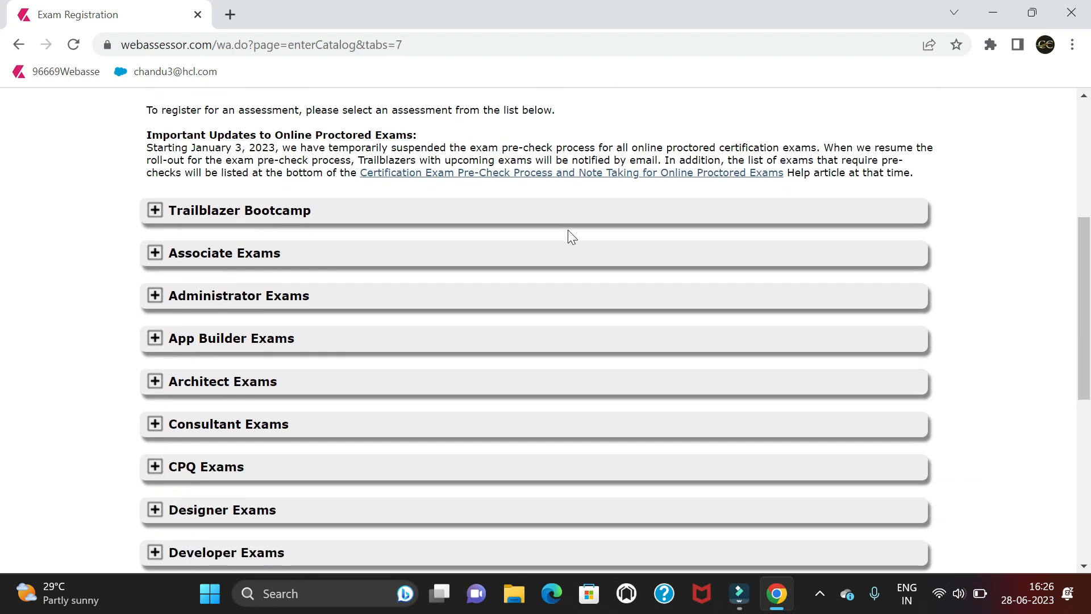
{"action": "scroll", "scroll_direction": "down", "scroll_amount": 3}
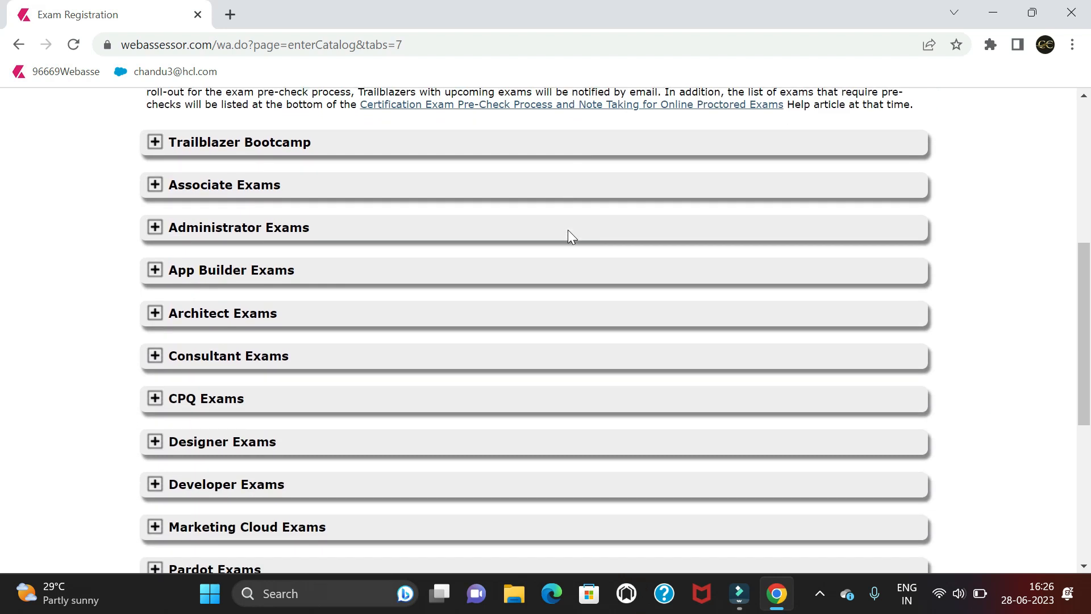
{"action": "mouse_move", "coordinate": [303, 181]}
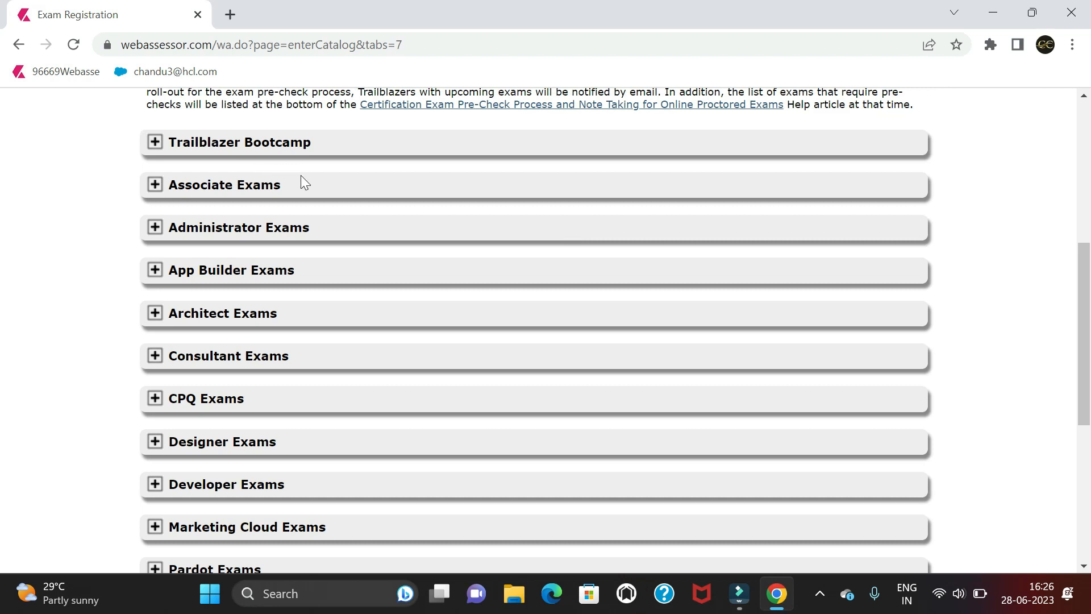
{"action": "mouse_move", "coordinate": [288, 244]}
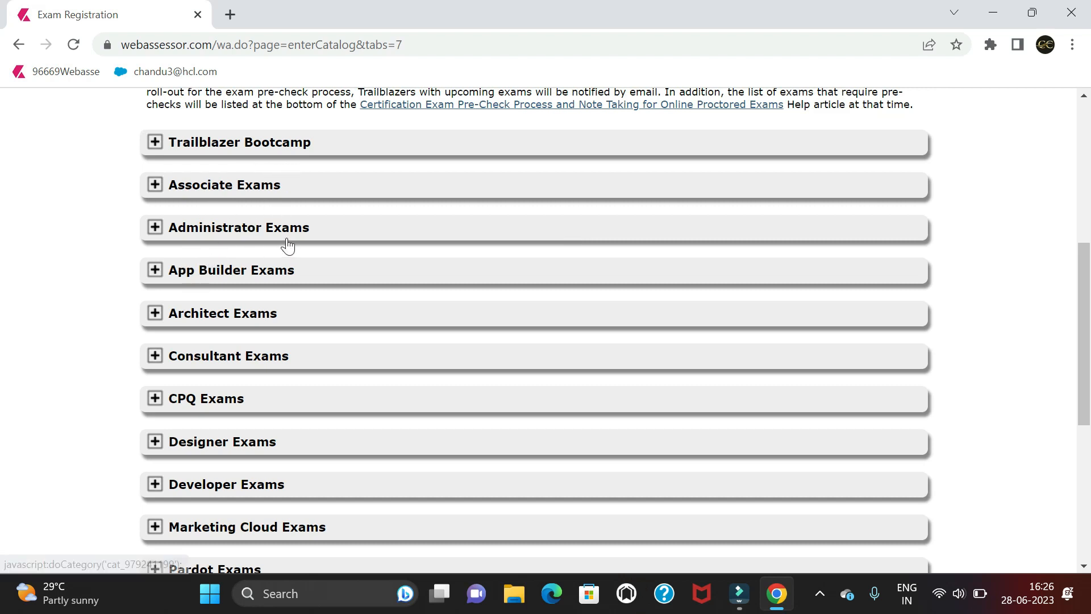
{"action": "mouse_move", "coordinate": [245, 357]}
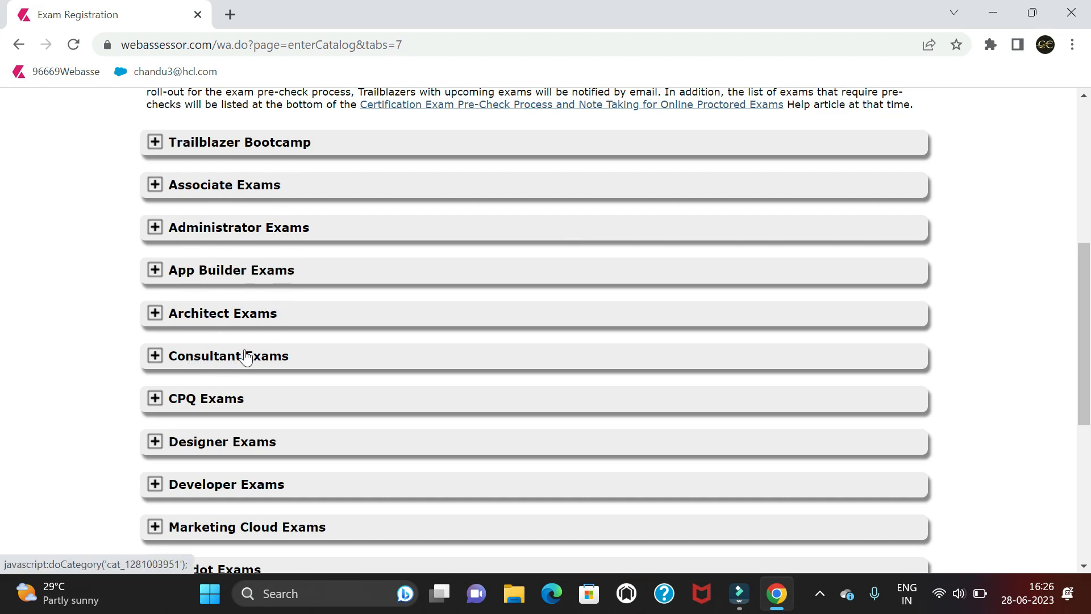
{"action": "mouse_move", "coordinate": [242, 448]}
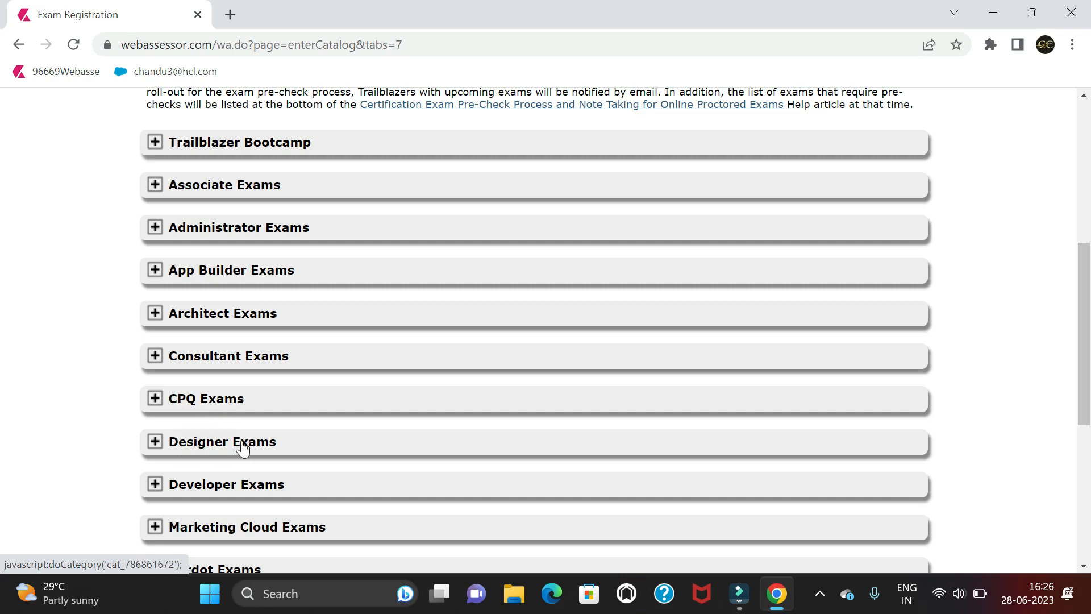
{"action": "mouse_move", "coordinate": [95, 482]}
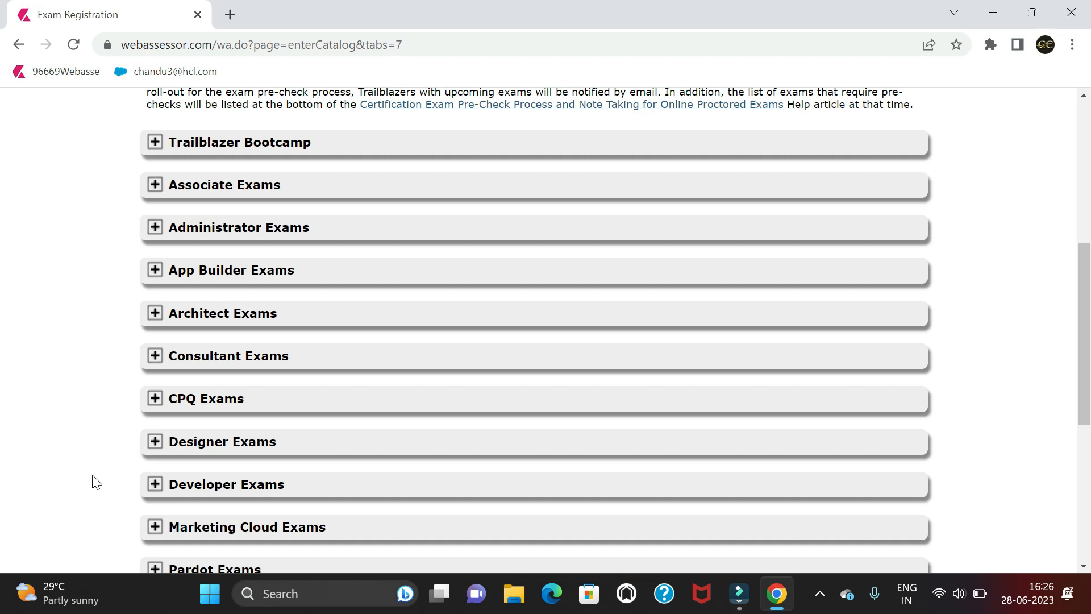
- Expand Salesforce Certified JavaScript Developer I to show its proctoring options at USD 200
{"action": "scroll", "scroll_direction": "down", "scroll_amount": 3}
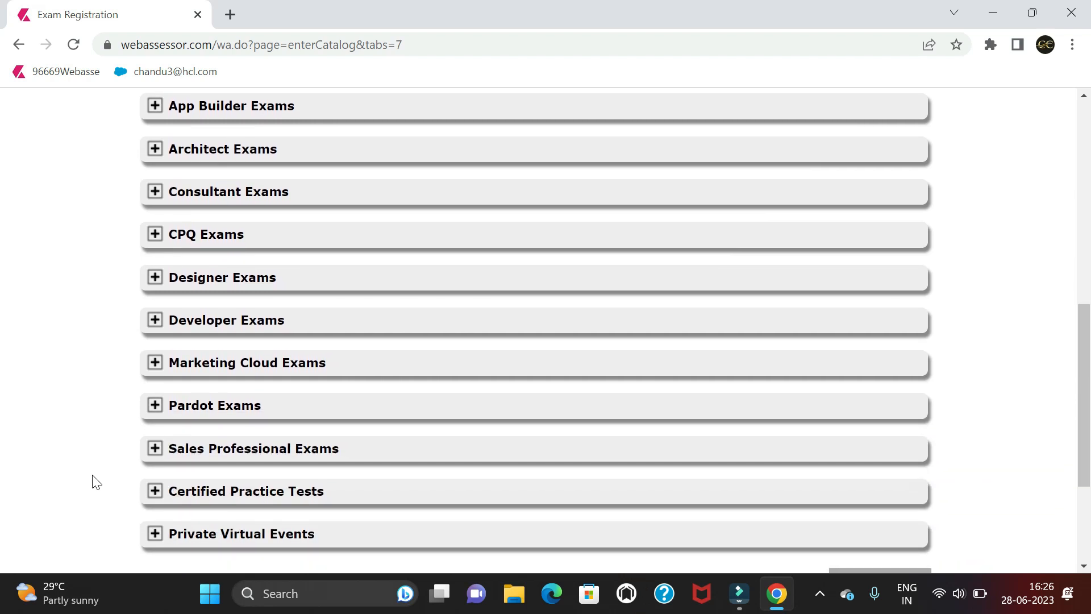
{"action": "scroll", "scroll_direction": "down", "scroll_amount": 3}
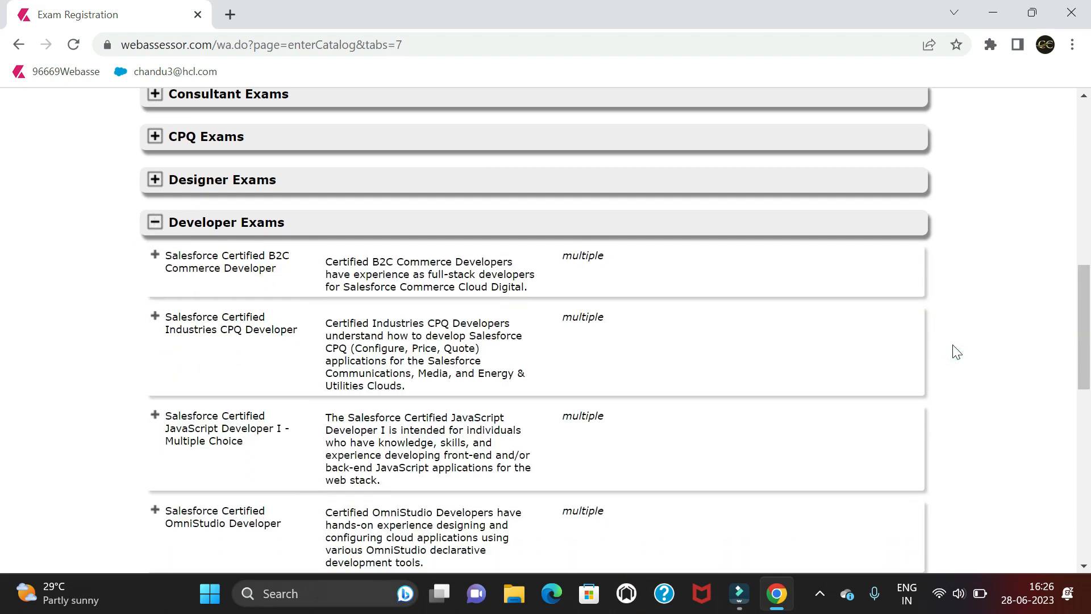
{"action": "scroll", "scroll_direction": "down", "scroll_amount": 3}
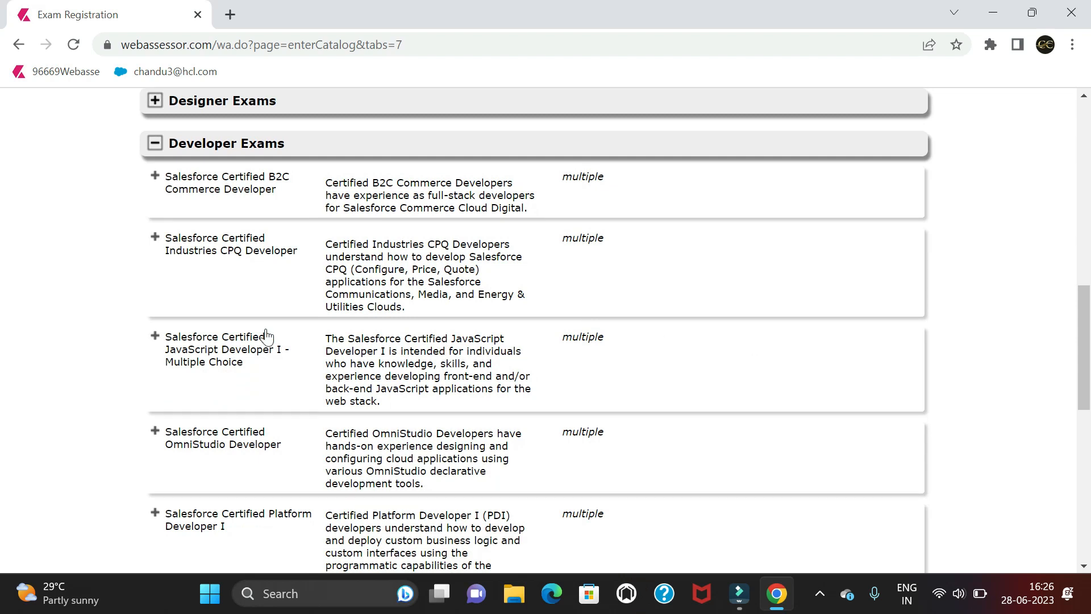
{"action": "mouse_move", "coordinate": [224, 367]}
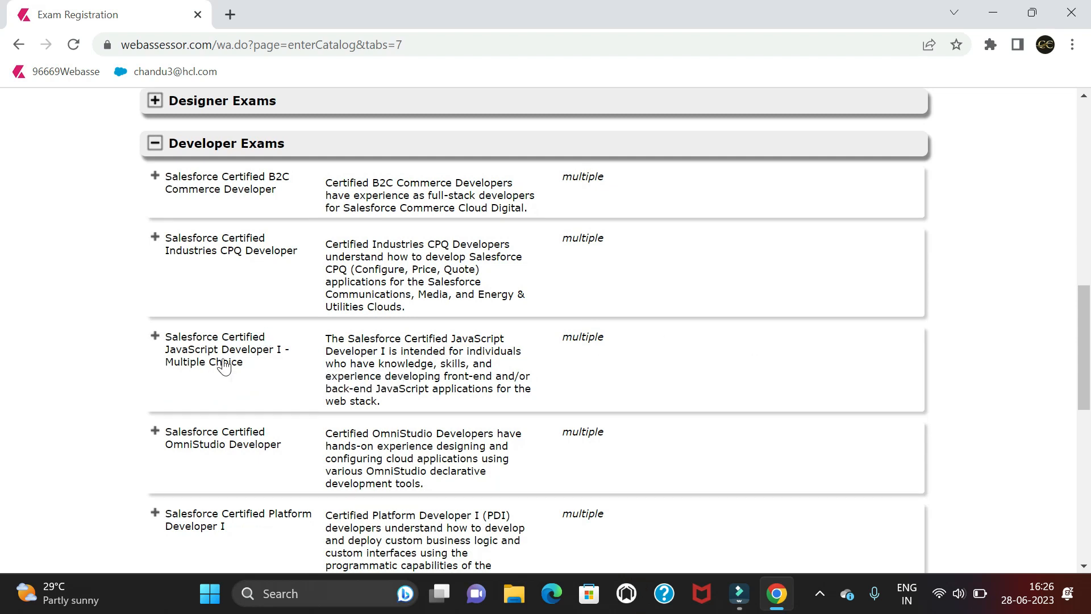
{"action": "left_click", "coordinate": [156, 337]}
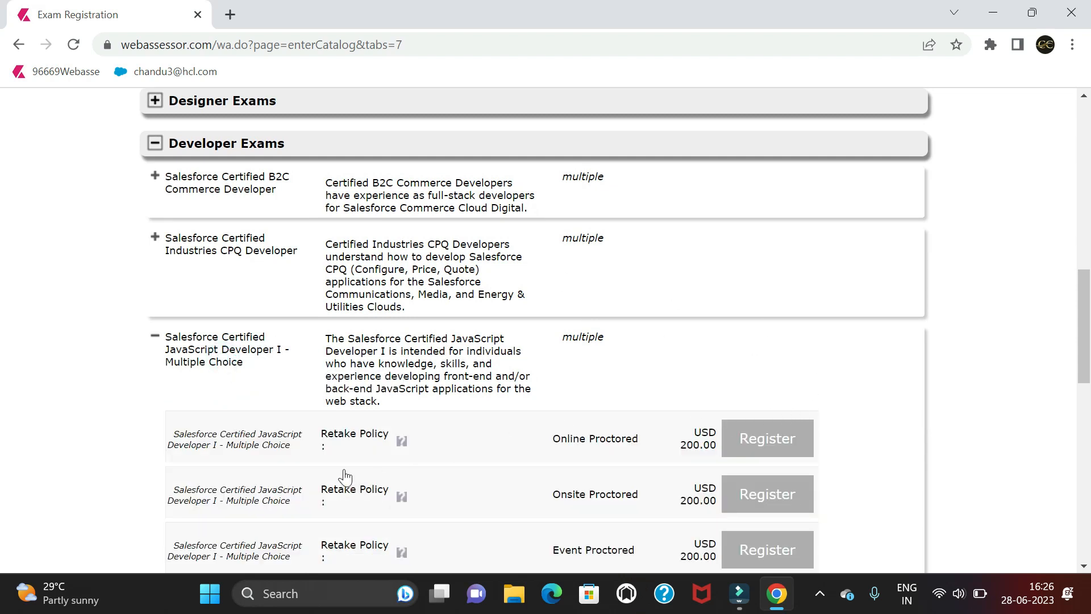
{"action": "mouse_move", "coordinate": [575, 503]}
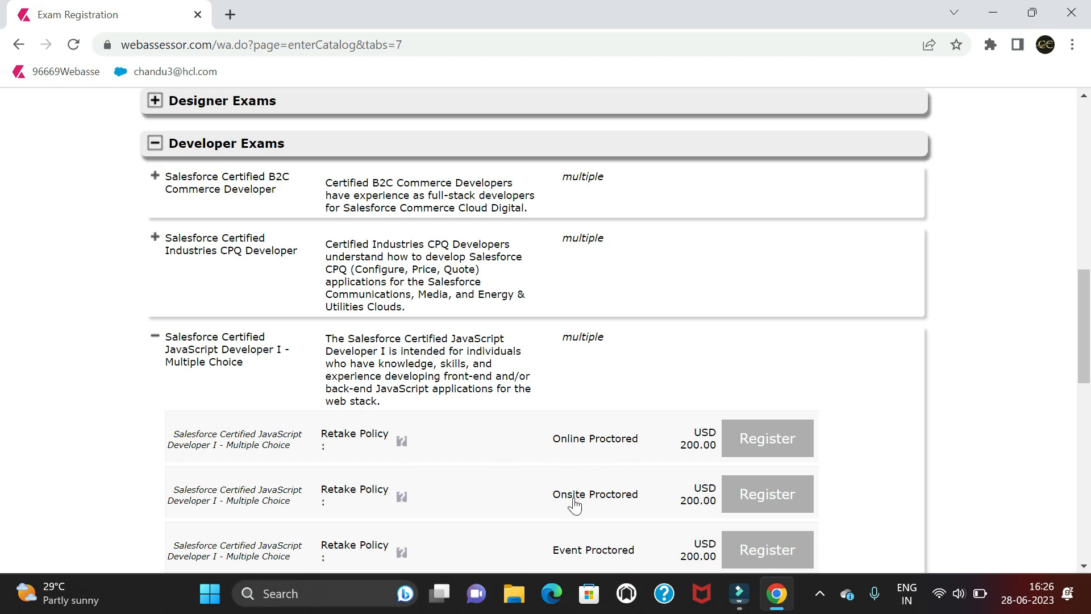
{"action": "mouse_move", "coordinate": [570, 462]}
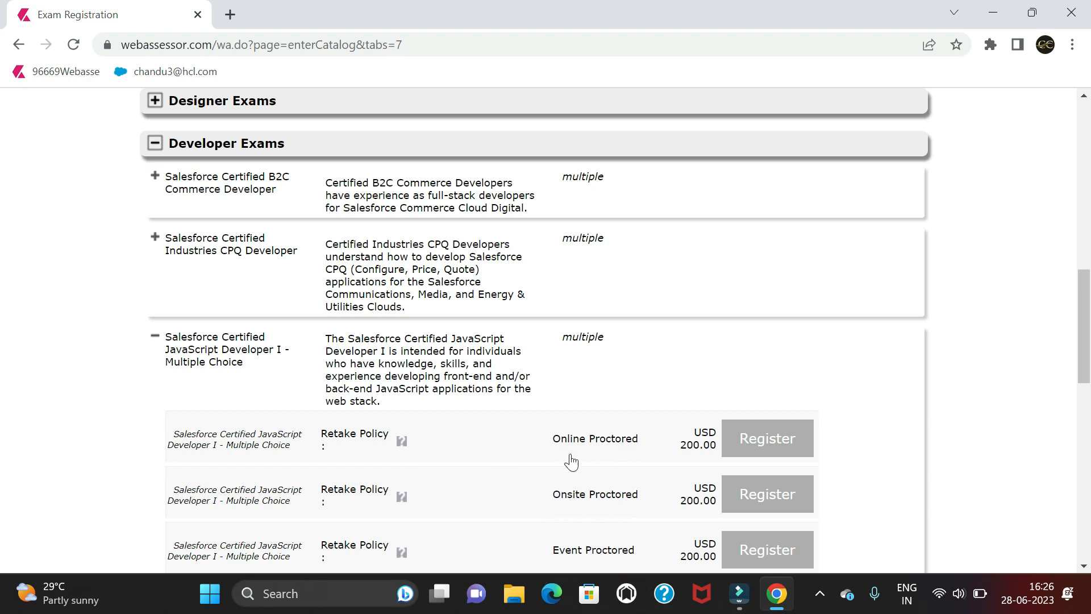
{"action": "mouse_move", "coordinate": [574, 459]}
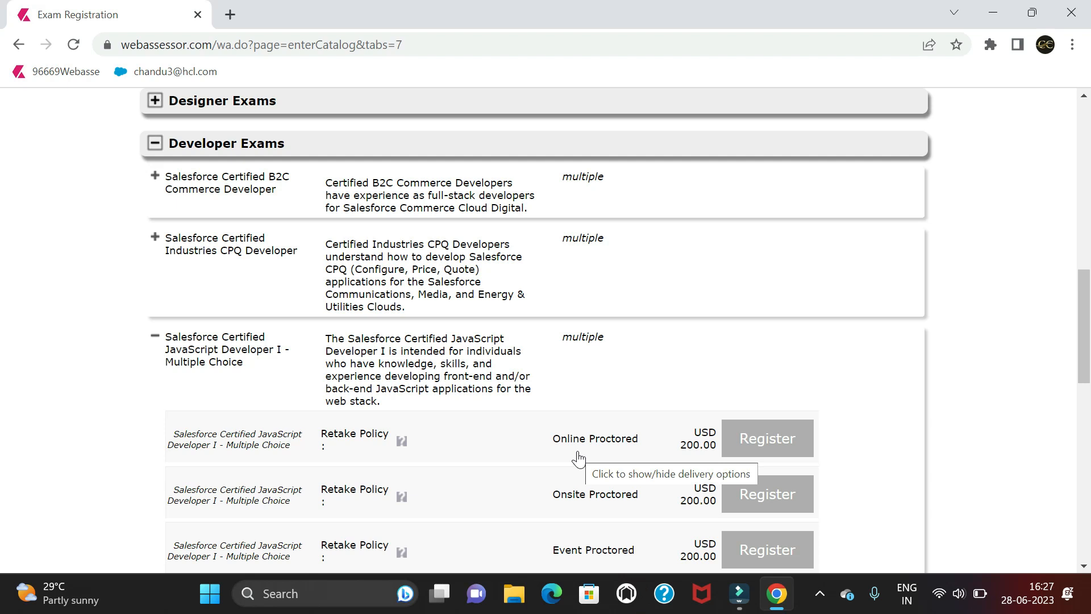
{"action": "mouse_move", "coordinate": [597, 453]}
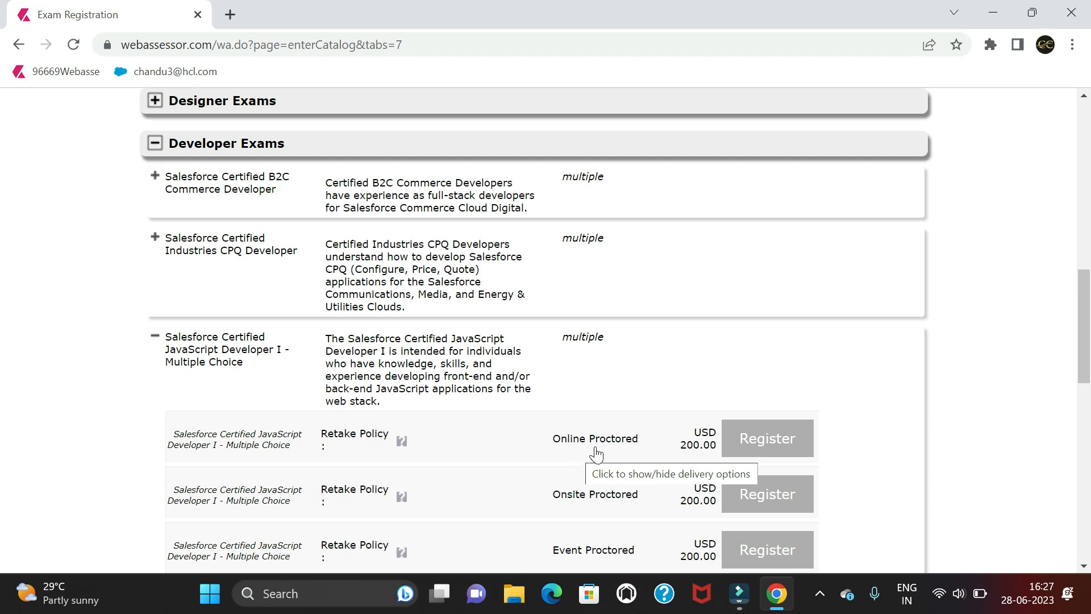
{"action": "mouse_move", "coordinate": [600, 454]}
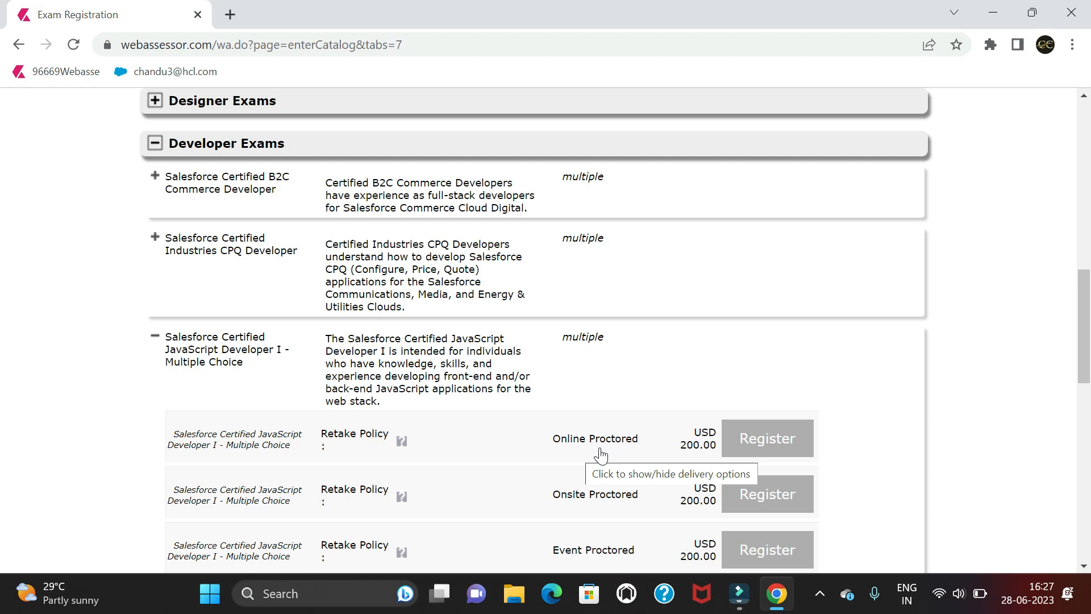
{"action": "mouse_move", "coordinate": [607, 510]}
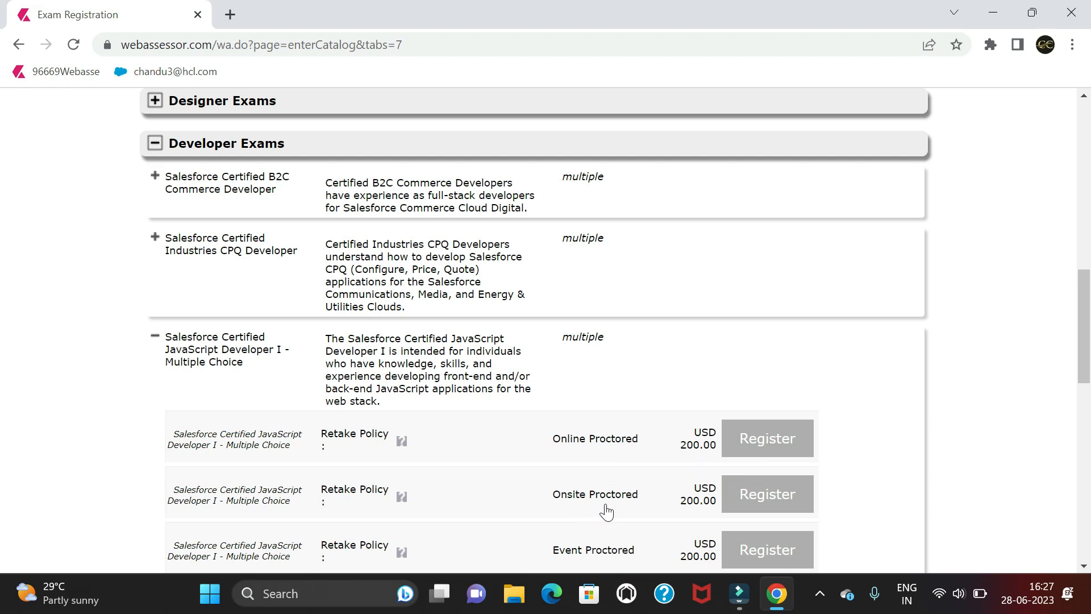
{"action": "mouse_move", "coordinate": [607, 508]}
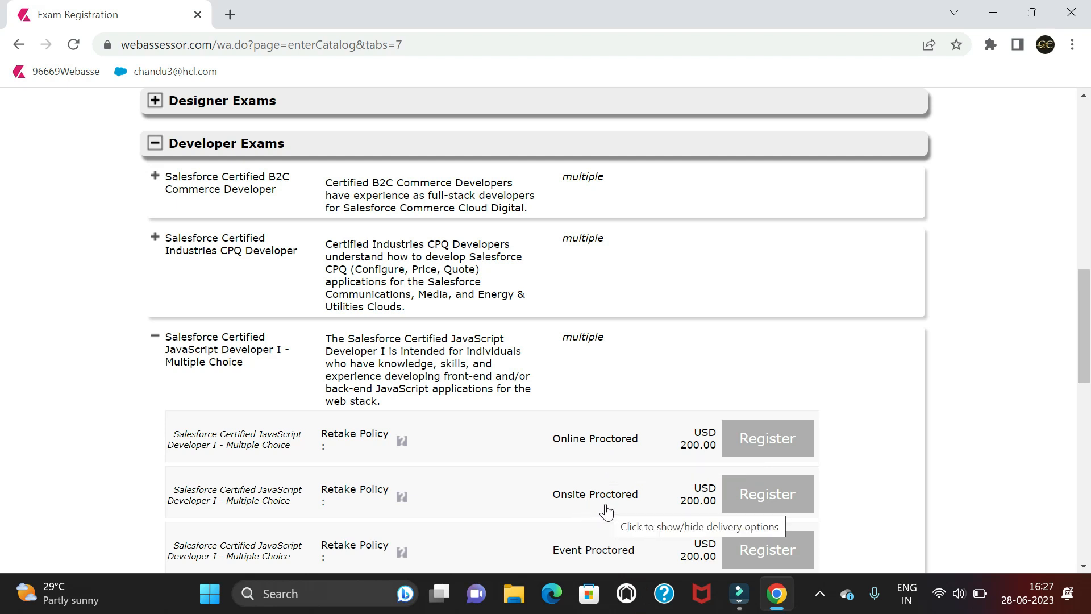
{"action": "mouse_move", "coordinate": [601, 455]}
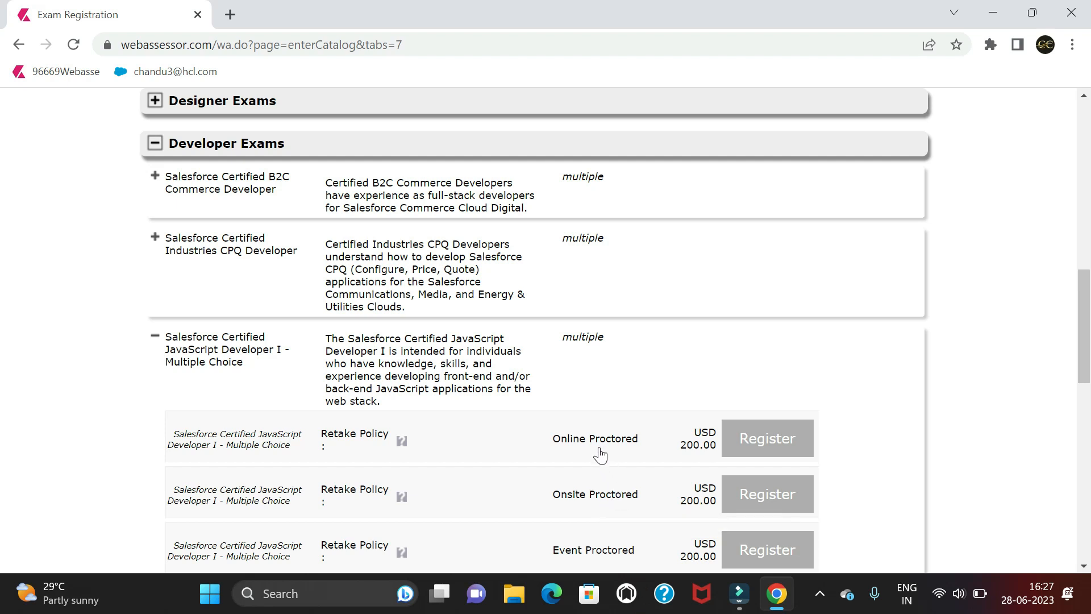
{"action": "mouse_move", "coordinate": [607, 563]}
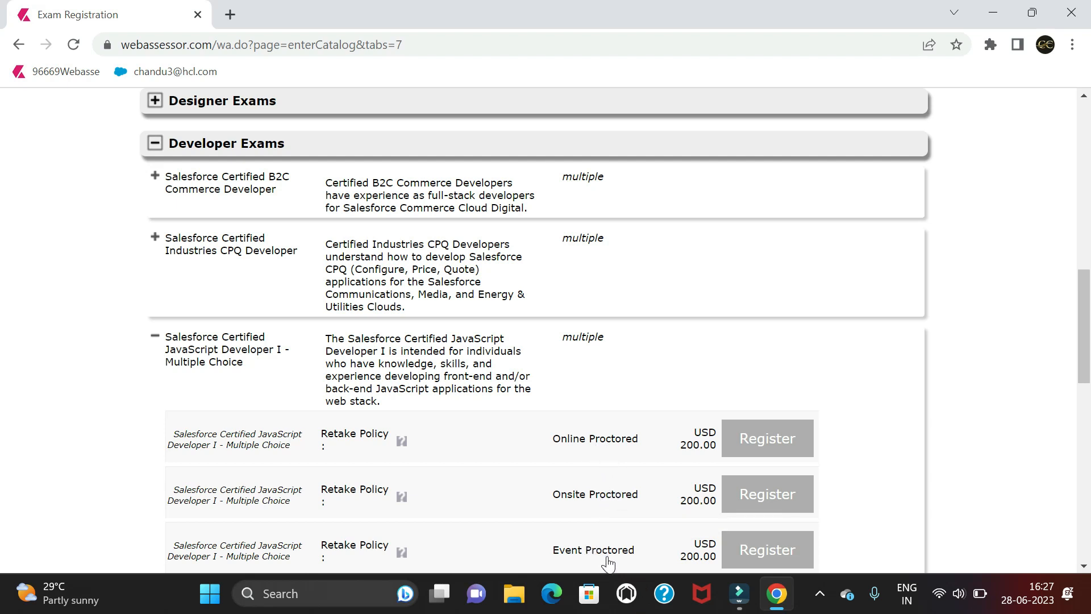
{"action": "mouse_move", "coordinate": [613, 466]}
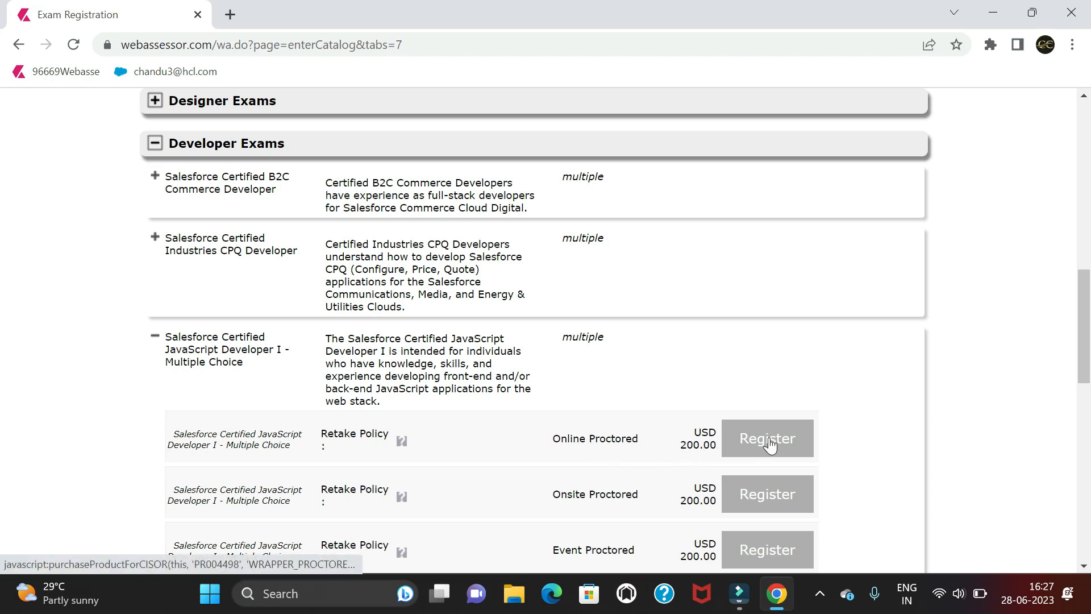
- Start registration for the online proctored JavaScript Developer I exam
{"action": "left_click", "coordinate": [767, 438]}
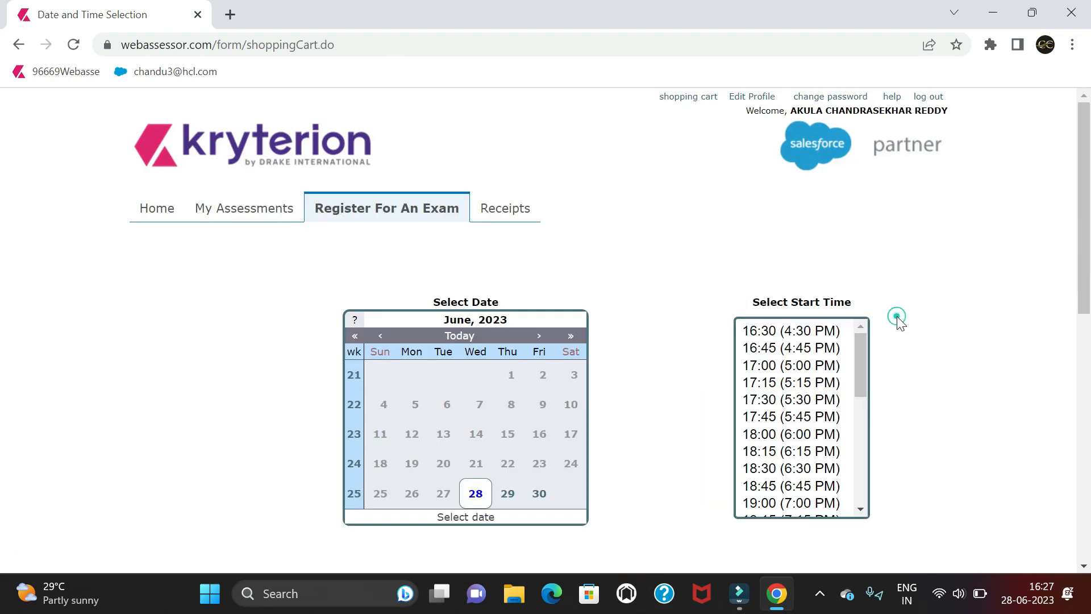
{"action": "scroll", "scroll_direction": "down", "scroll_amount": 3}
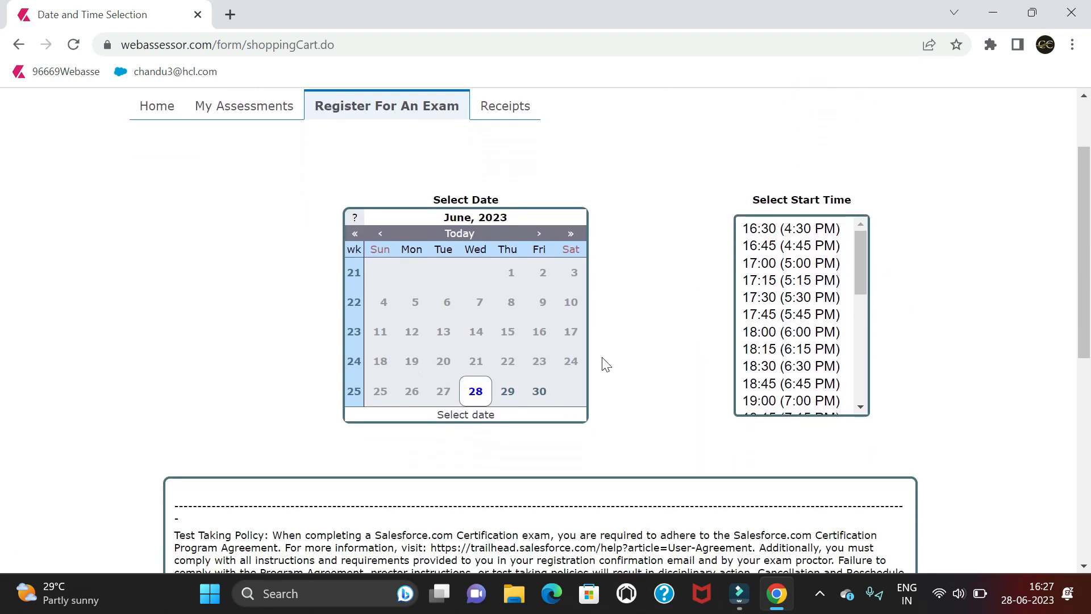
{"action": "mouse_move", "coordinate": [612, 388]}
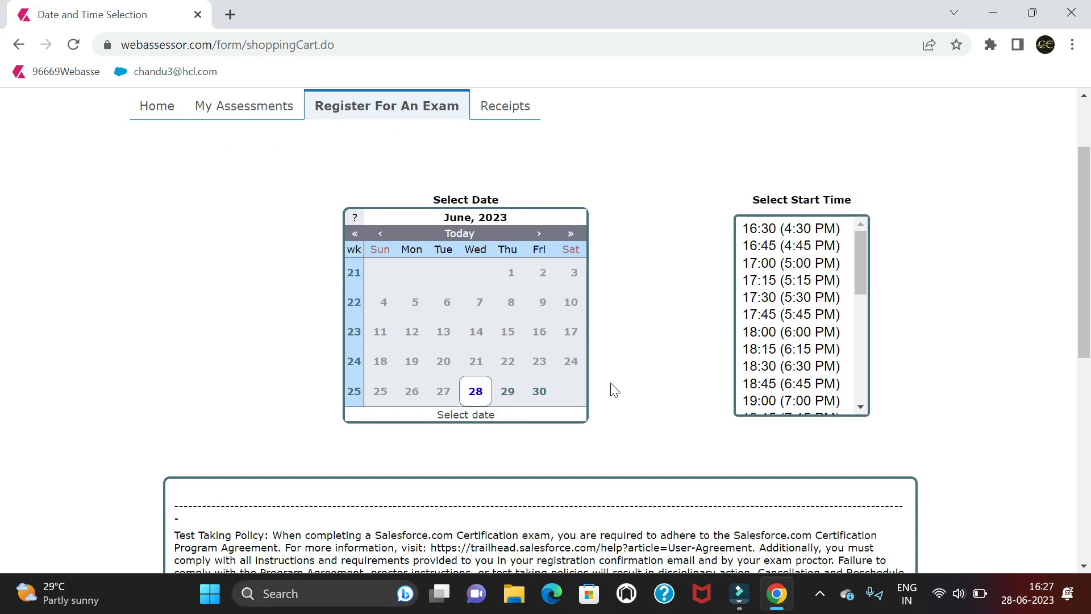
{"action": "mouse_move", "coordinate": [539, 249]}
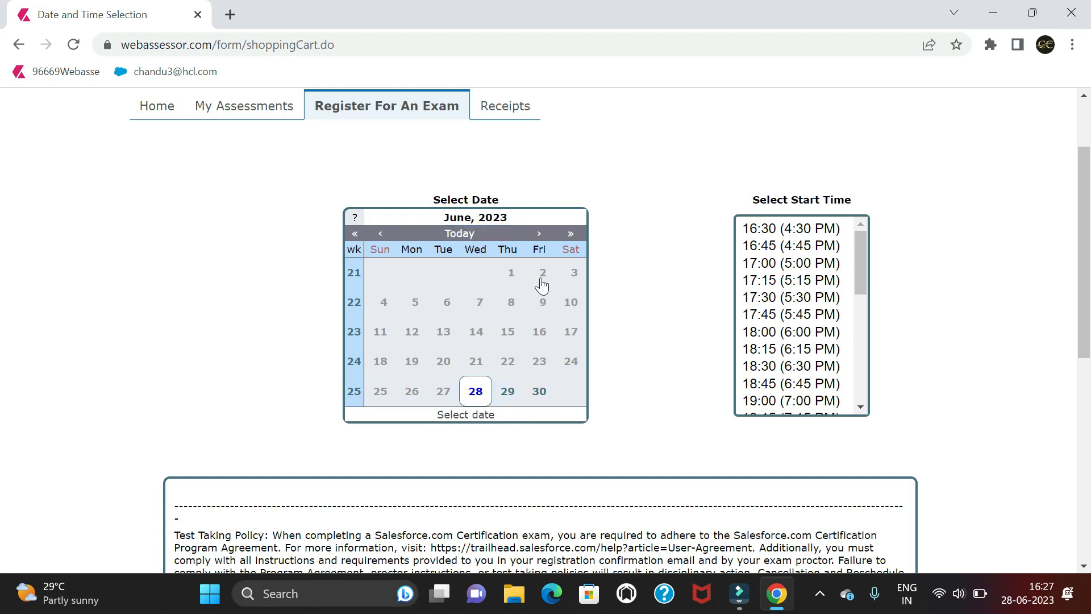
- Advance the calendar to July 2023 and choose Saturday the 22nd as exam date
{"action": "left_click", "coordinate": [475, 390]}
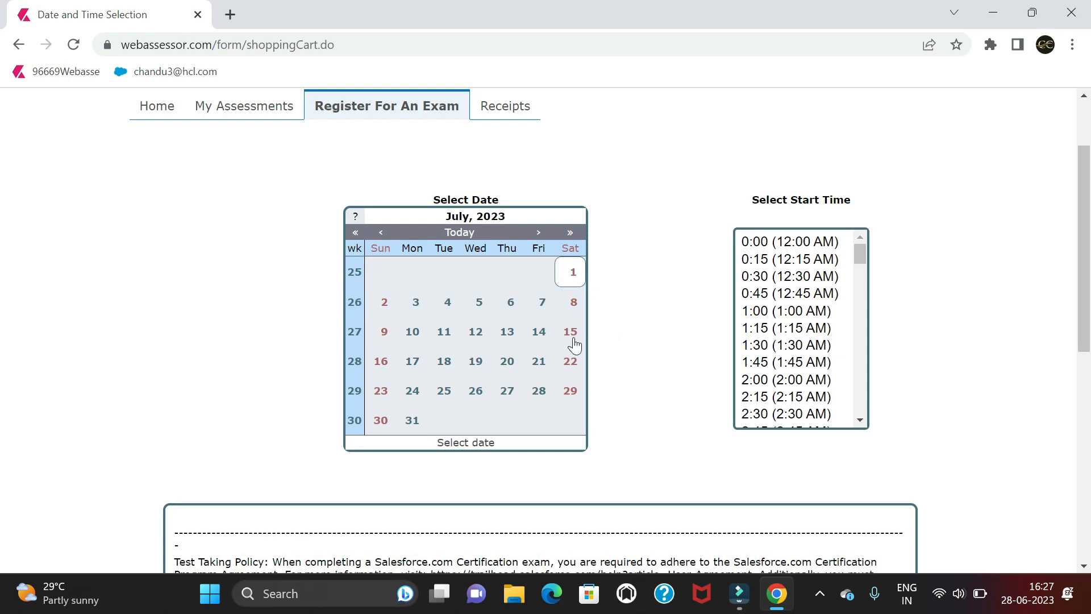
{"action": "left_click", "coordinate": [507, 361]}
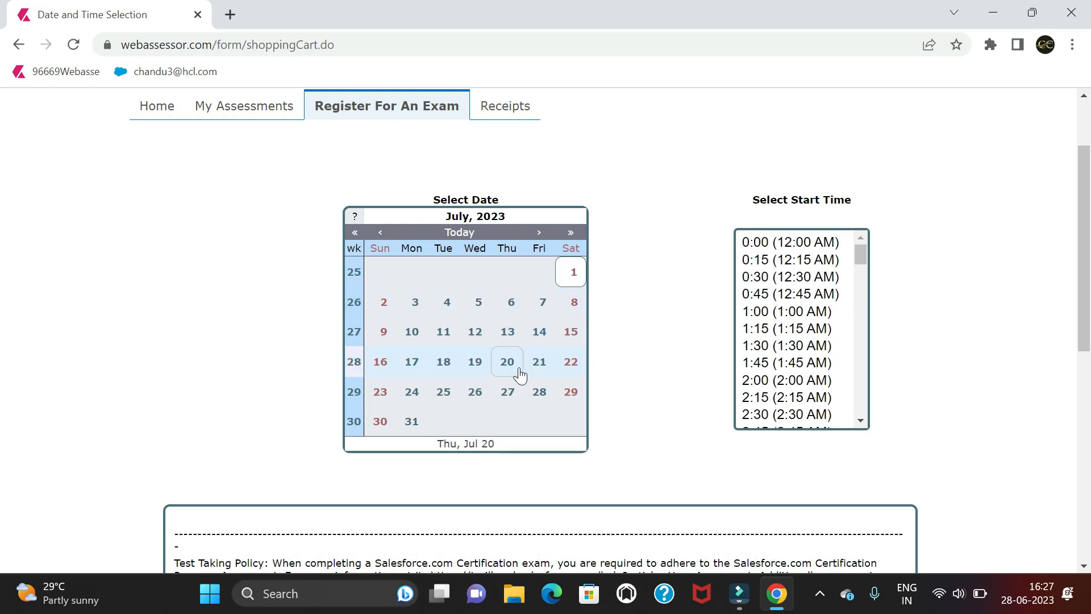
{"action": "left_click", "coordinate": [570, 362]}
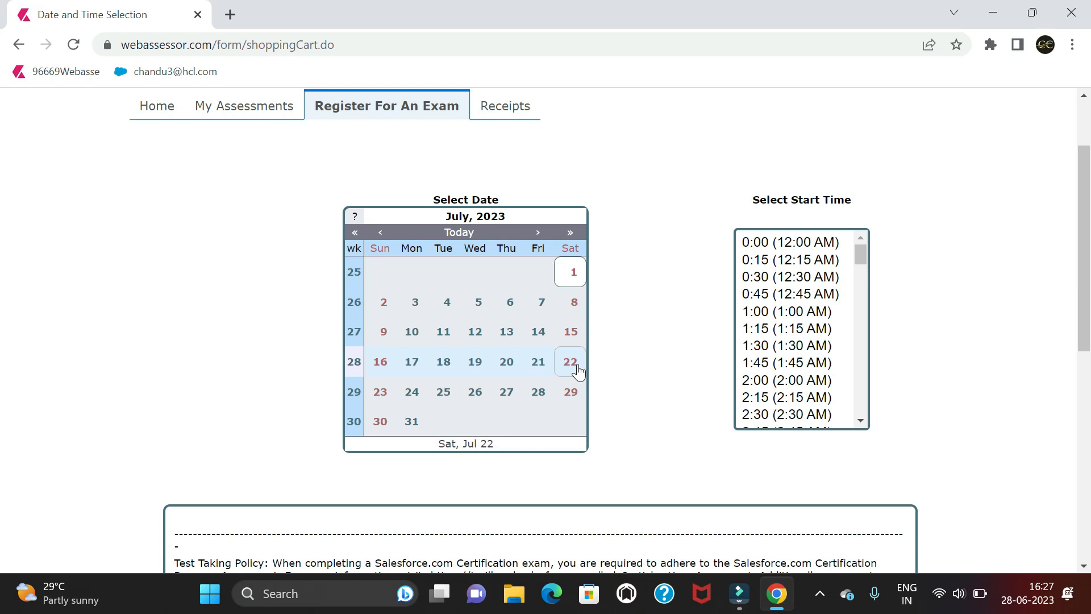
{"action": "left_click", "coordinate": [507, 332]}
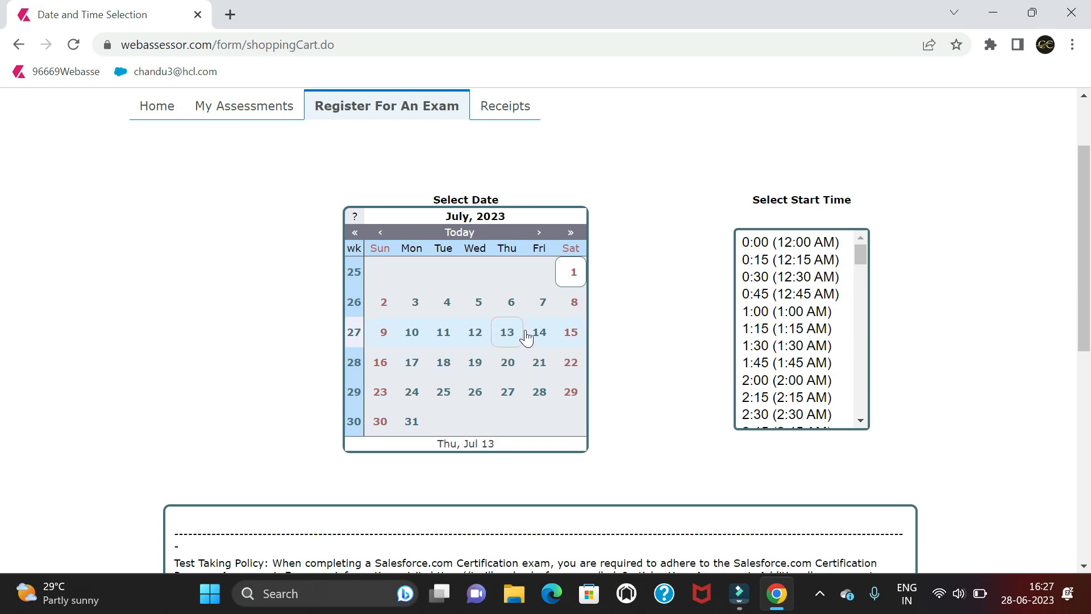
{"action": "left_click", "coordinate": [570, 362]}
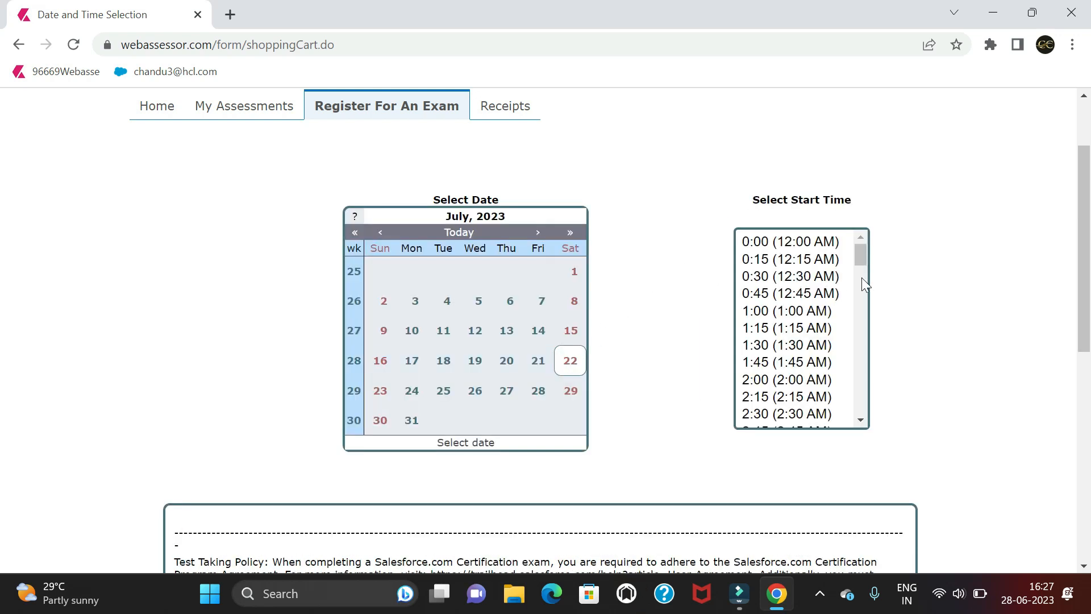
{"action": "mouse_move", "coordinate": [862, 275]}
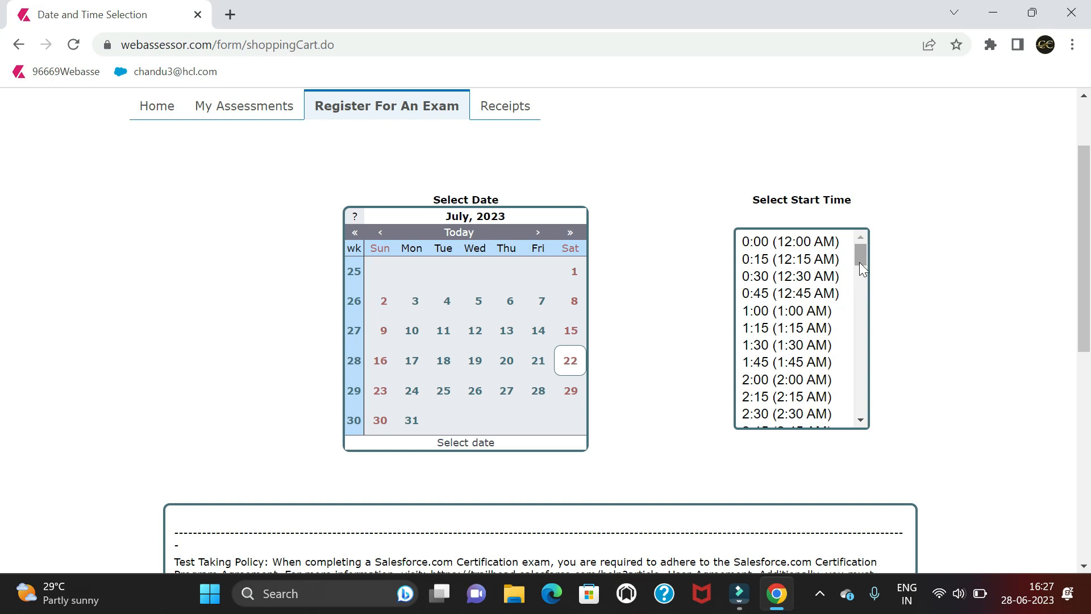
- Choose 18:00 (6:00 PM) from the Select Start Time list for 22 July 2023
{"action": "scroll", "scroll_direction": "down", "scroll_amount": 3}
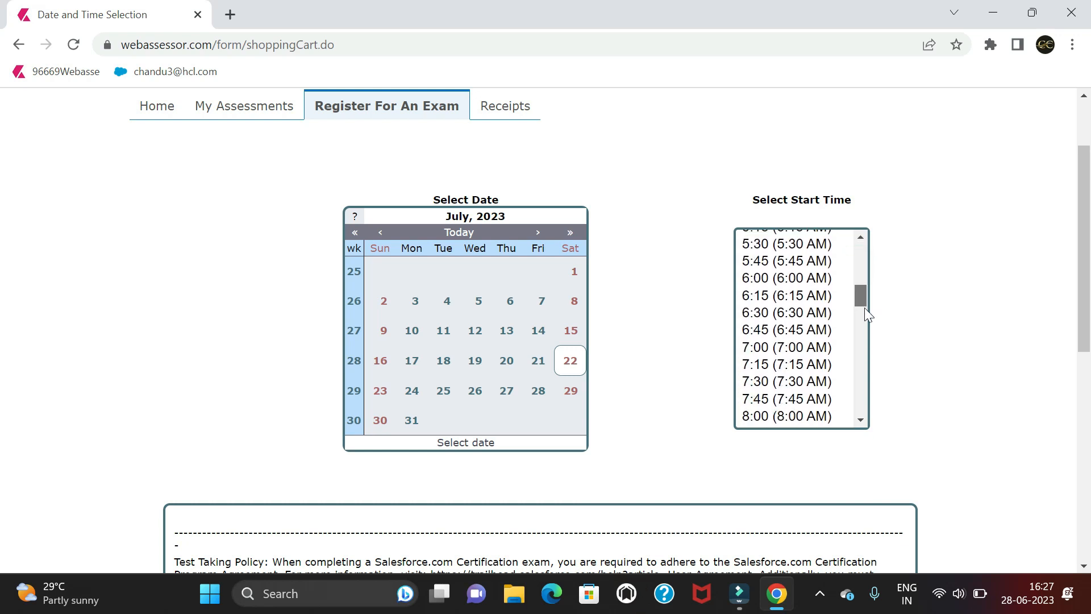
{"action": "scroll", "scroll_direction": "down", "scroll_amount": 3}
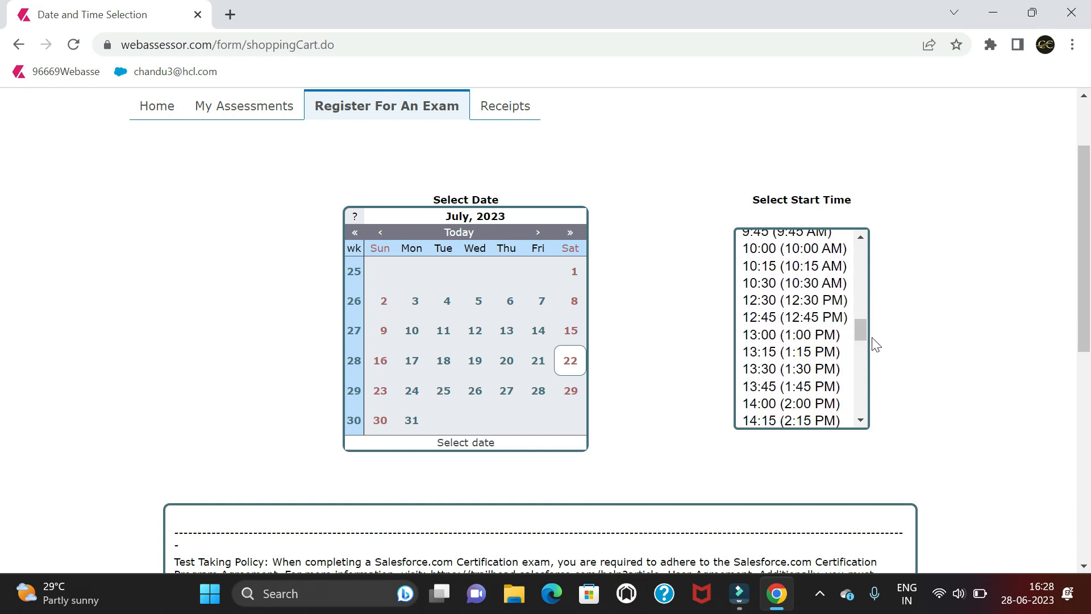
{"action": "scroll", "scroll_direction": "down", "scroll_amount": 3}
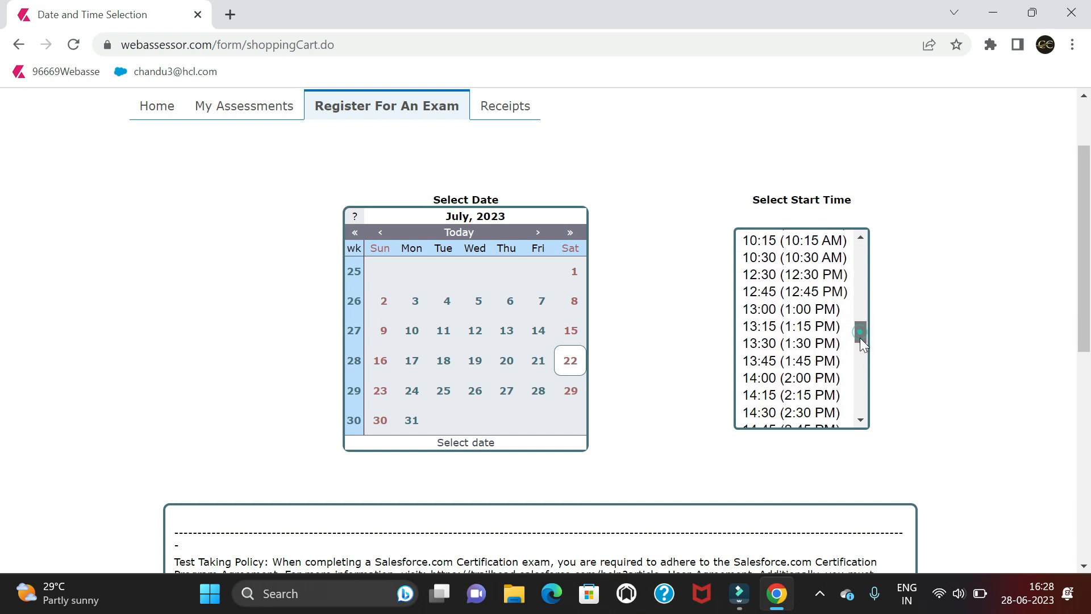
{"action": "scroll", "scroll_direction": "down", "scroll_amount": 3}
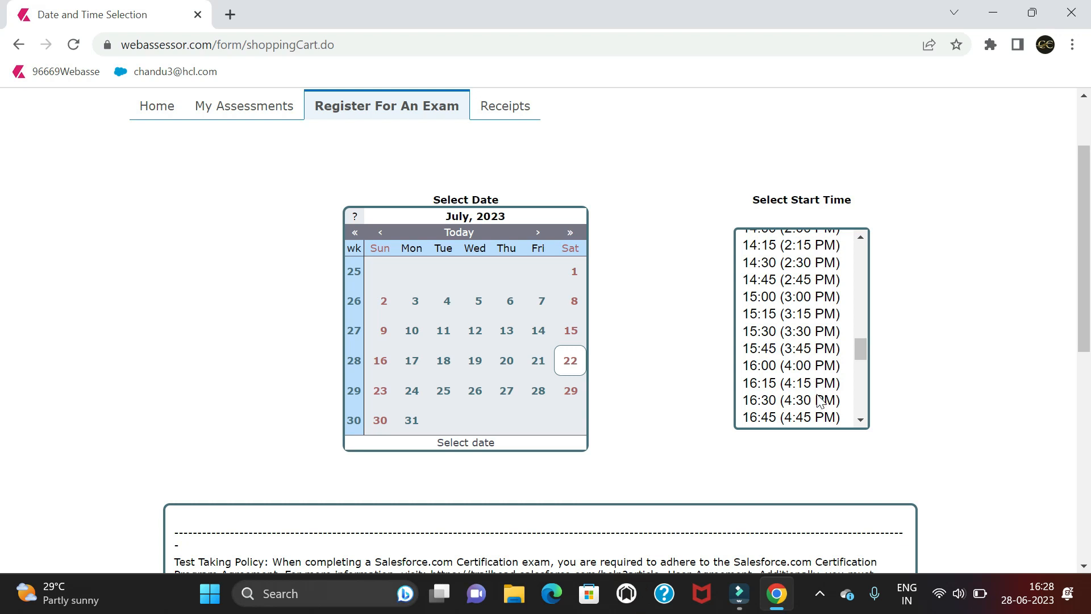
{"action": "scroll", "scroll_direction": "down", "scroll_amount": 3}
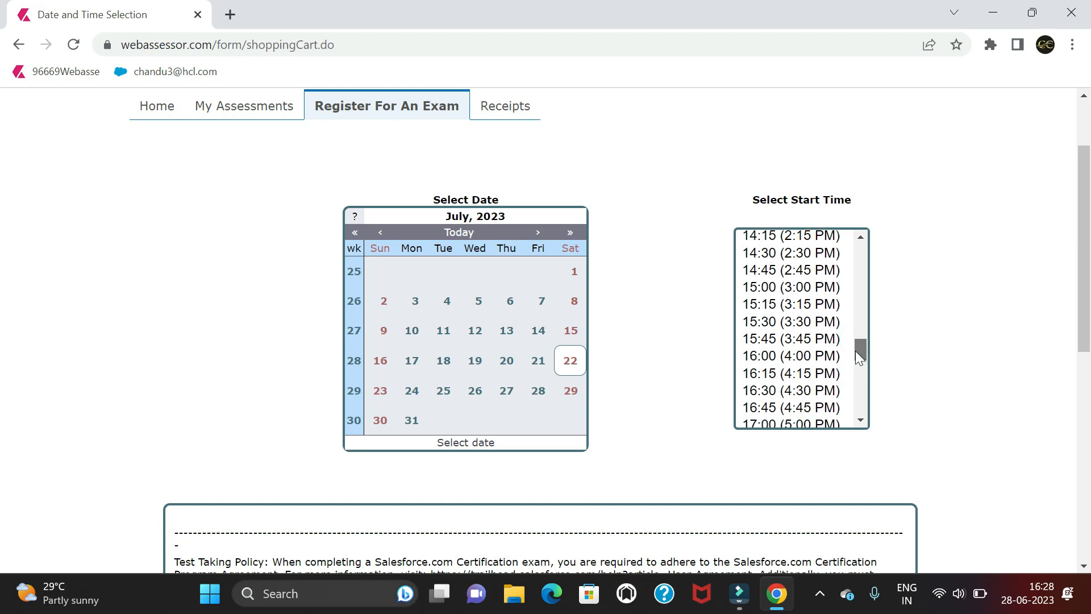
{"action": "scroll", "scroll_direction": "down", "scroll_amount": 3}
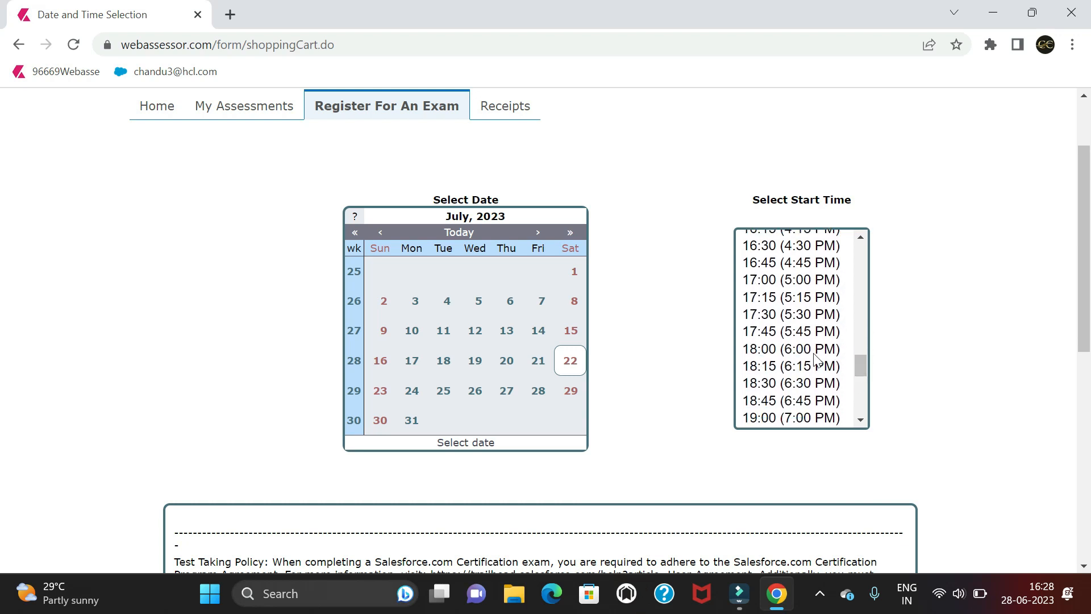
{"action": "left_click", "coordinate": [791, 349]}
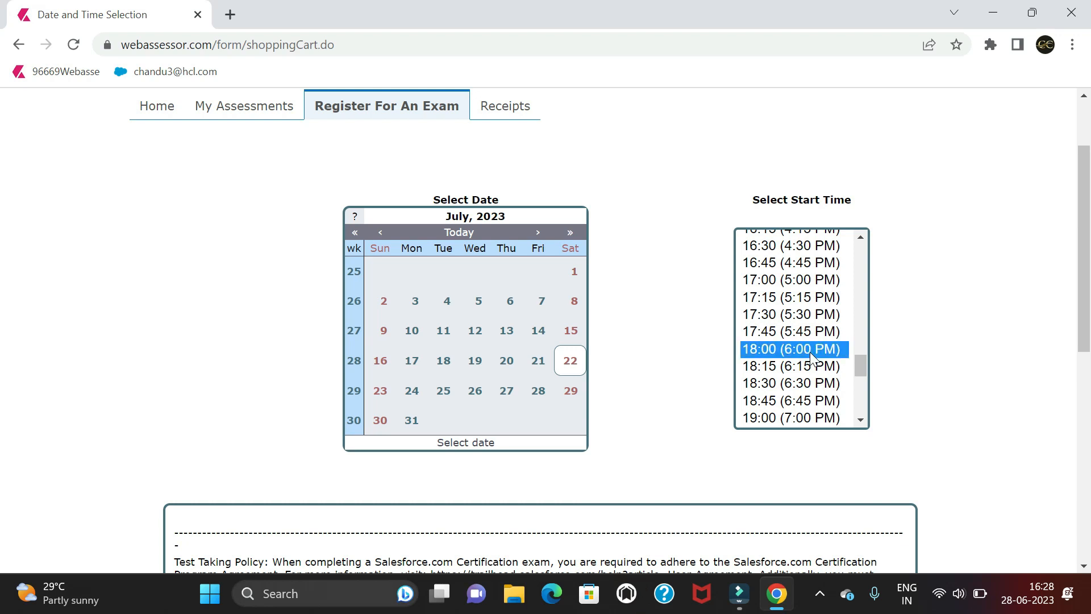
{"action": "mouse_move", "coordinate": [635, 488]}
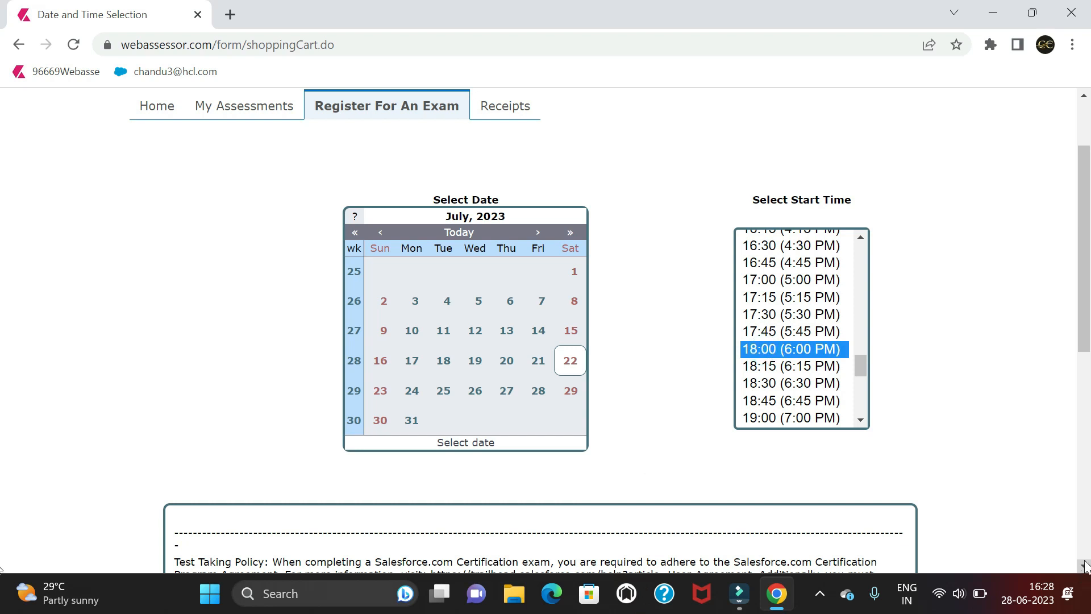
- Acknowledge the test-taking policy and submit the date and time, reaching the shopping cart
{"action": "scroll", "scroll_direction": "down", "scroll_amount": 3}
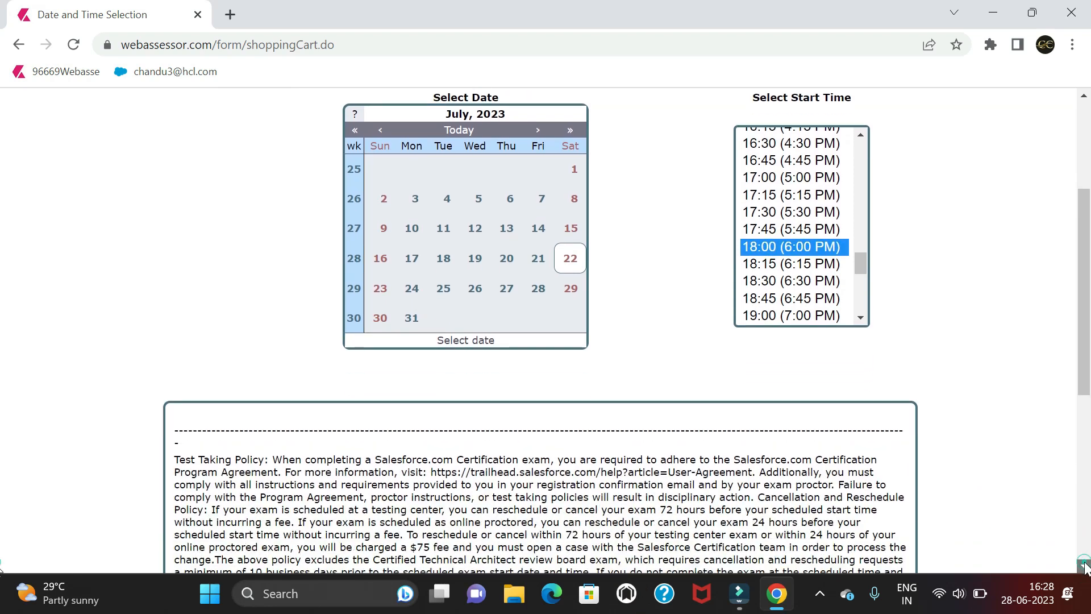
{"action": "scroll", "scroll_direction": "down", "scroll_amount": 3}
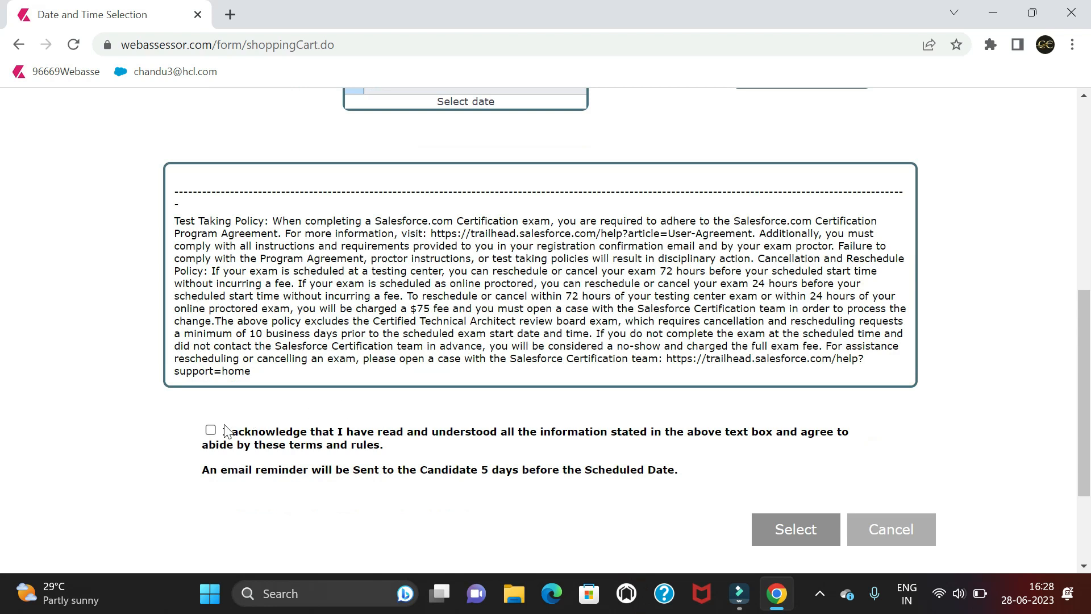
{"action": "left_click", "coordinate": [210, 430]}
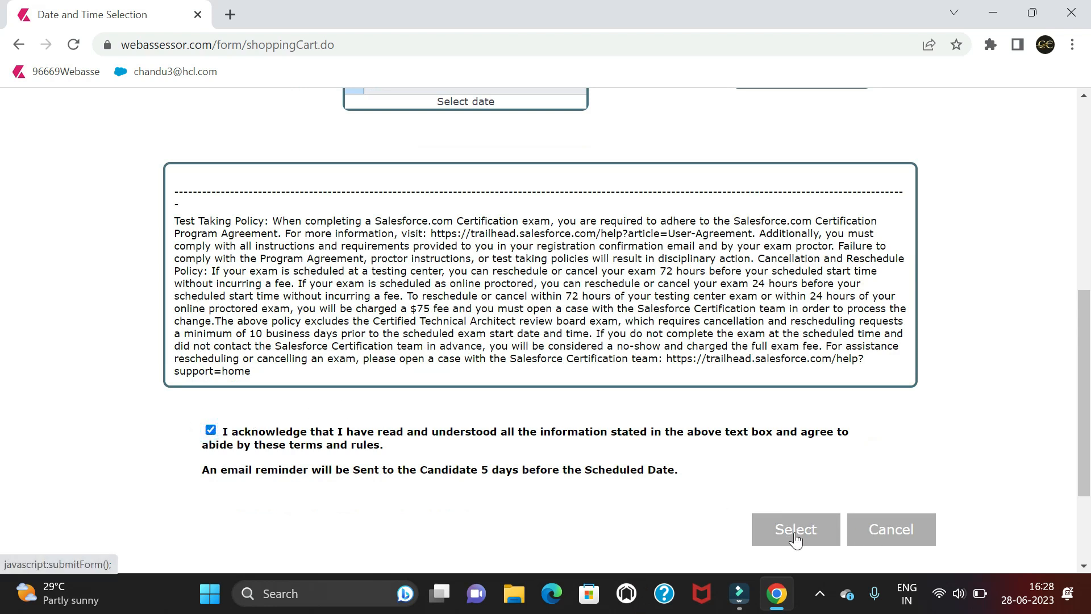
{"action": "mouse_move", "coordinate": [796, 529]}
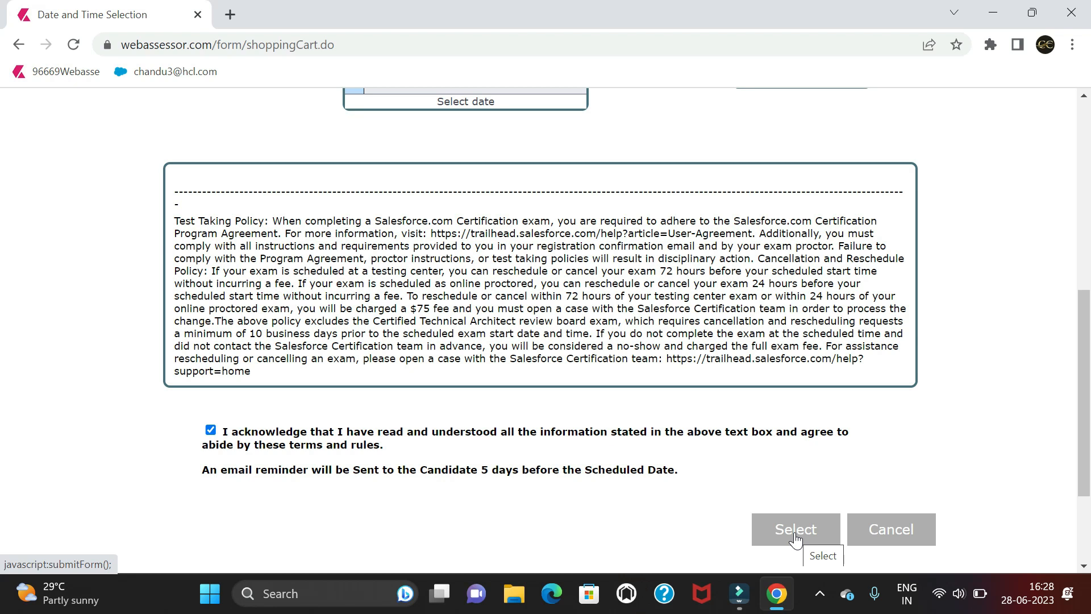
{"action": "left_click", "coordinate": [796, 528]}
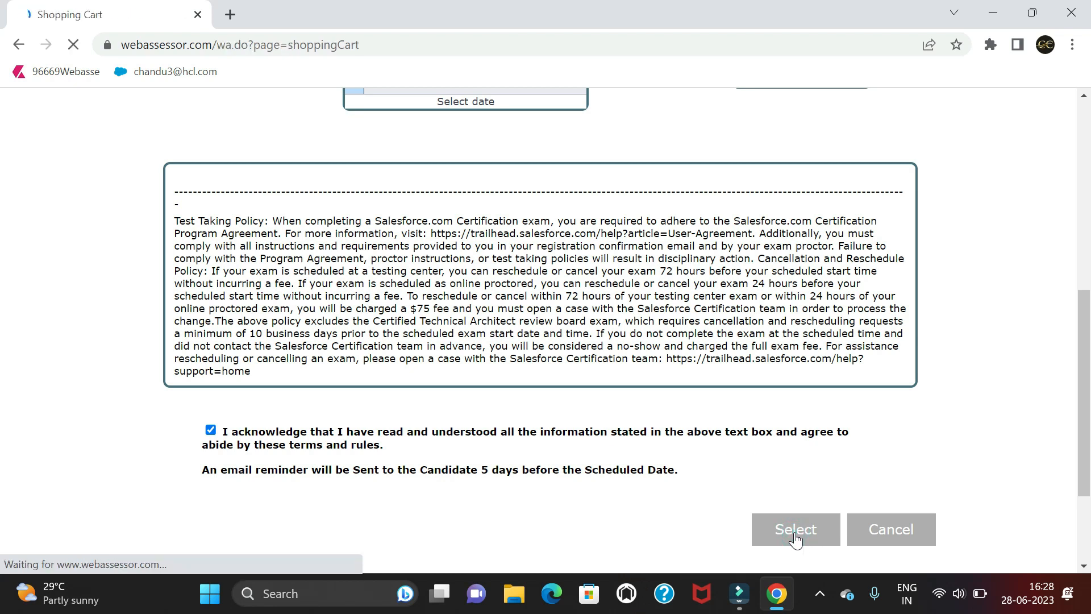
{"action": "left_click", "coordinate": [795, 529]}
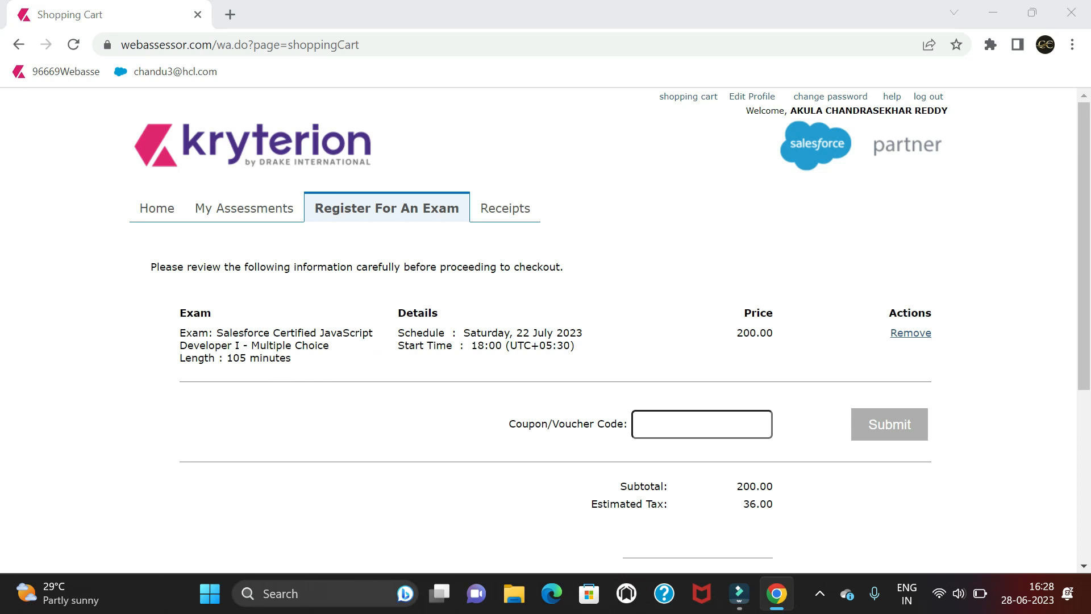
{"action": "mouse_move", "coordinate": [407, 355]}
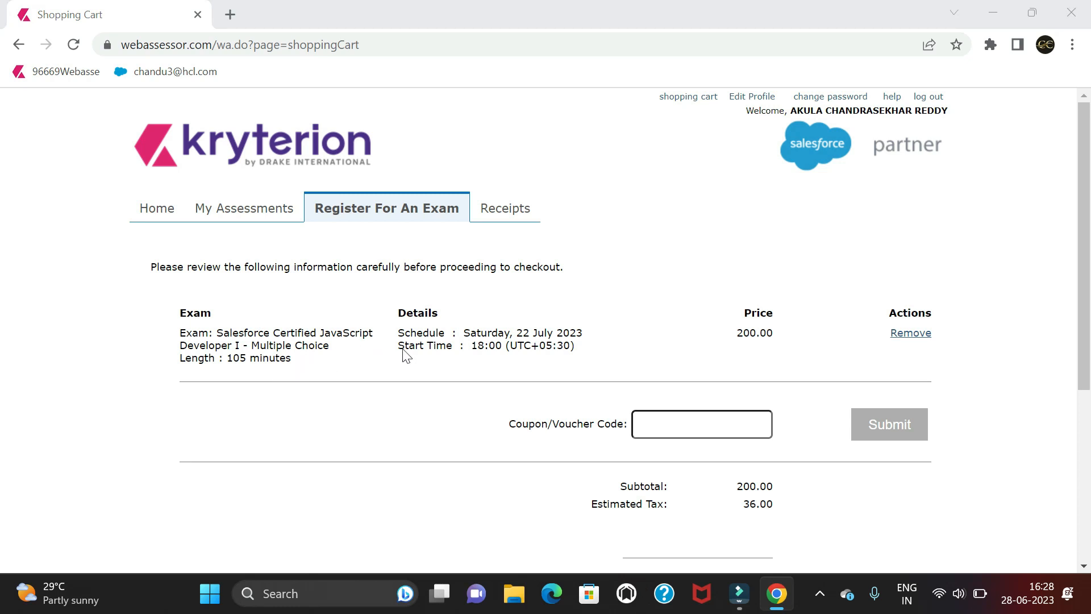
{"action": "mouse_move", "coordinate": [406, 356]}
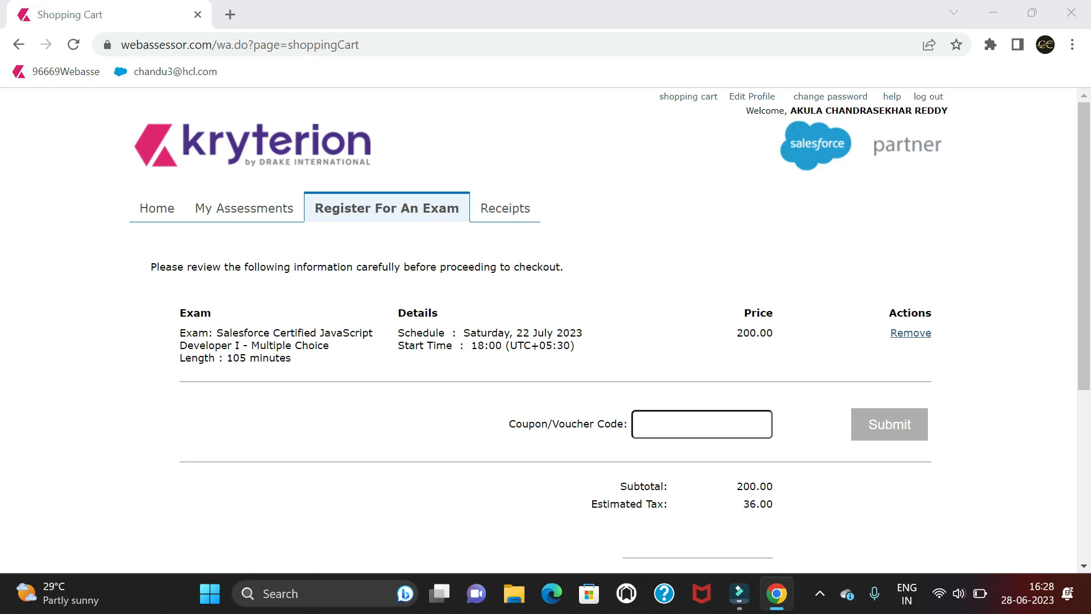
{"action": "mouse_move", "coordinate": [582, 346]}
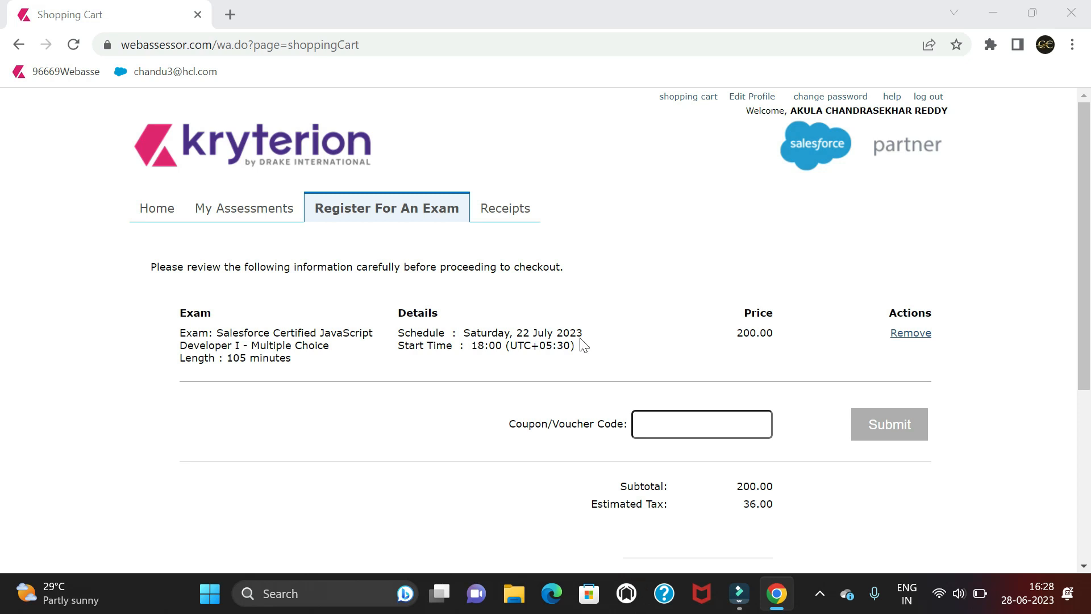
{"action": "mouse_move", "coordinate": [492, 359]}
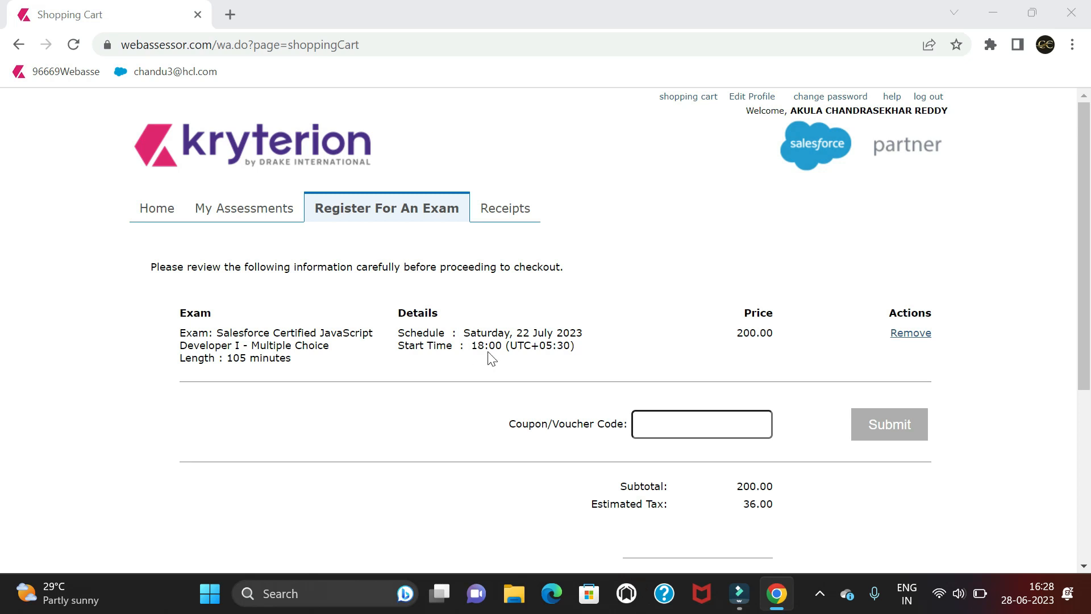
{"action": "mouse_move", "coordinate": [783, 341]}
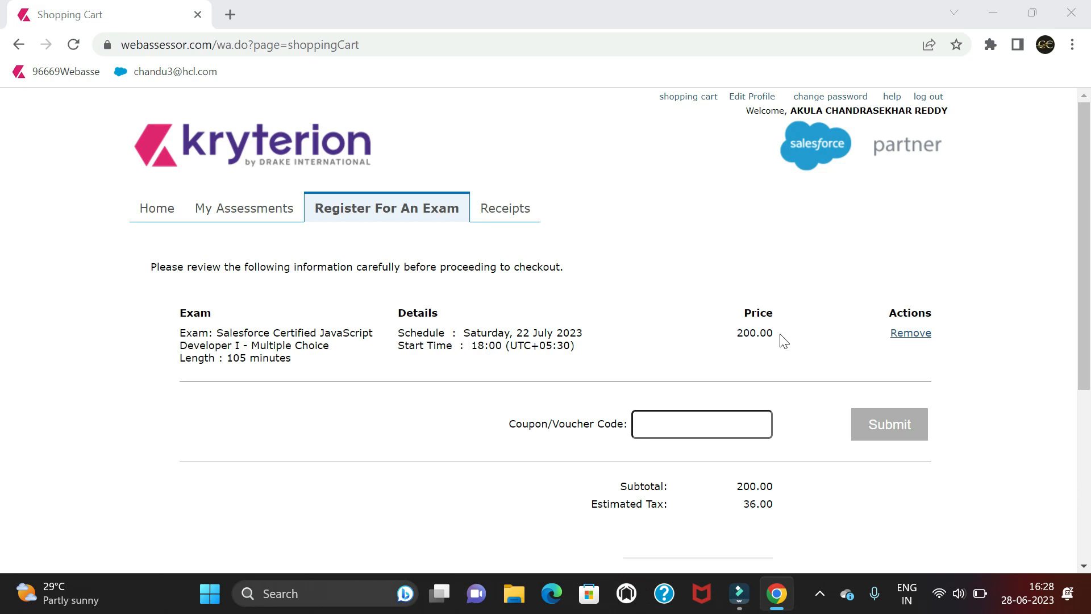
{"action": "left_click", "coordinate": [701, 424]}
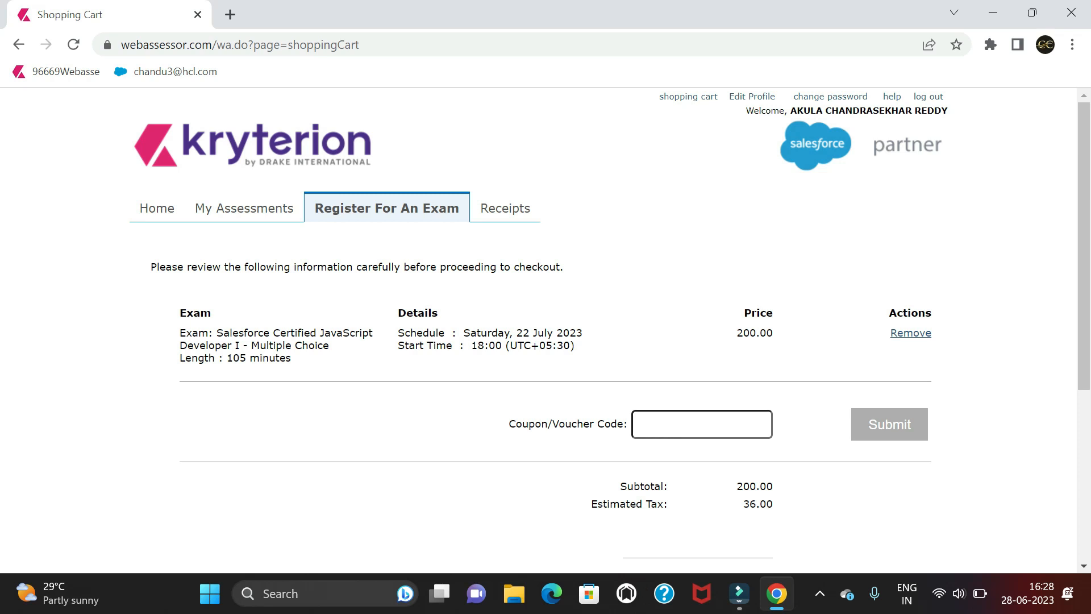
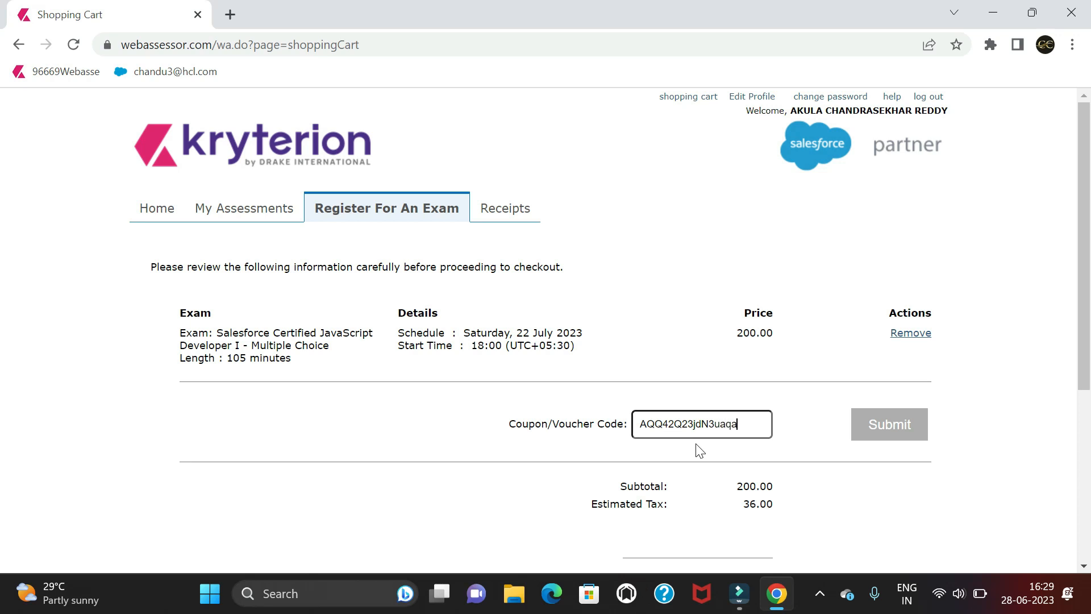
{"action": "mouse_move", "coordinate": [880, 433]}
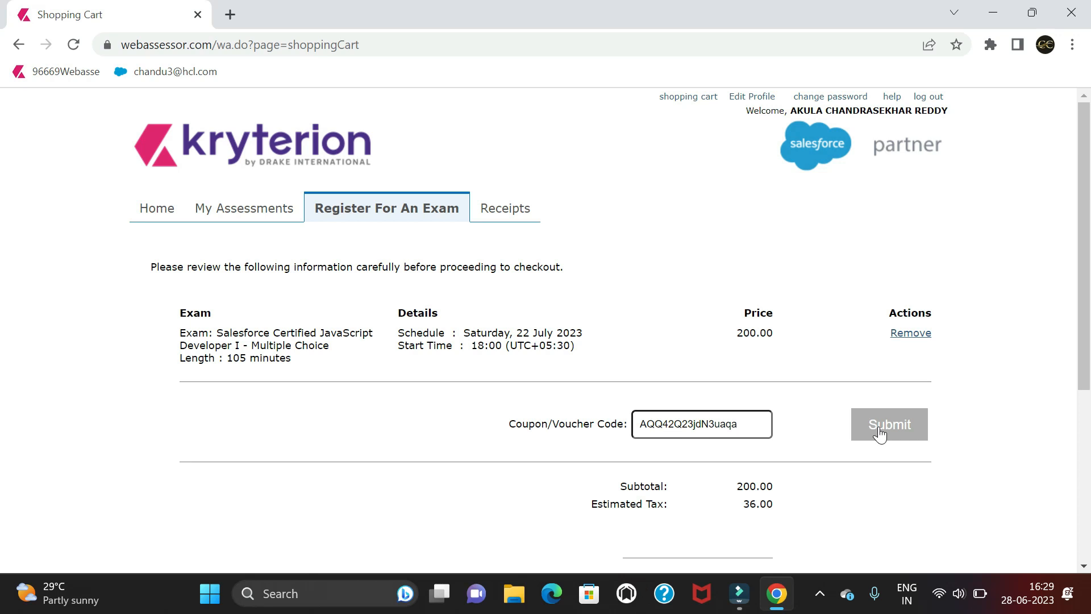
- Apply the voucher bringing the total to USD 0.00 and check out the exam purchase
{"action": "left_click", "coordinate": [889, 424]}
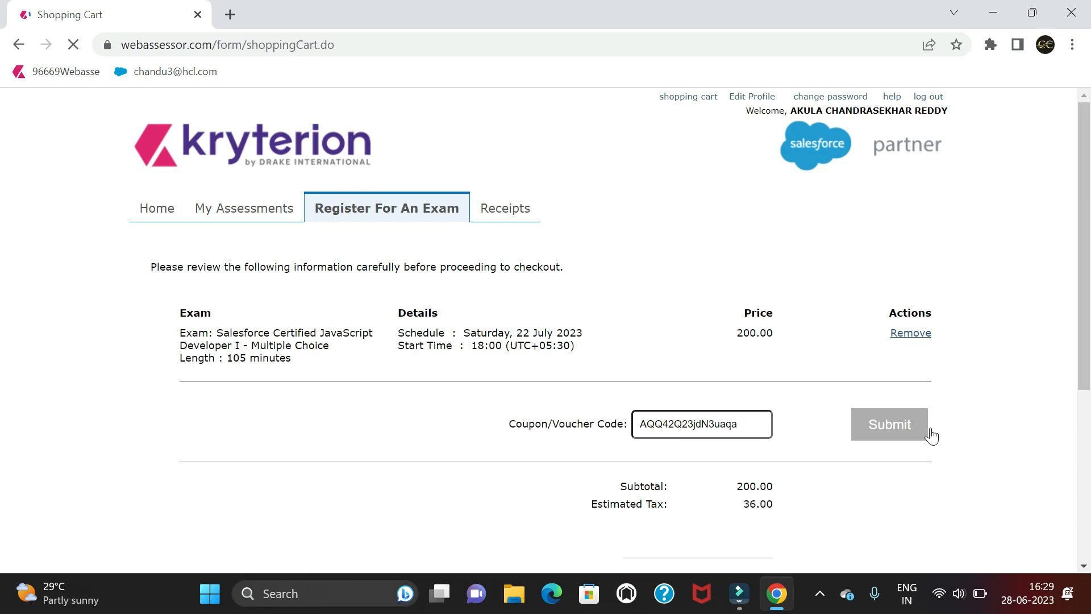
{"action": "left_click", "coordinate": [889, 424]}
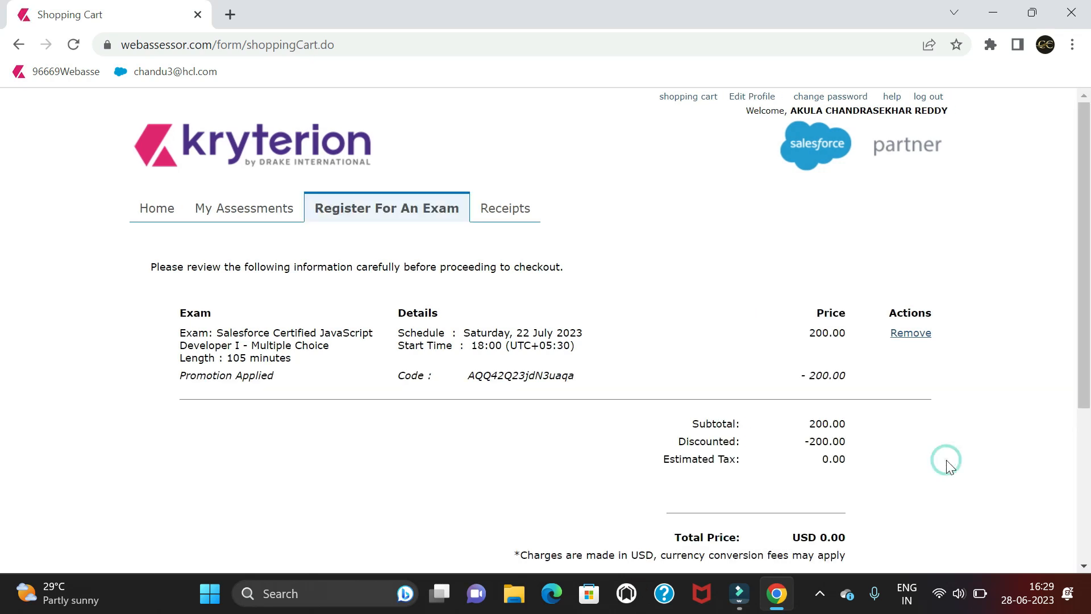
{"action": "scroll", "scroll_direction": "down", "scroll_amount": 3}
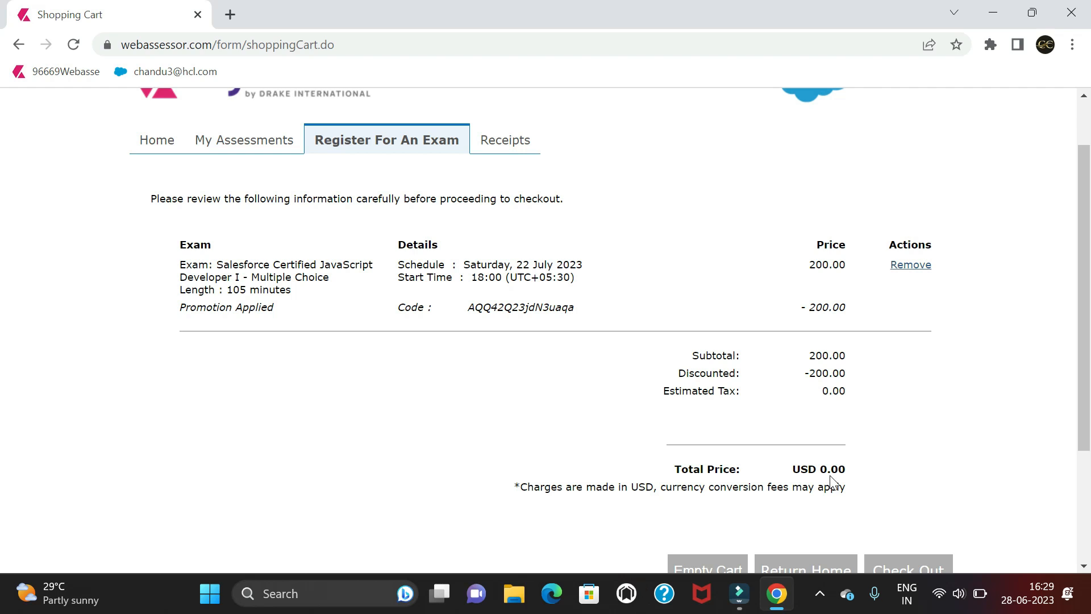
{"action": "mouse_move", "coordinate": [963, 474]}
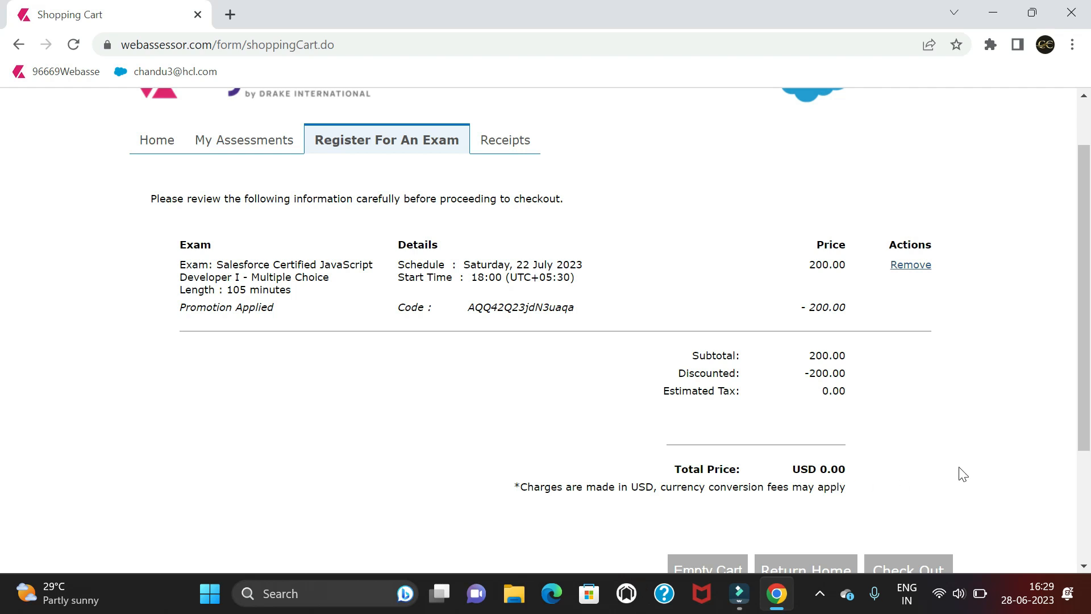
{"action": "scroll", "scroll_direction": "down", "scroll_amount": 3}
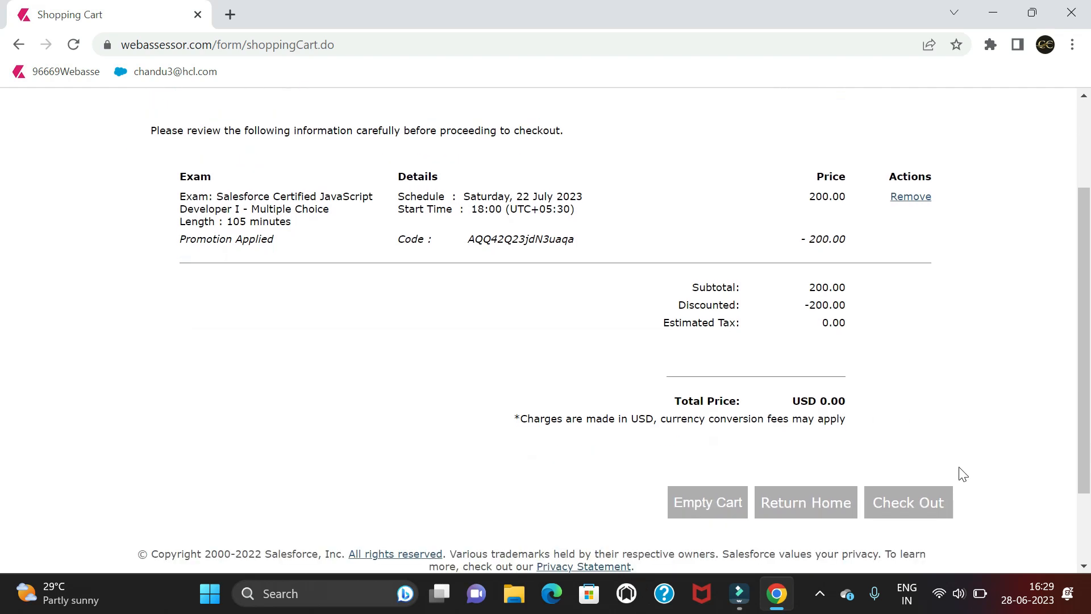
{"action": "mouse_move", "coordinate": [741, 507]}
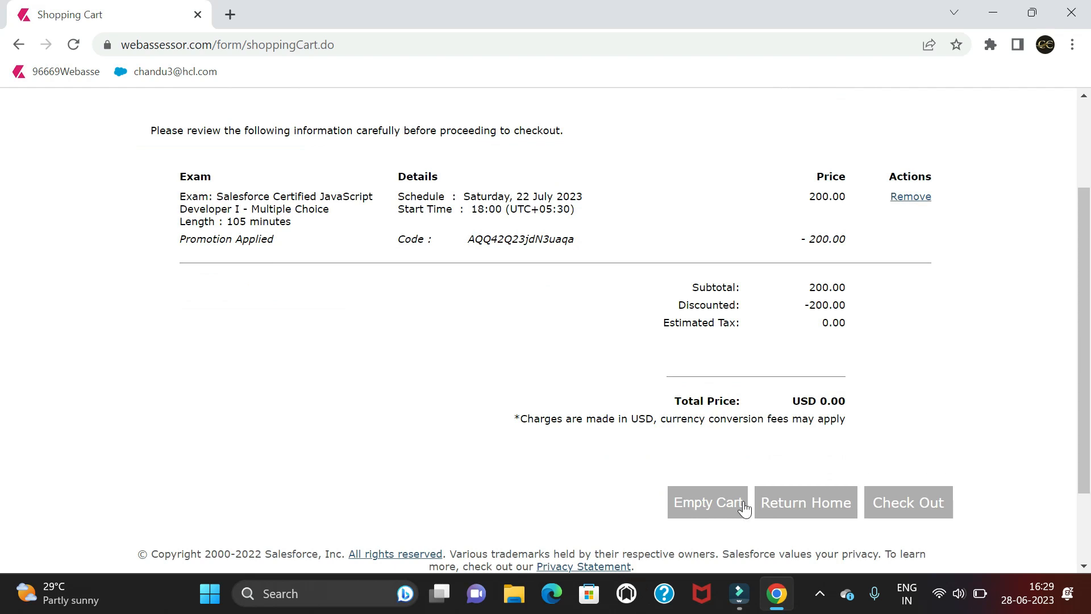
{"action": "mouse_move", "coordinate": [908, 501]}
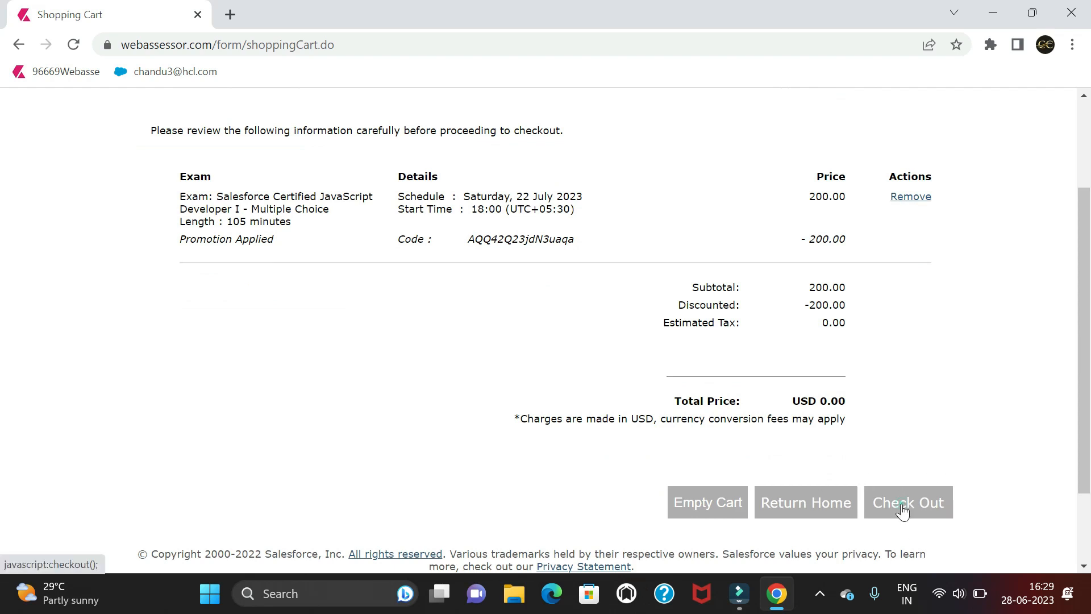
{"action": "left_click", "coordinate": [907, 502]}
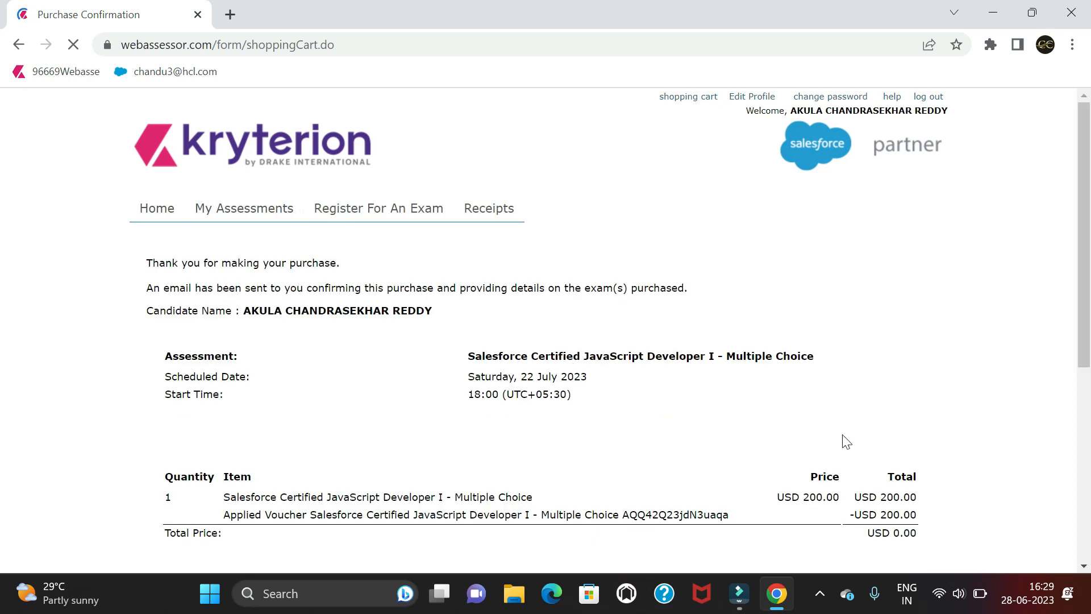
- Review the Purchase Confirmation showing the USD 0.00 order dated 28 June 2023
{"action": "scroll", "scroll_direction": "down", "scroll_amount": 3}
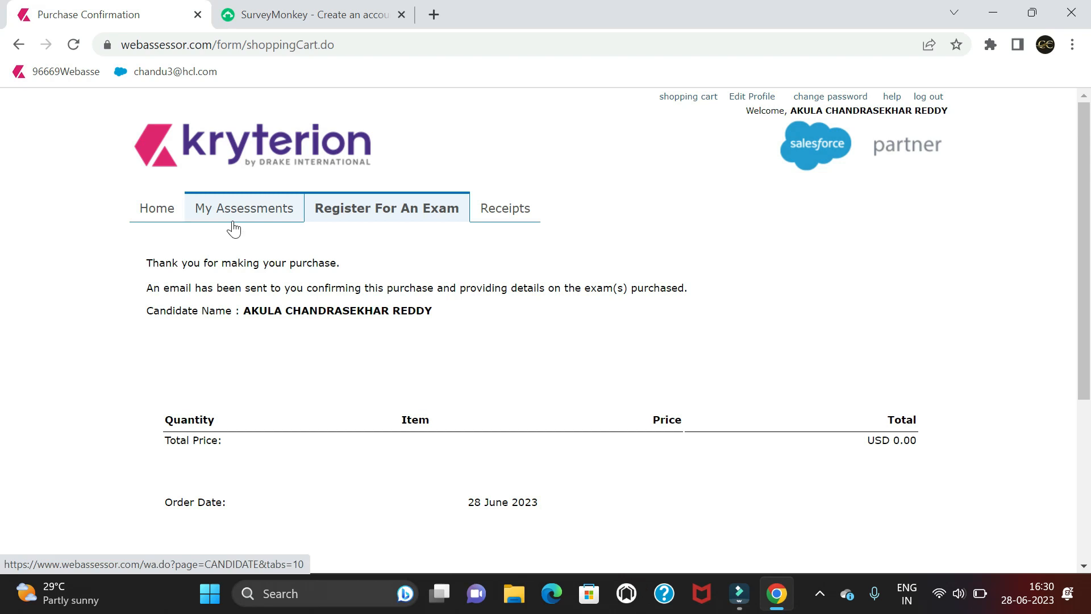
- Show My Assessments, declining the secure browser update, to list JavaScript Developer I on 22 July 2023 18:00
{"action": "left_click", "coordinate": [243, 208]}
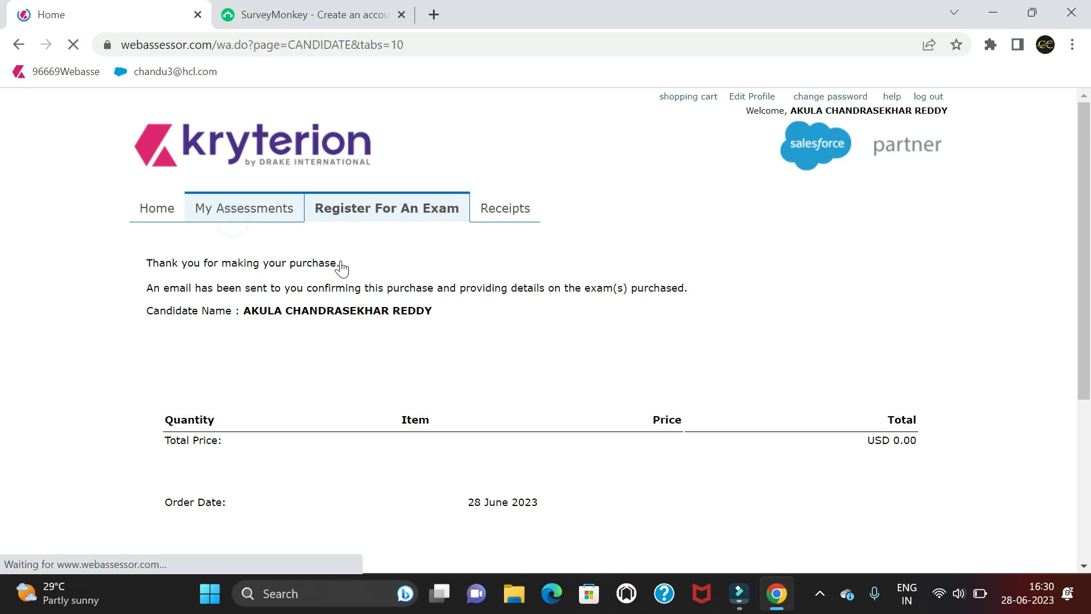
{"action": "left_click", "coordinate": [243, 208]}
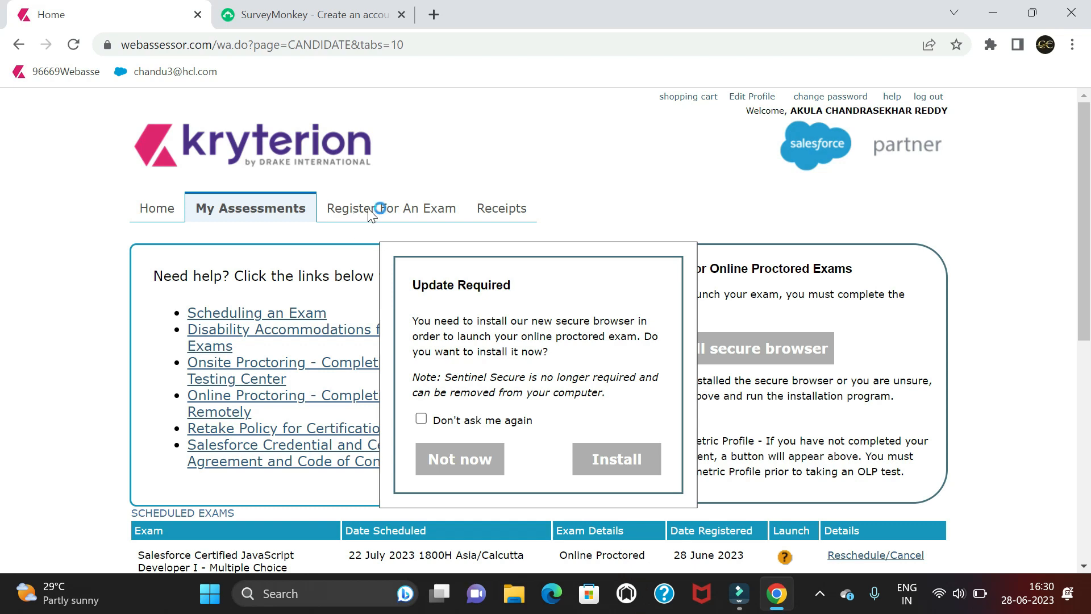
{"action": "mouse_move", "coordinate": [615, 459]}
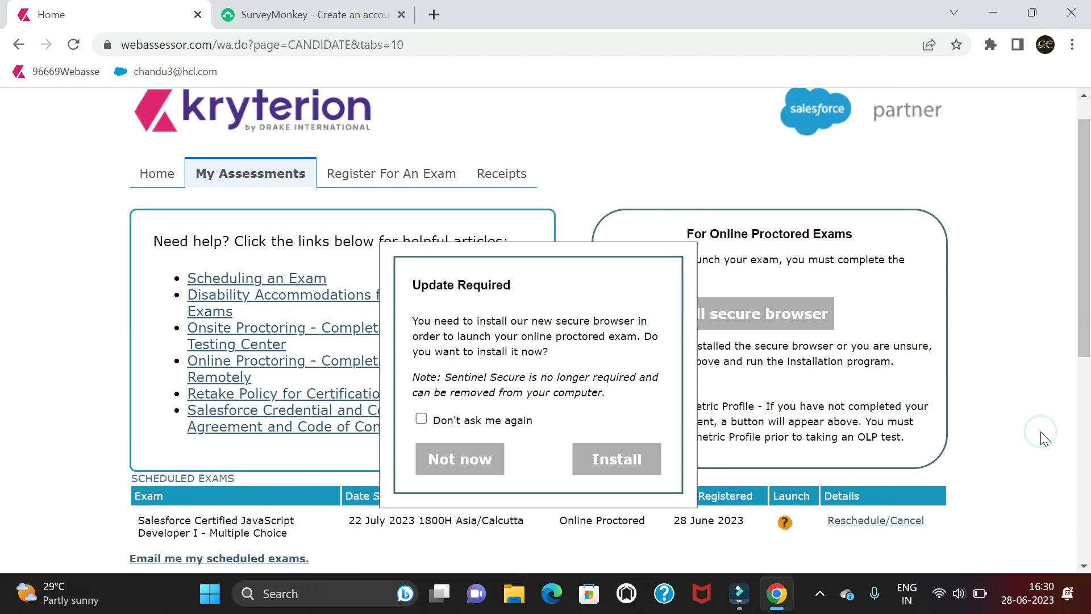
{"action": "scroll", "scroll_direction": "down", "scroll_amount": 3}
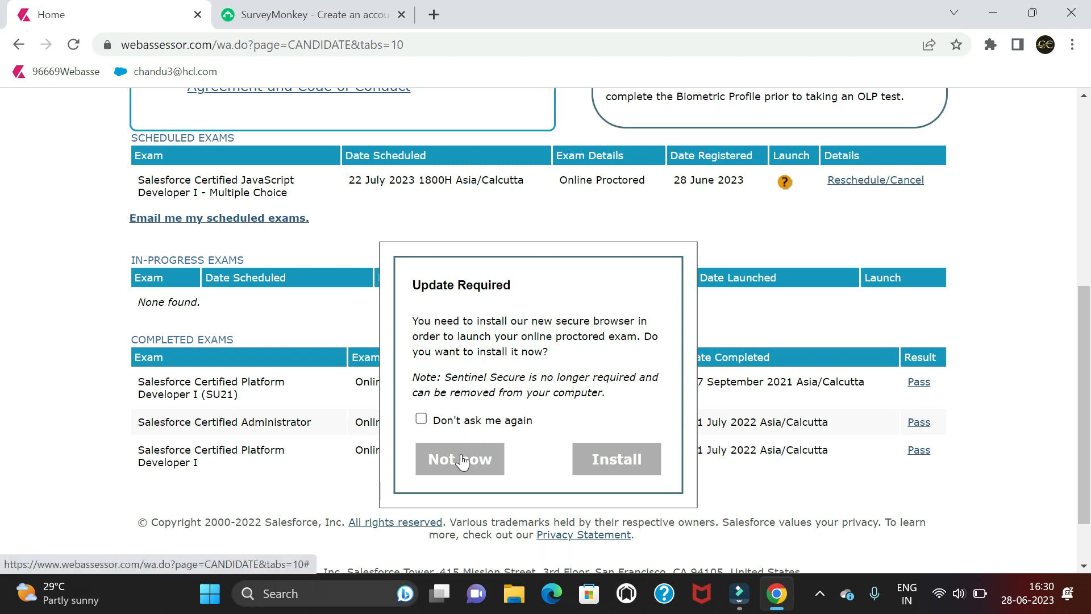
{"action": "left_click", "coordinate": [459, 458]}
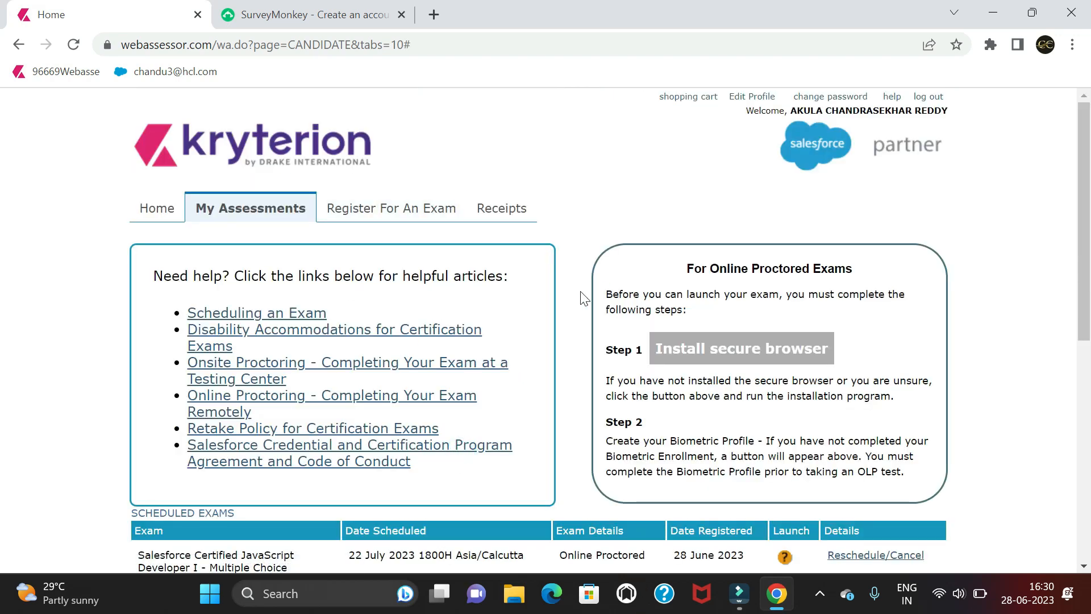
- Check the Scheduled Exams entry, then move to the Gmail inbox with the registration success email
{"action": "scroll", "scroll_direction": "down", "scroll_amount": 3}
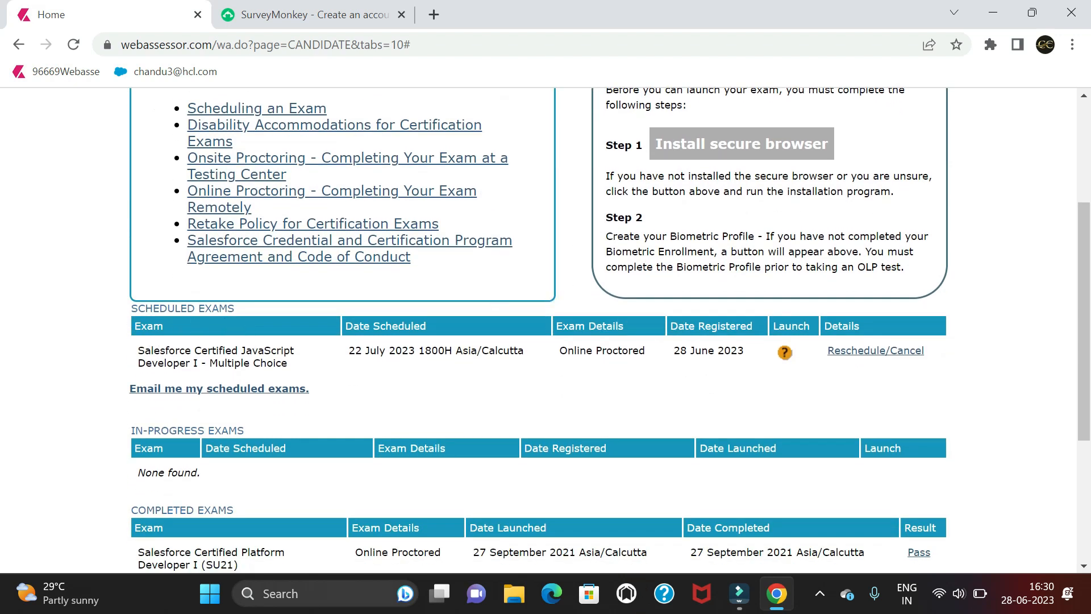
{"action": "mouse_move", "coordinate": [426, 367]}
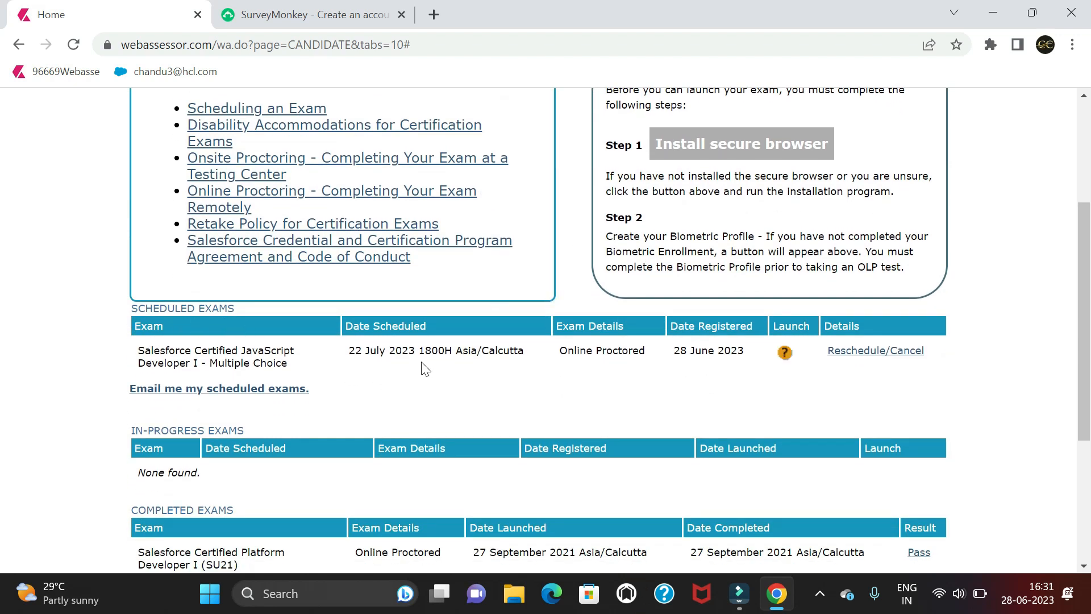
{"action": "mouse_move", "coordinate": [534, 400]}
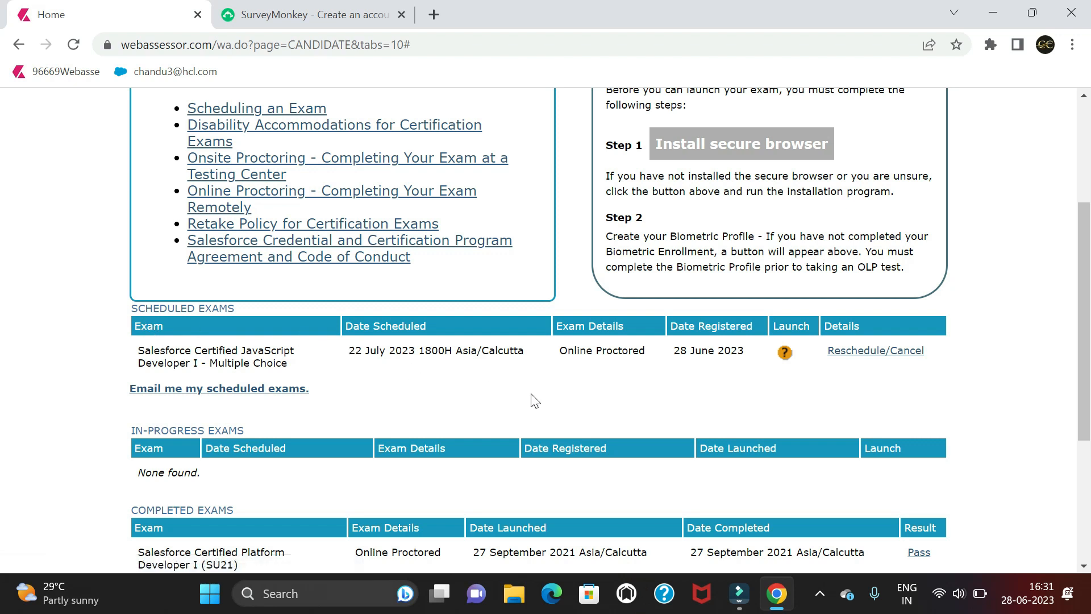
{"action": "mouse_move", "coordinate": [367, 367]}
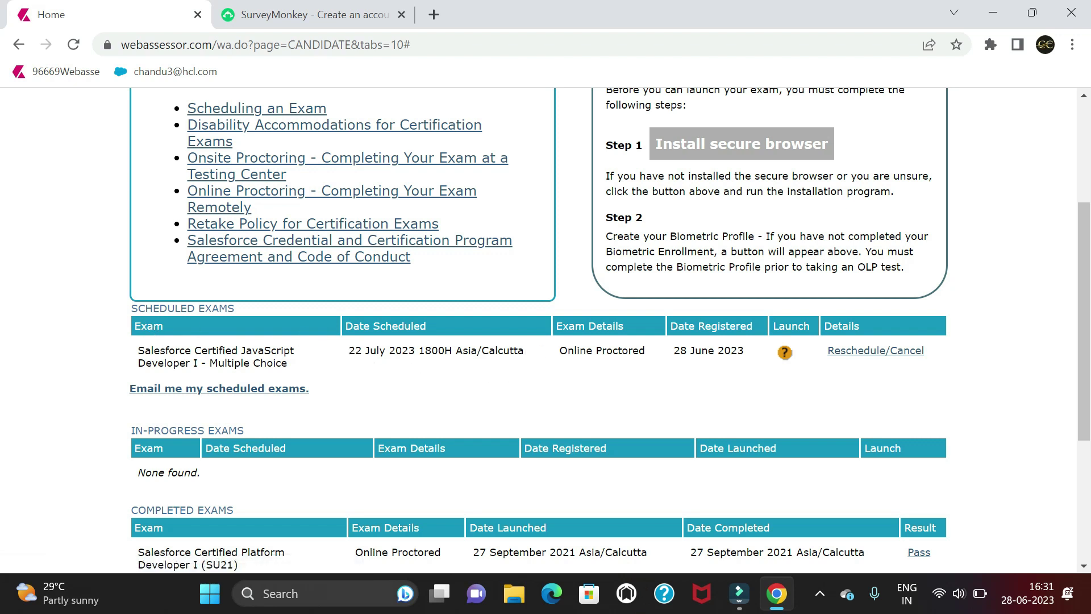
{"action": "mouse_move", "coordinate": [439, 365]}
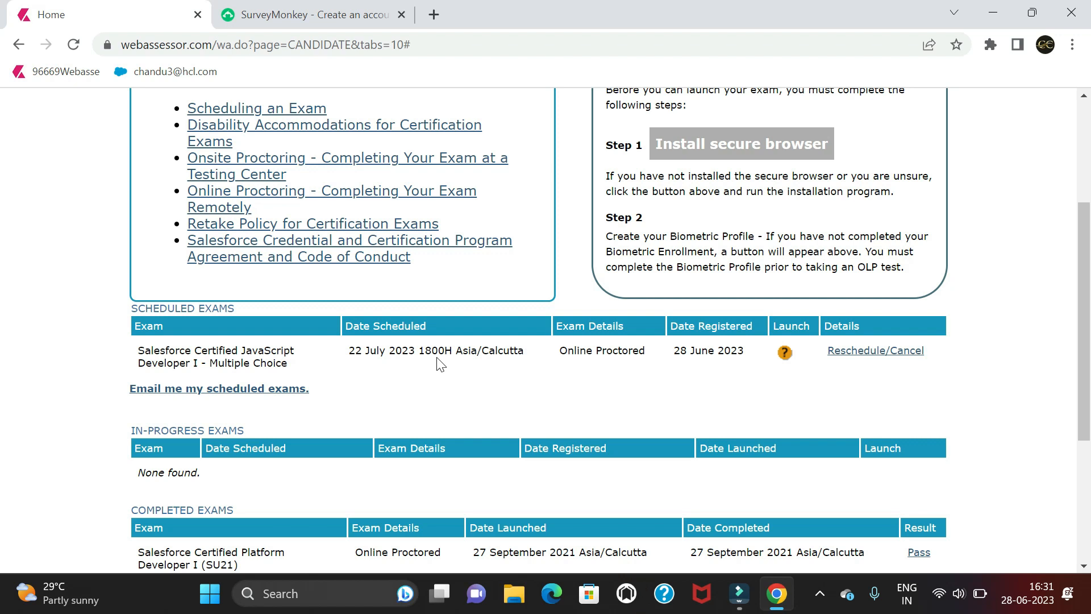
{"action": "mouse_move", "coordinate": [784, 351]}
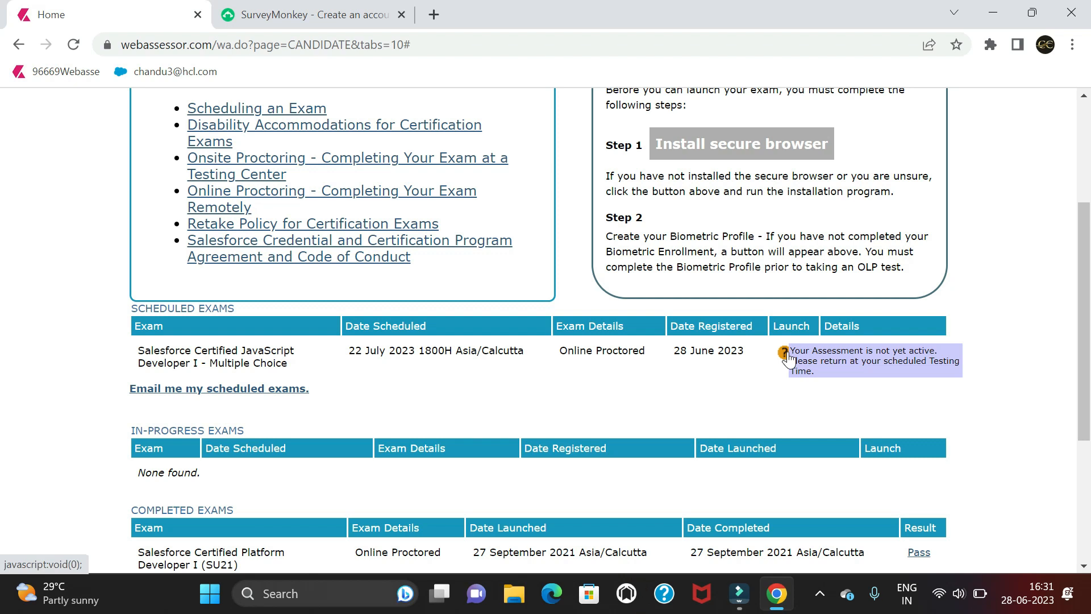
{"action": "mouse_move", "coordinate": [785, 354]}
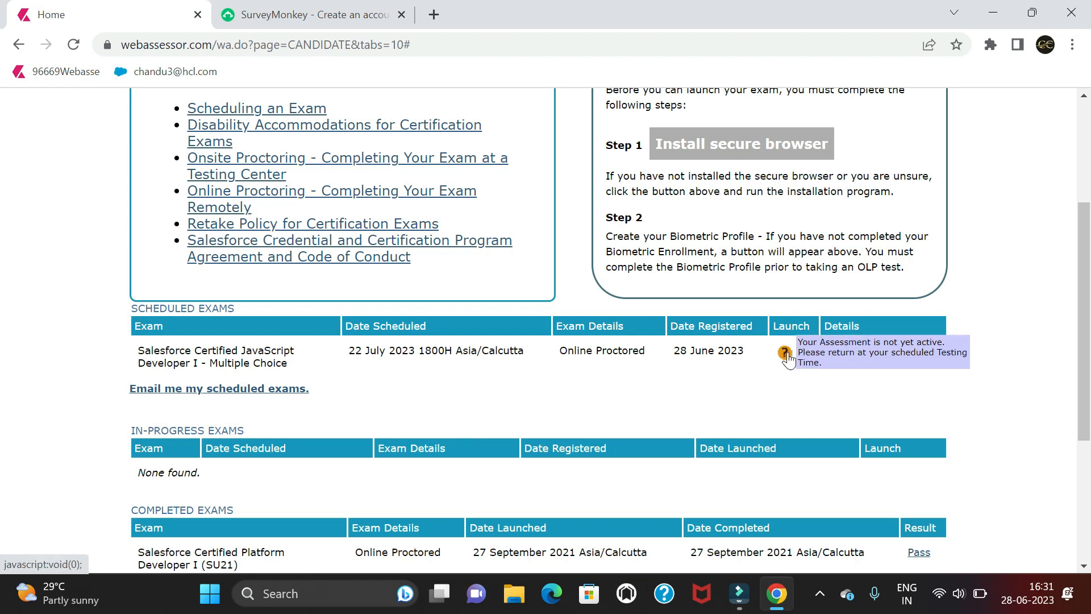
{"action": "mouse_move", "coordinate": [919, 417]}
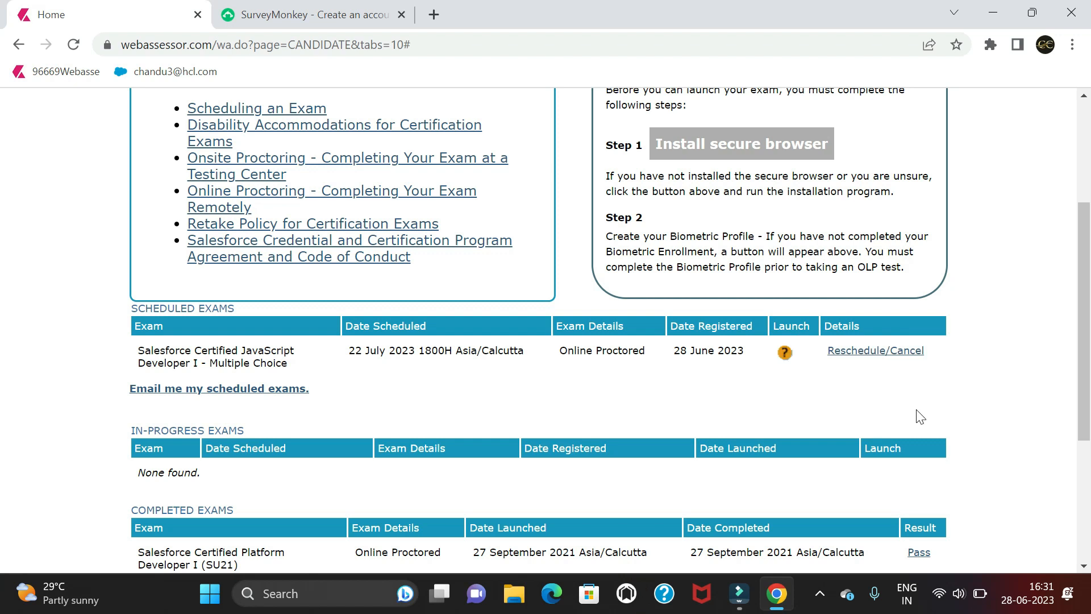
{"action": "mouse_move", "coordinate": [875, 350]}
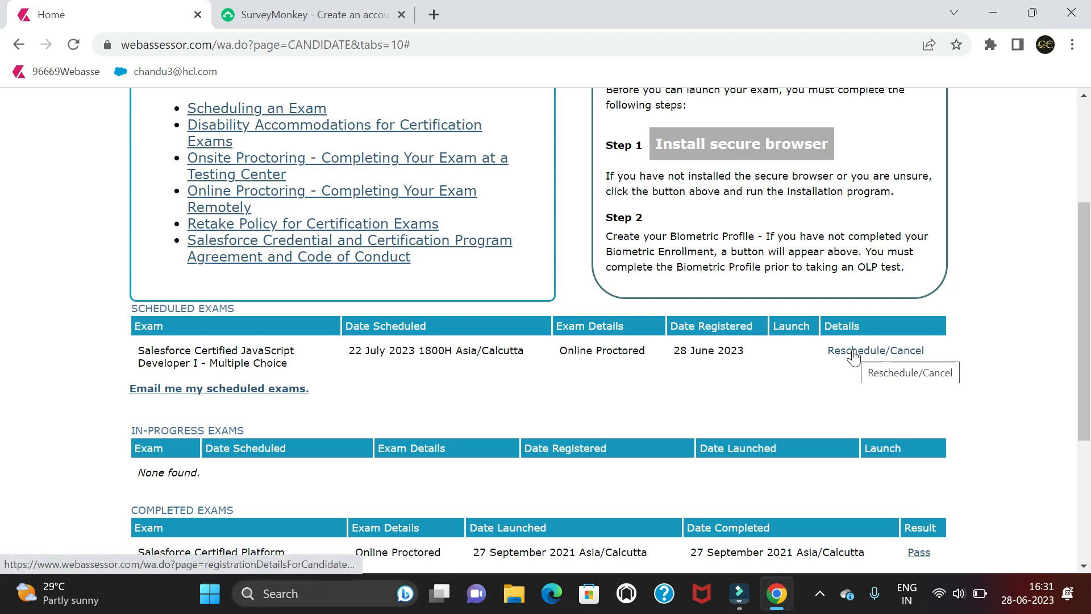
{"action": "mouse_move", "coordinate": [912, 411]}
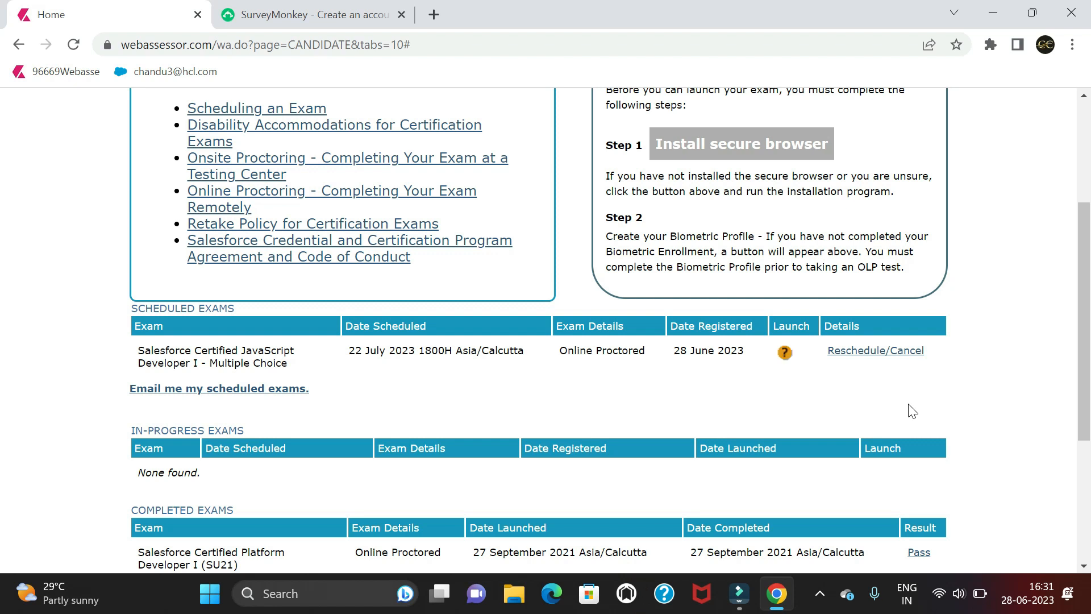
{"action": "mouse_move", "coordinate": [861, 380]}
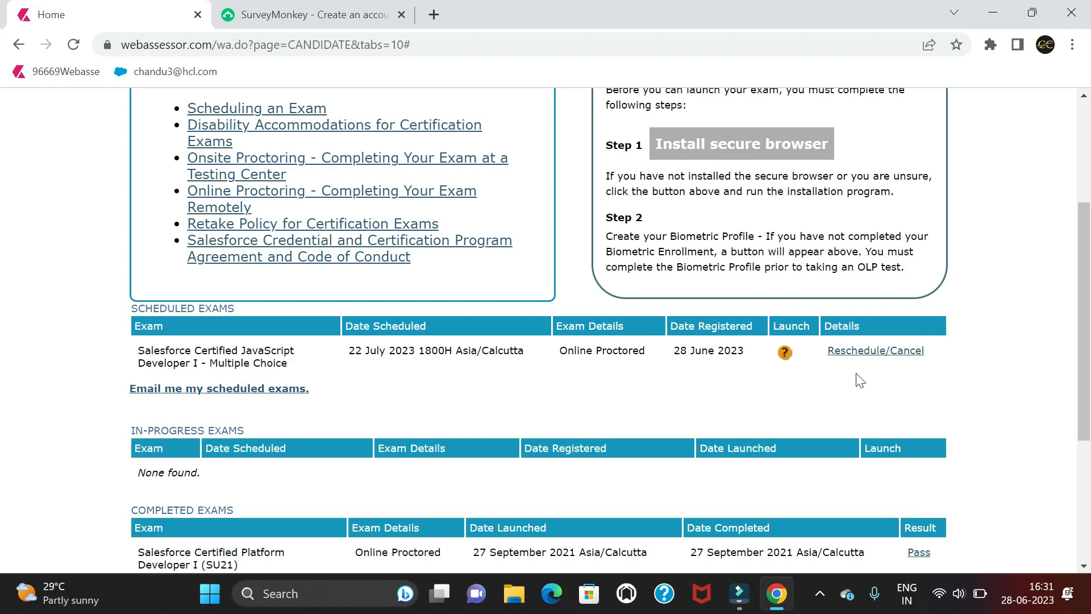
{"action": "mouse_move", "coordinate": [855, 369]}
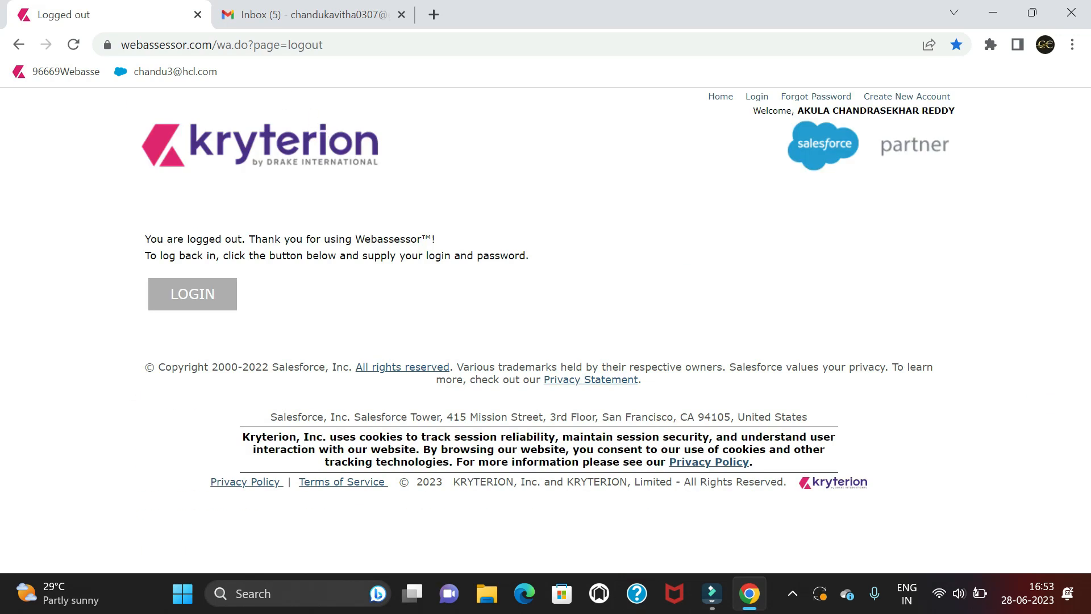
{"action": "left_click", "coordinate": [309, 13]}
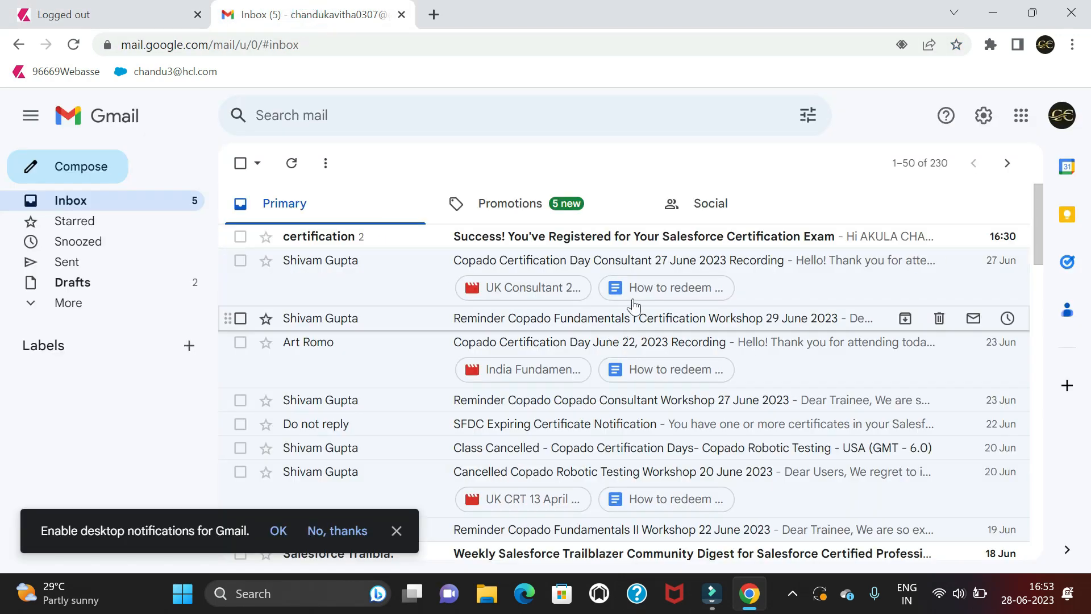
{"action": "mouse_move", "coordinate": [441, 250]}
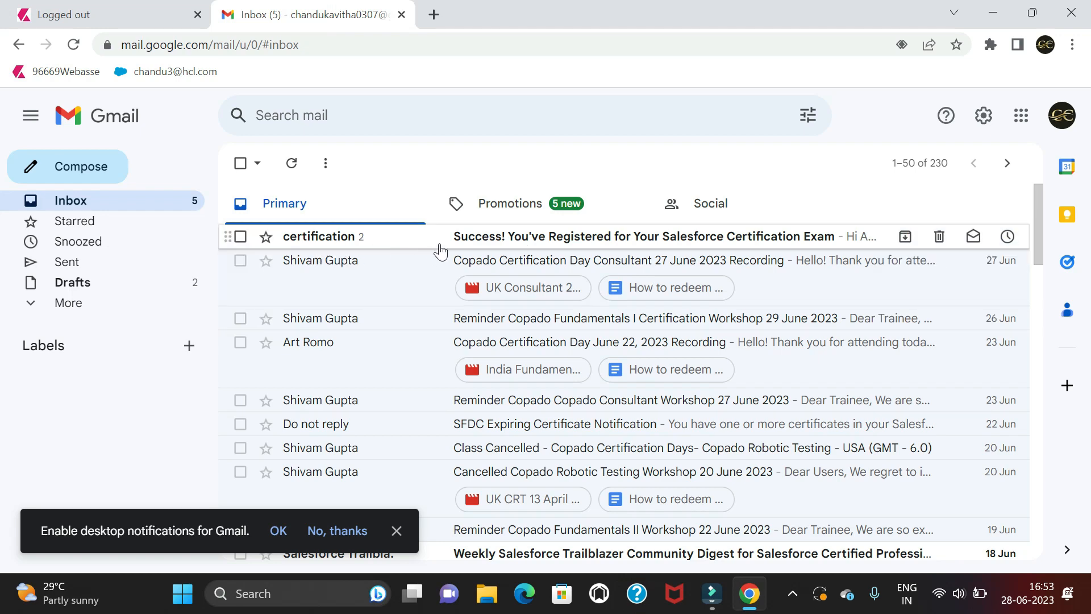
- Read the 'Success! You've Registered for Your Salesforce Certification Exam' email down to the Code of Conduct
{"action": "left_click", "coordinate": [638, 236]}
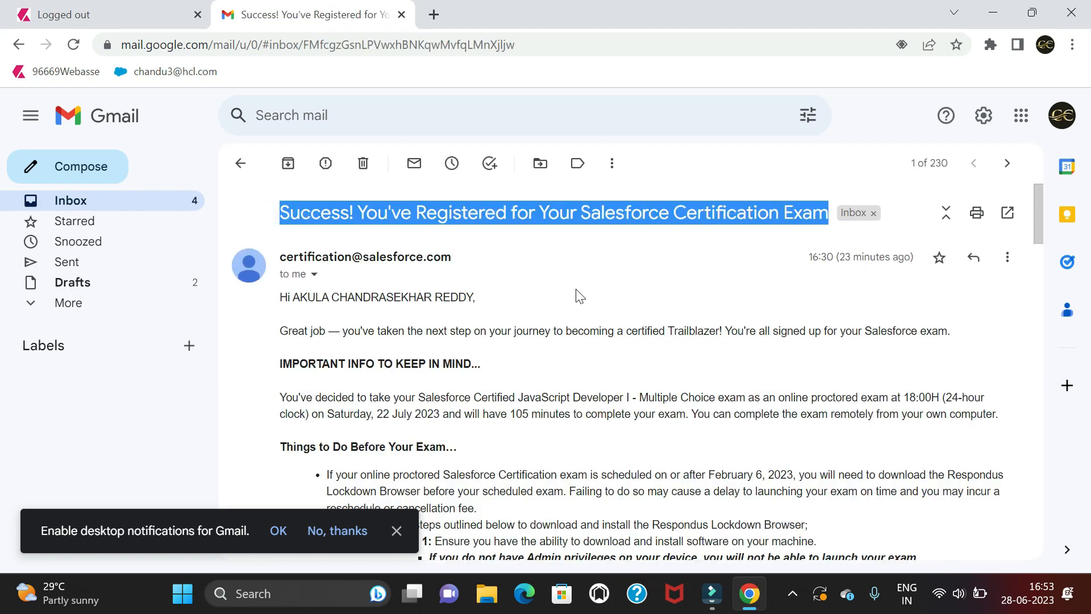
{"action": "scroll", "scroll_direction": "down", "scroll_amount": 3}
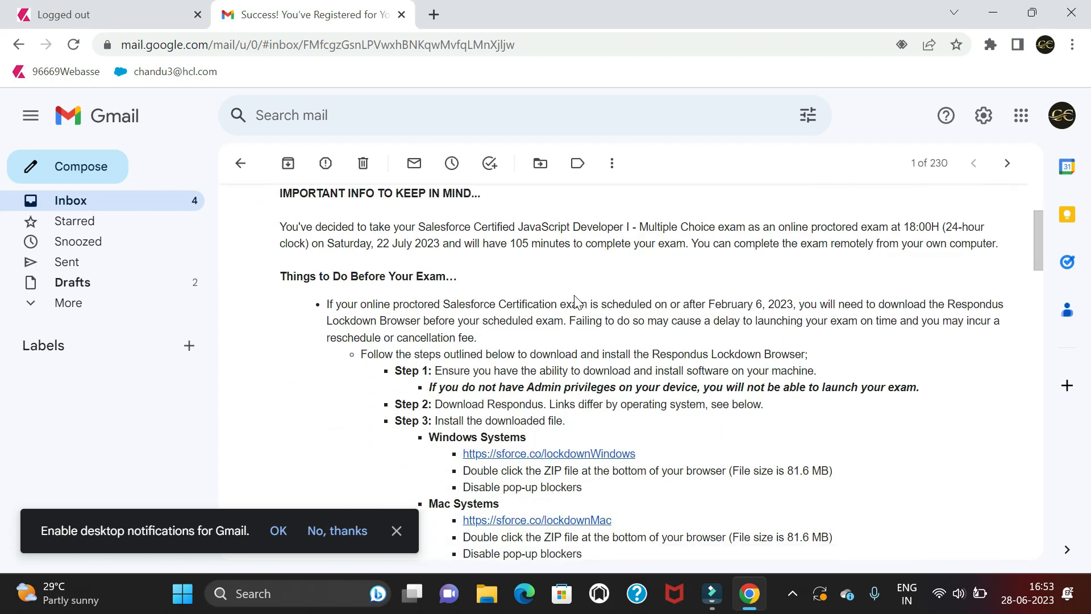
{"action": "scroll", "scroll_direction": "down", "scroll_amount": 3}
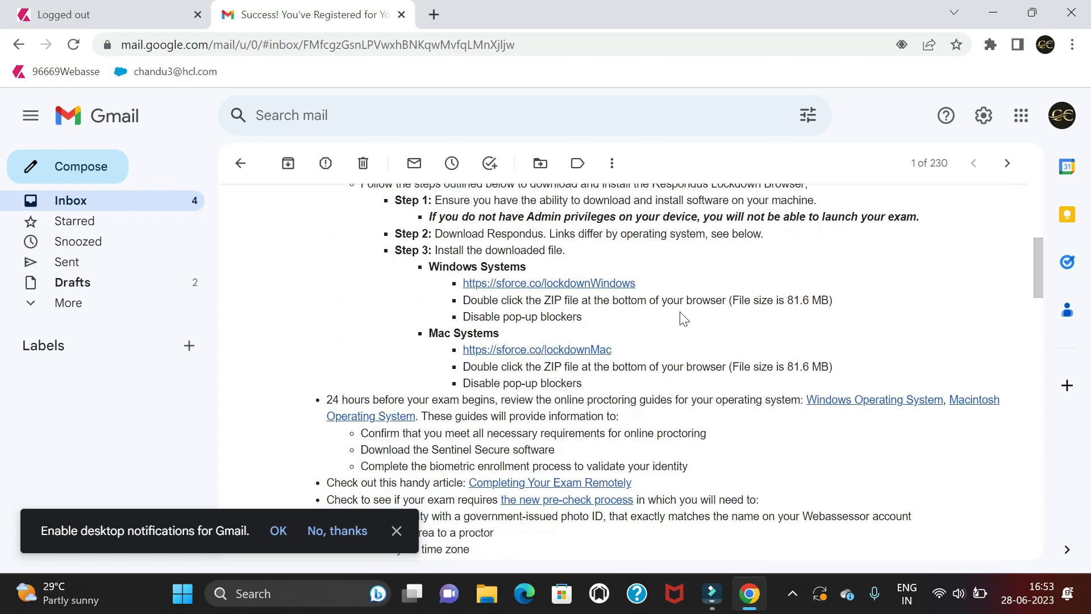
{"action": "scroll", "scroll_direction": "down", "scroll_amount": 3}
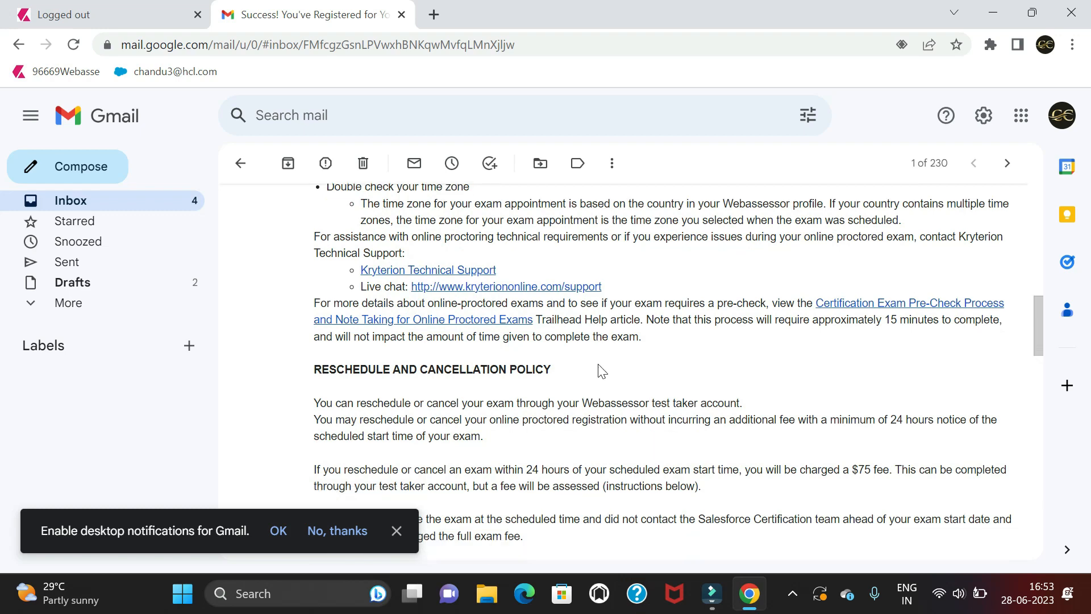
{"action": "scroll", "scroll_direction": "down", "scroll_amount": 3}
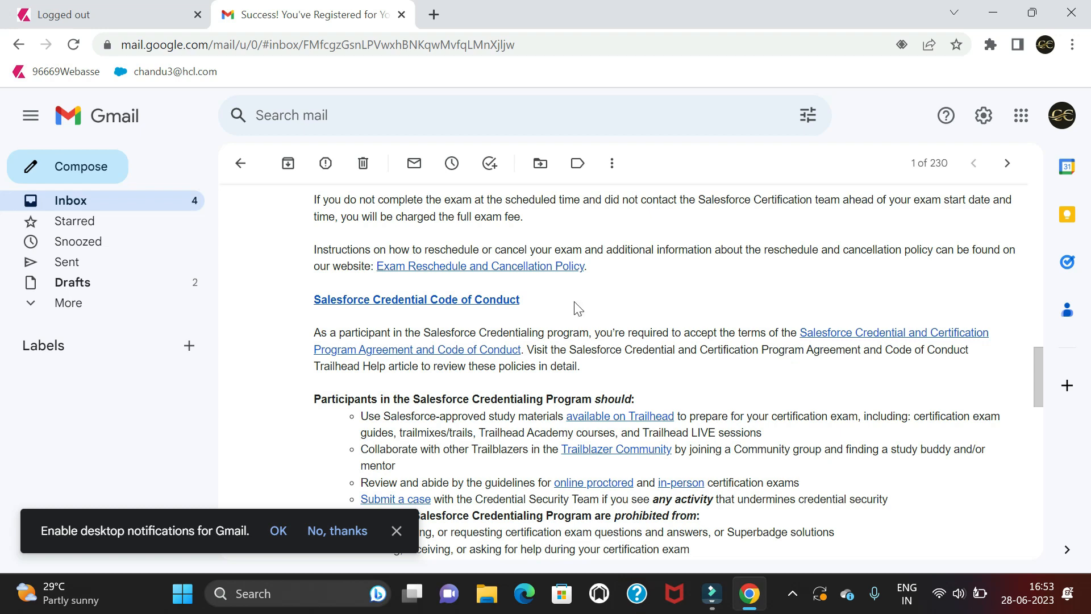
{"action": "mouse_move", "coordinate": [563, 314]}
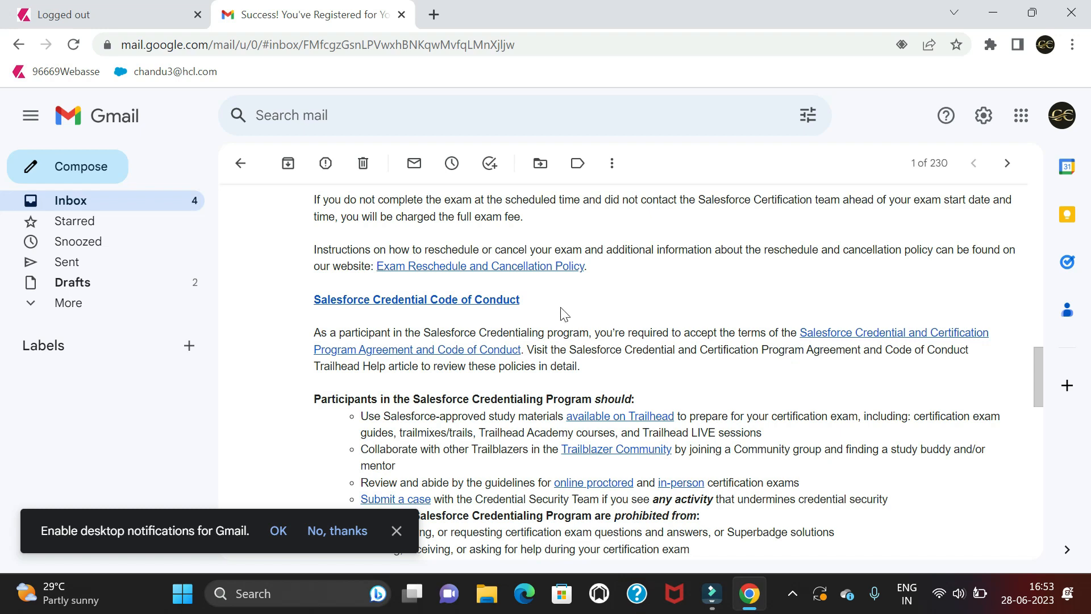